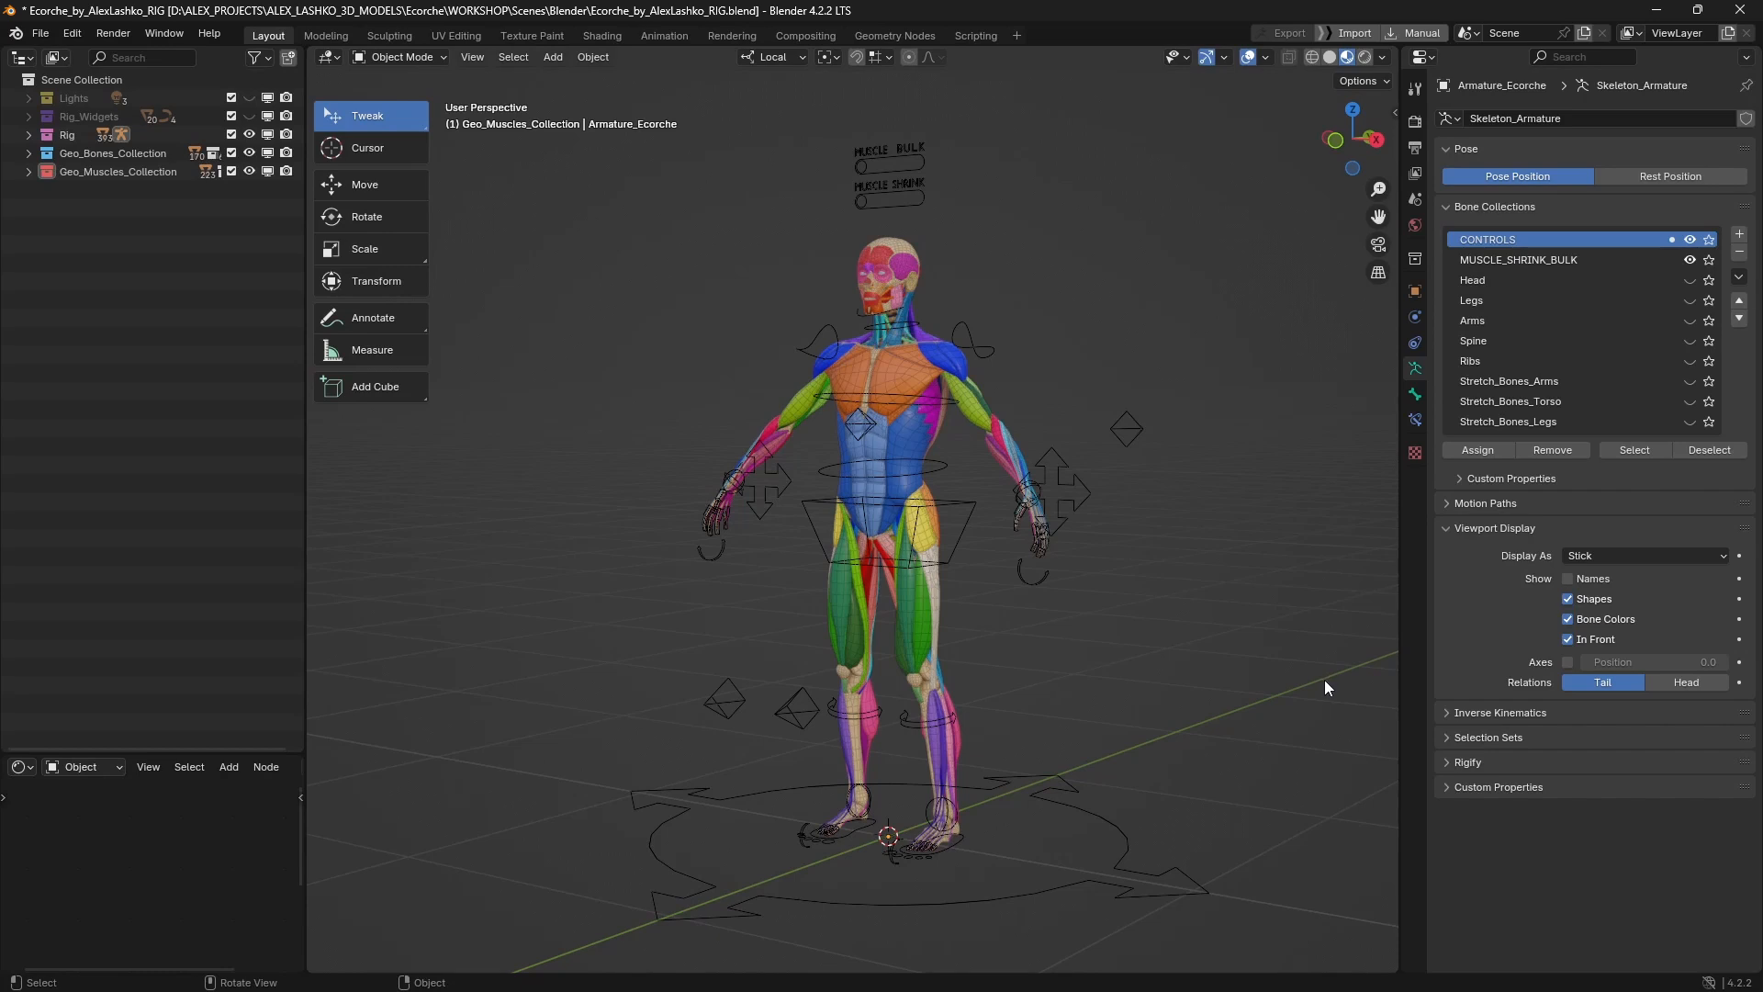
mouse_move(1289, 682)
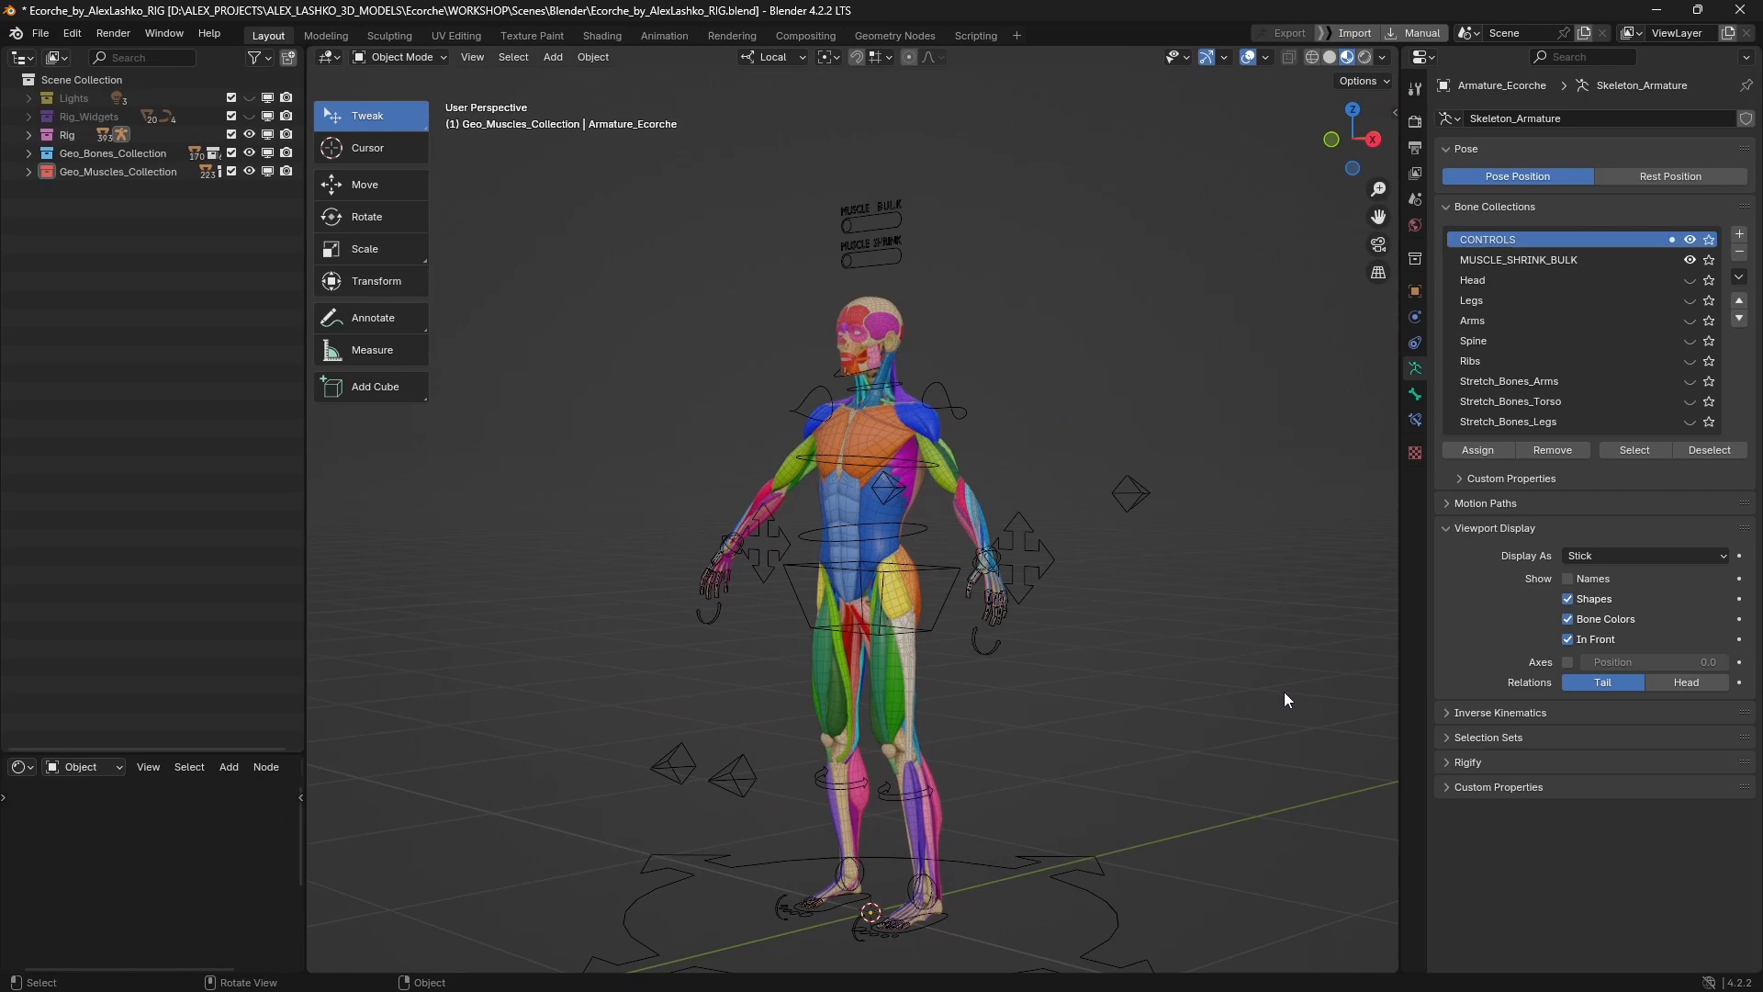
mouse_move(1289, 704)
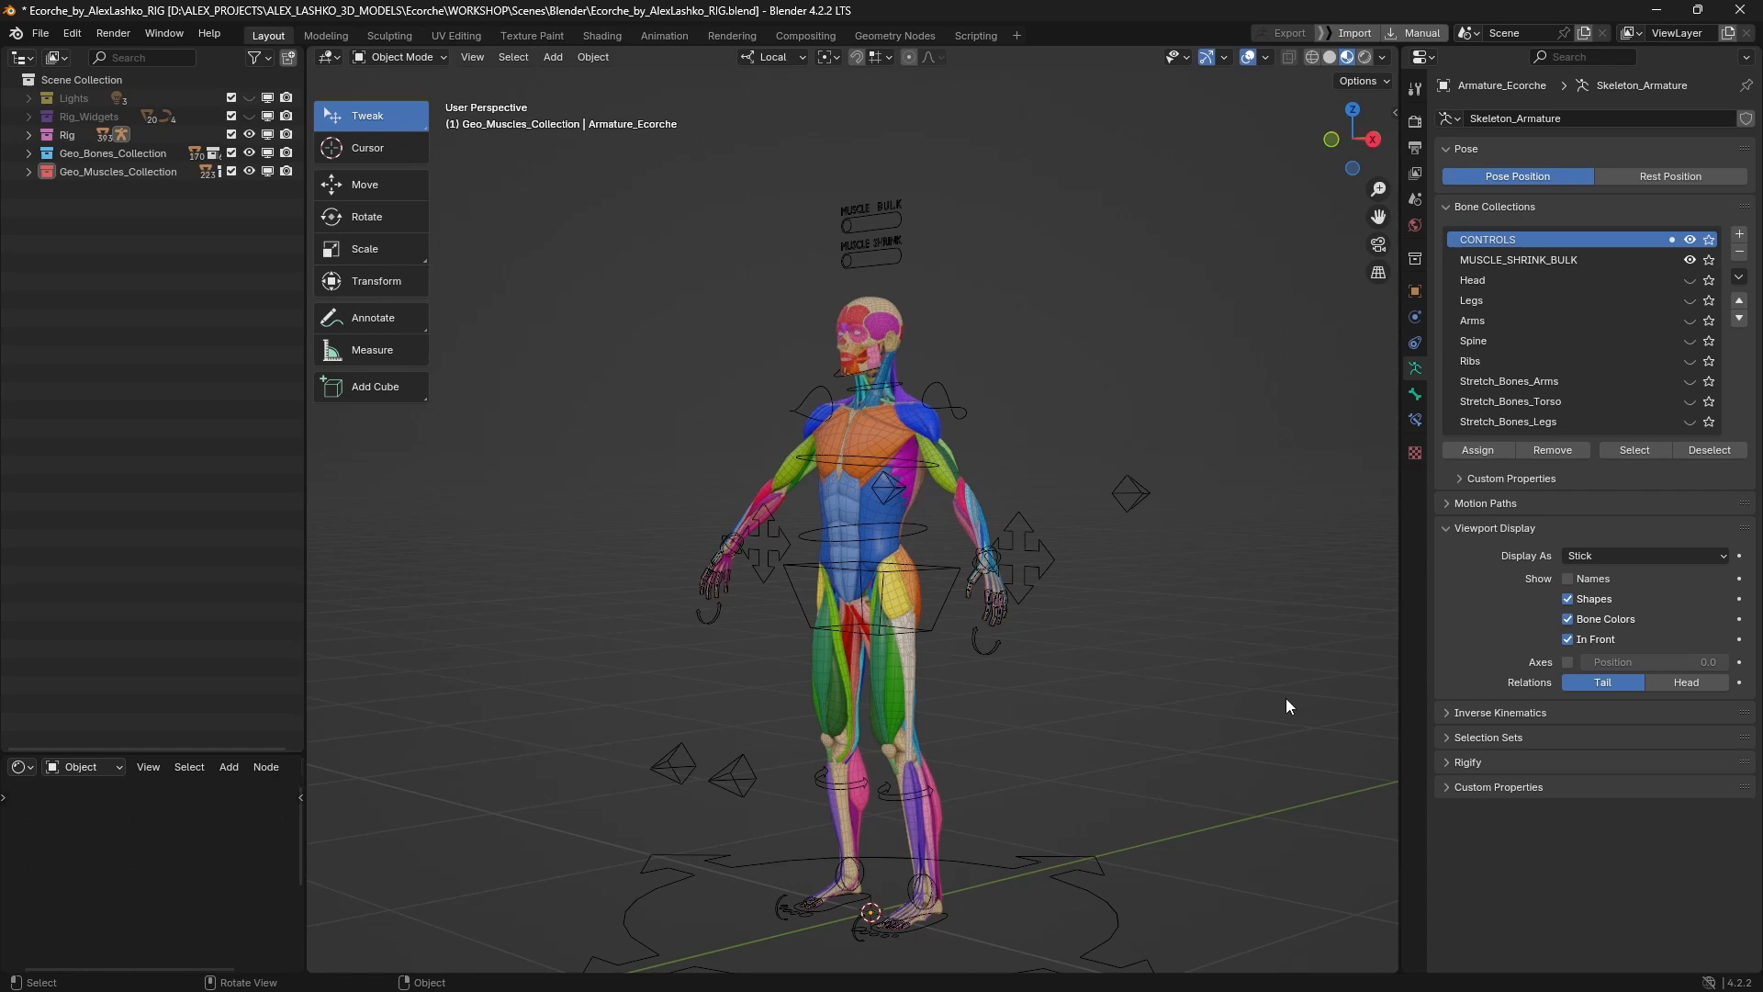
mouse_move(1306, 692)
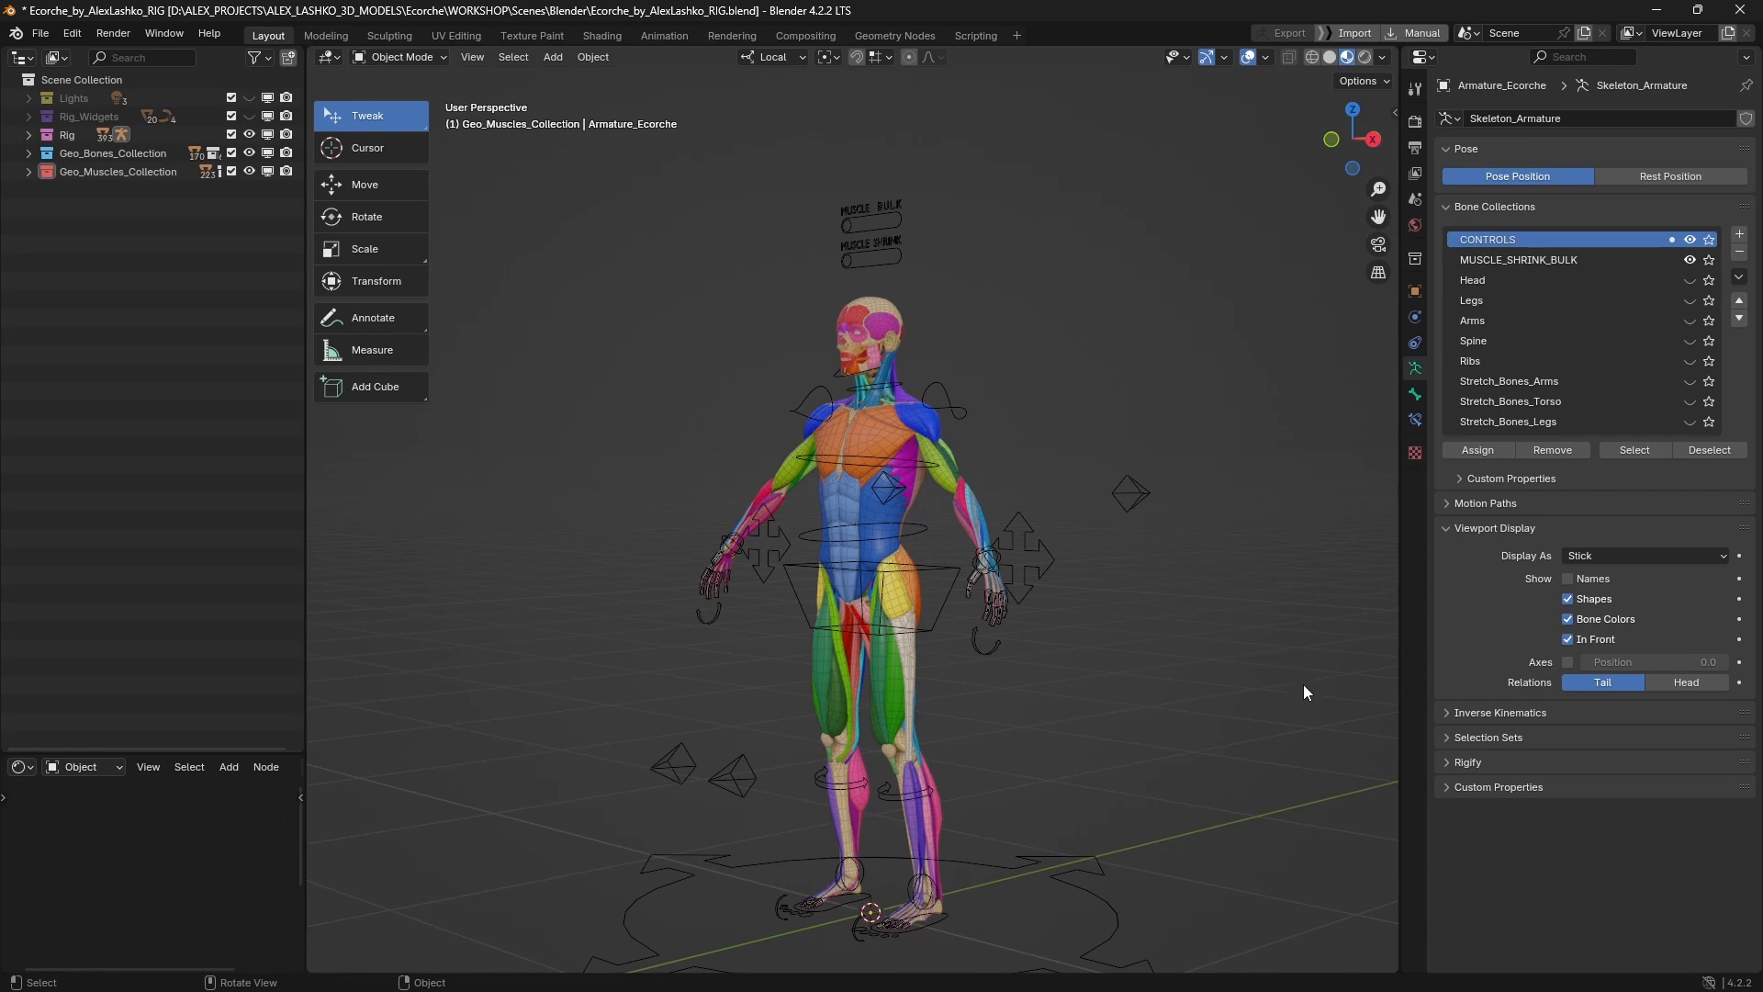
mouse_move(1220, 570)
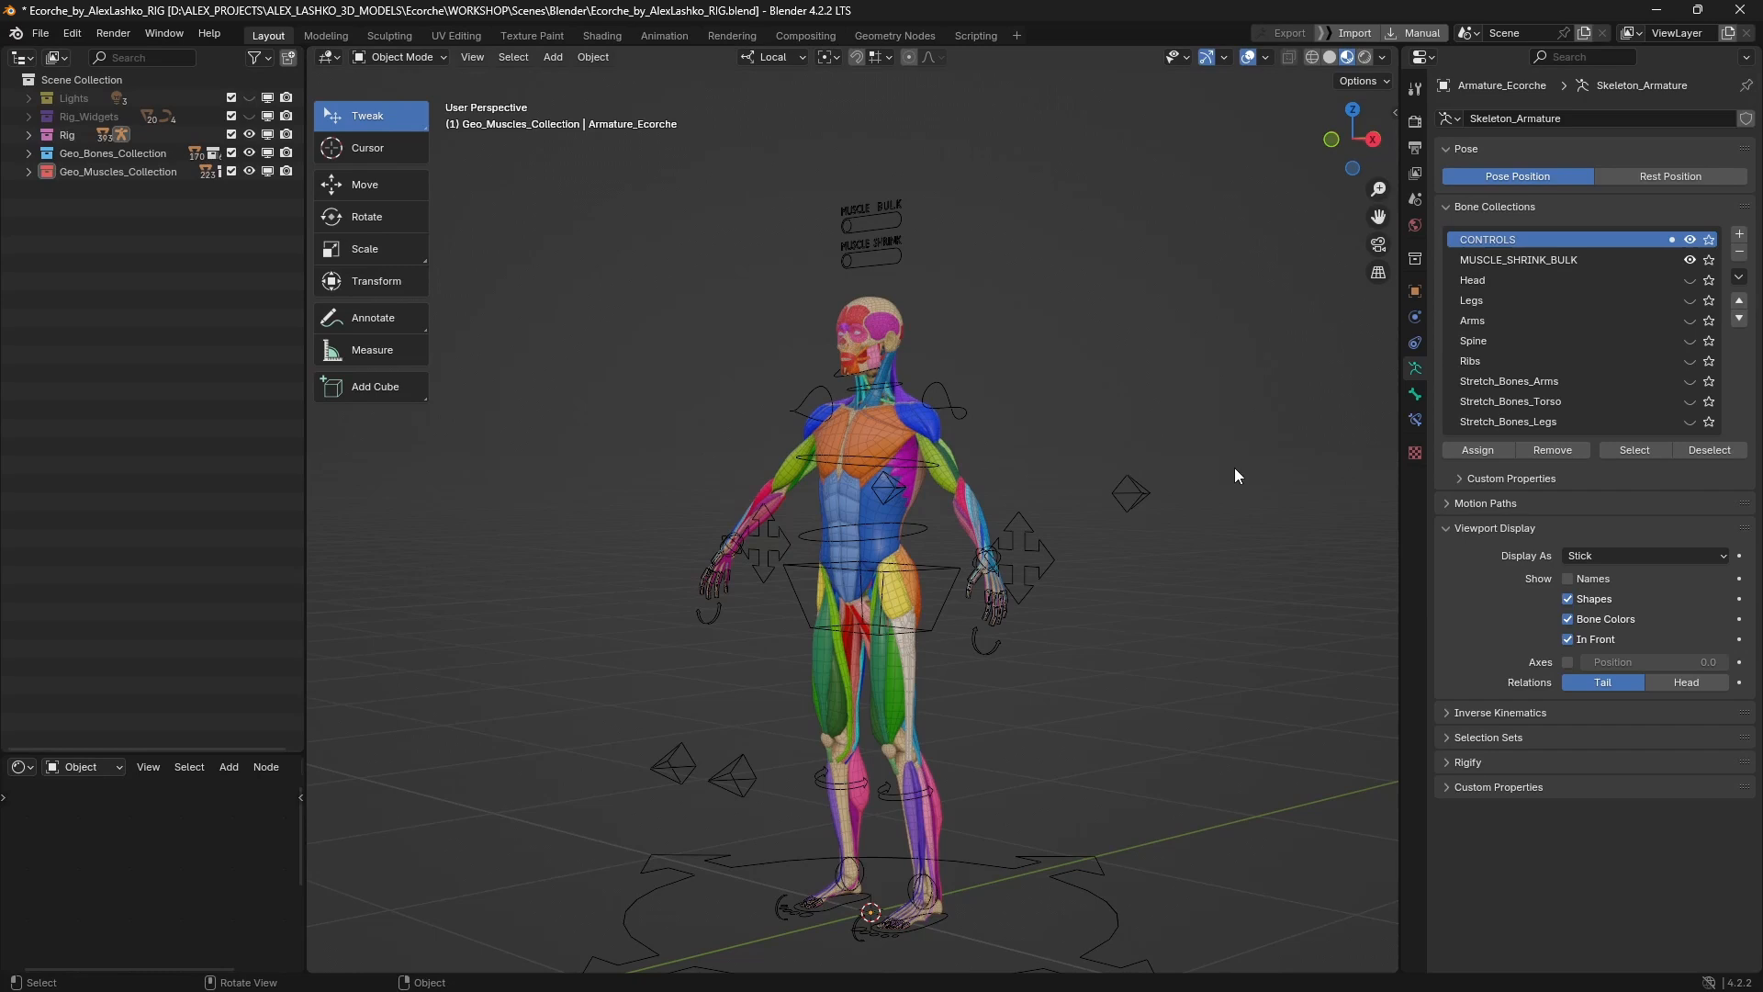
mouse_move(1229, 494)
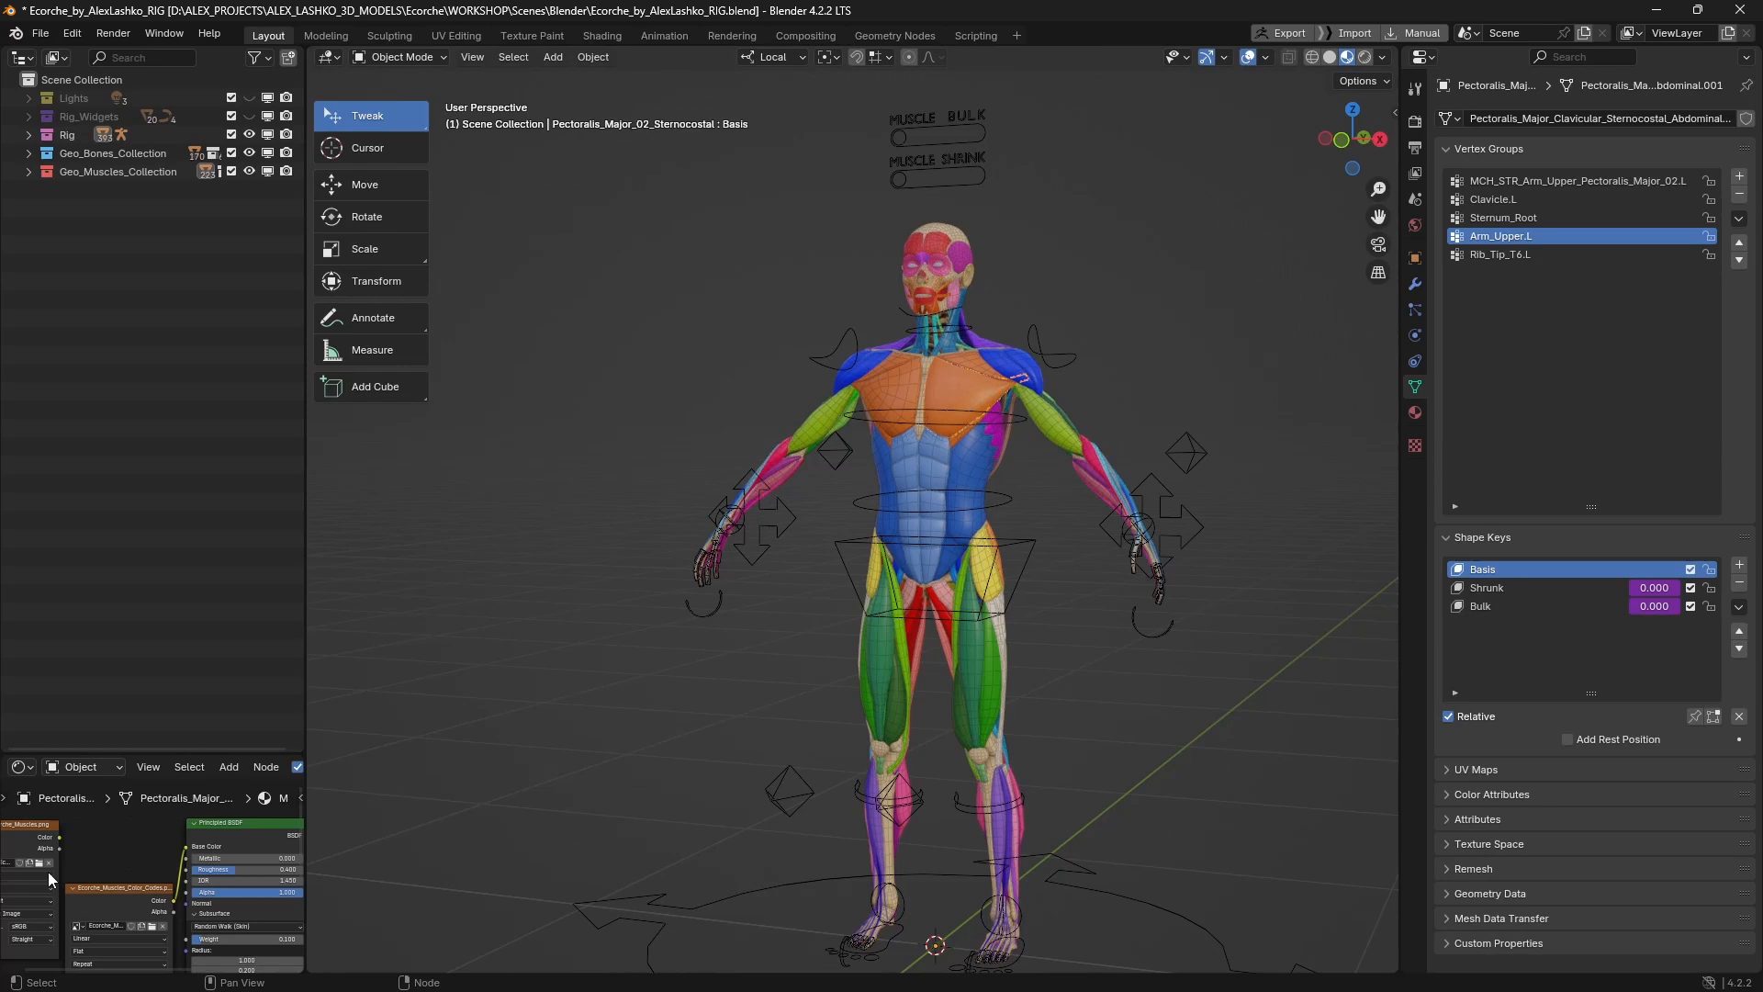
Orbit the view around the anatomy model to inspect the selected muscle mesh
left_click_drag(50, 860, 163, 854)
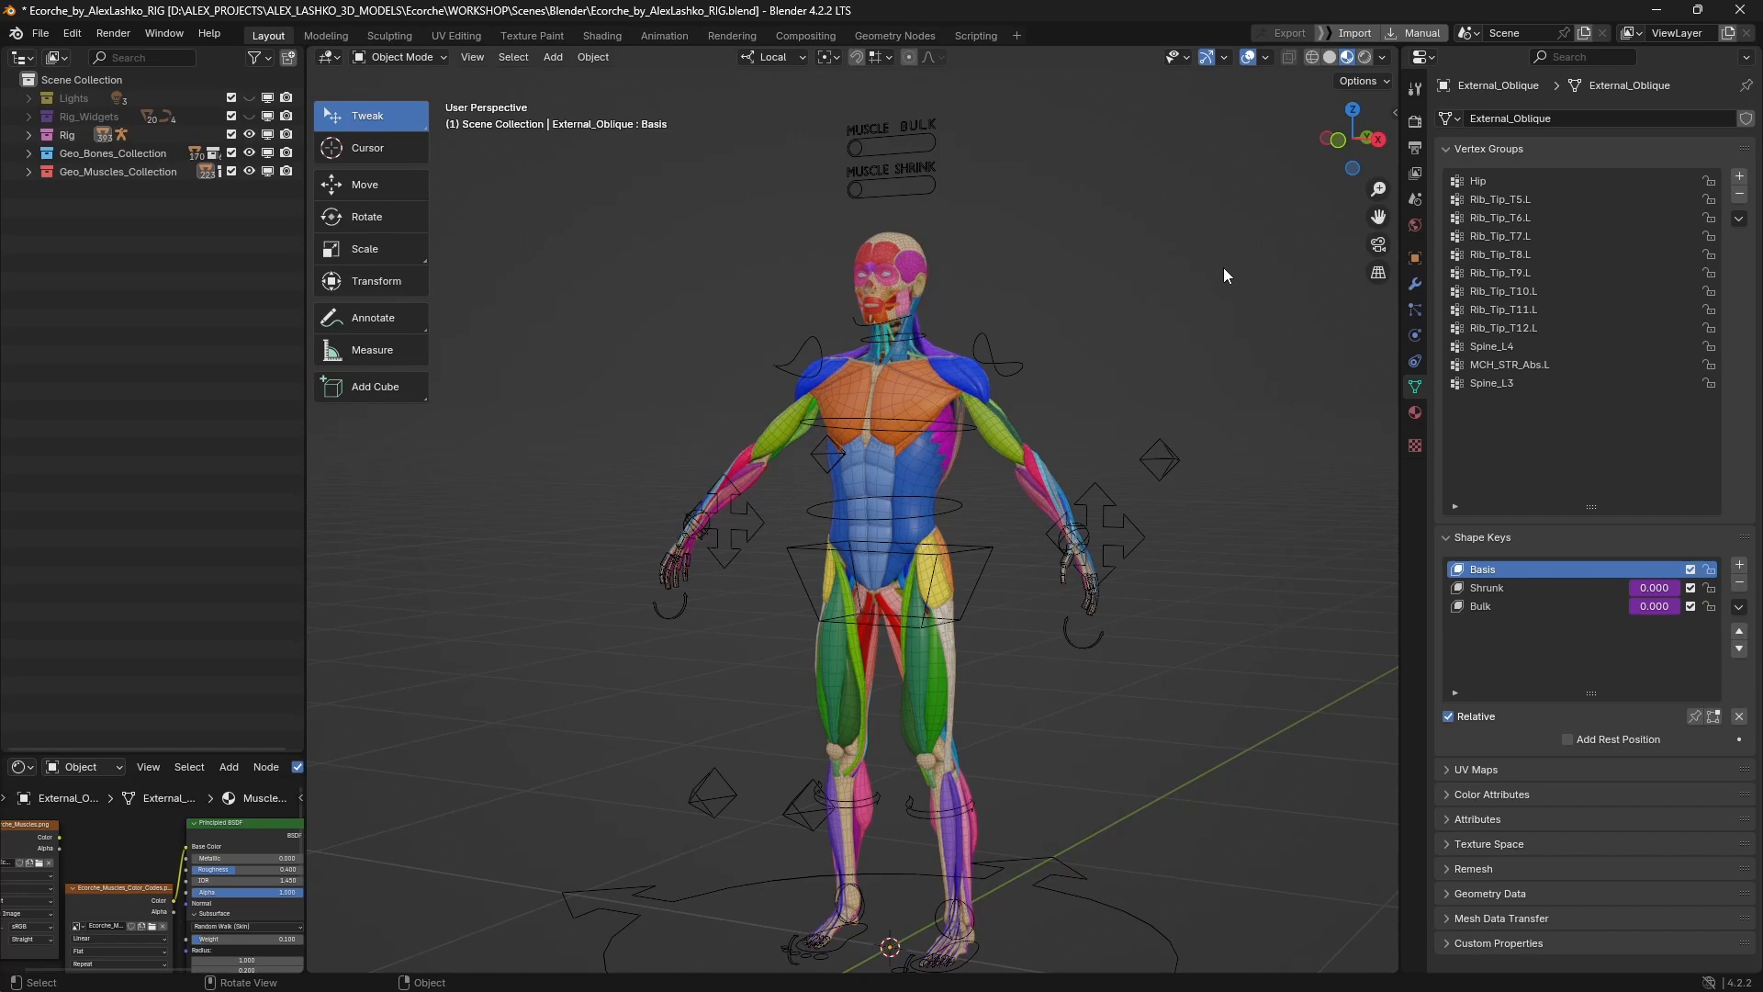
mouse_move(1230, 279)
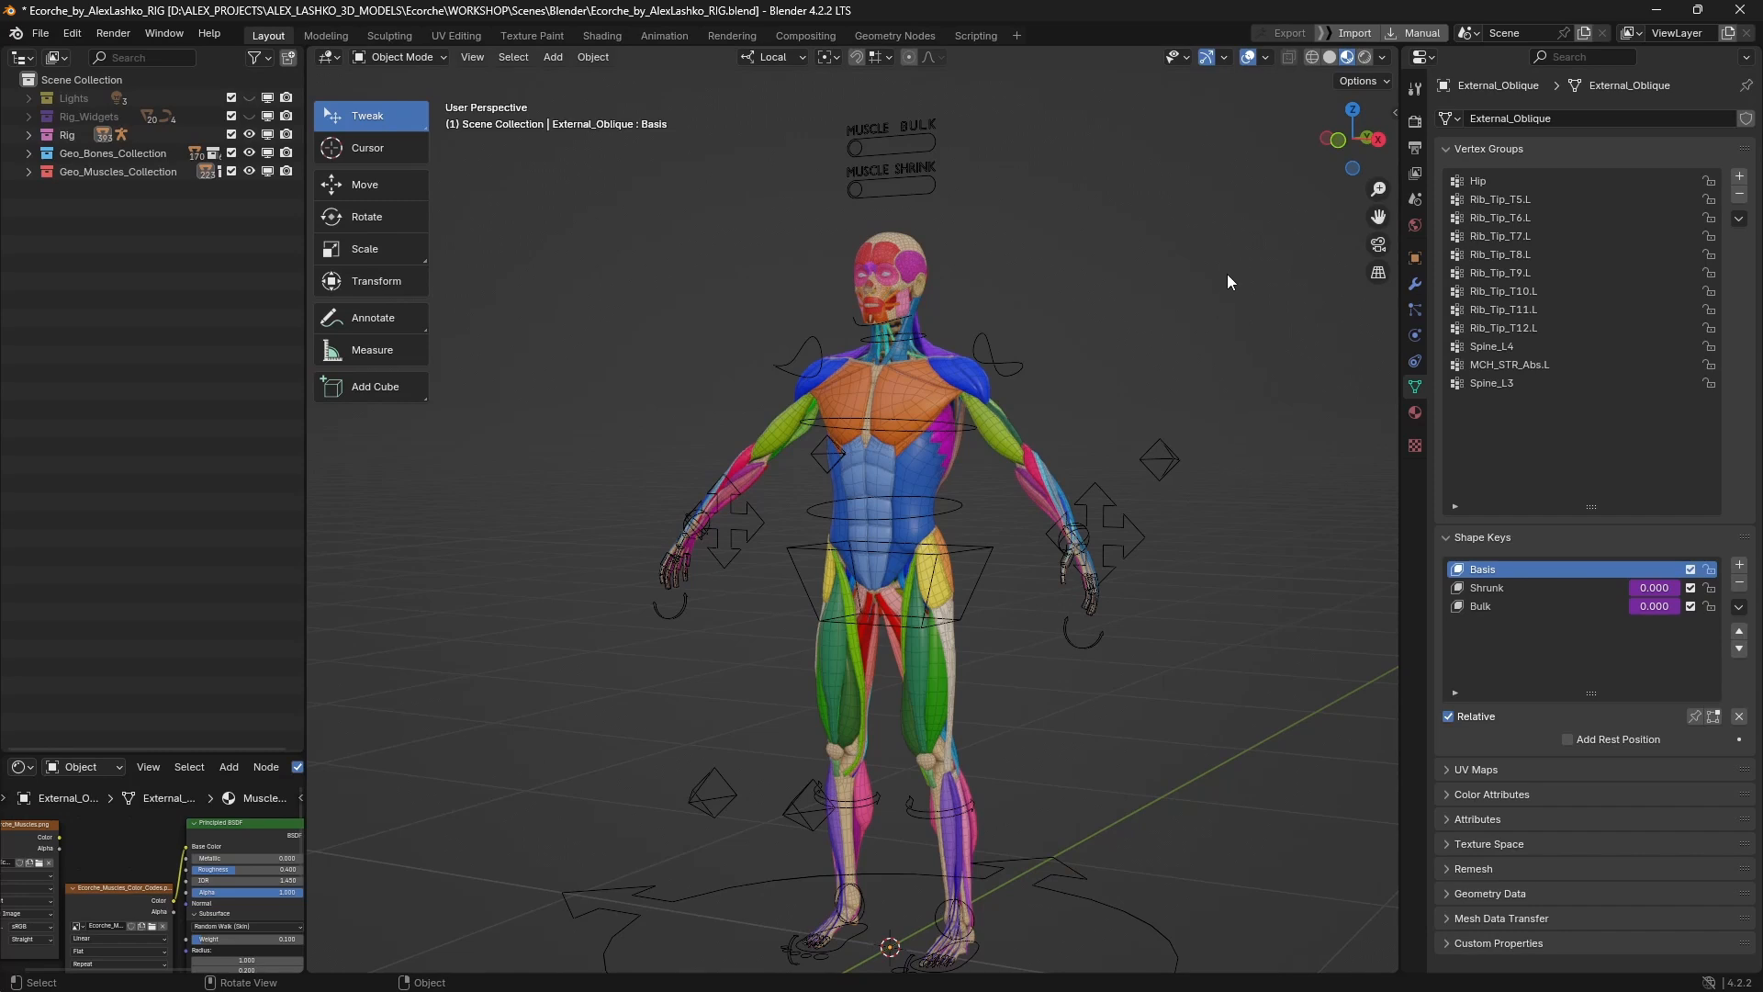
Expand the Geo_Bones and Geo_Muscles collections in the Outliner, restore hidden muscle groups, and select a torso muscle
left_click(23, 154)
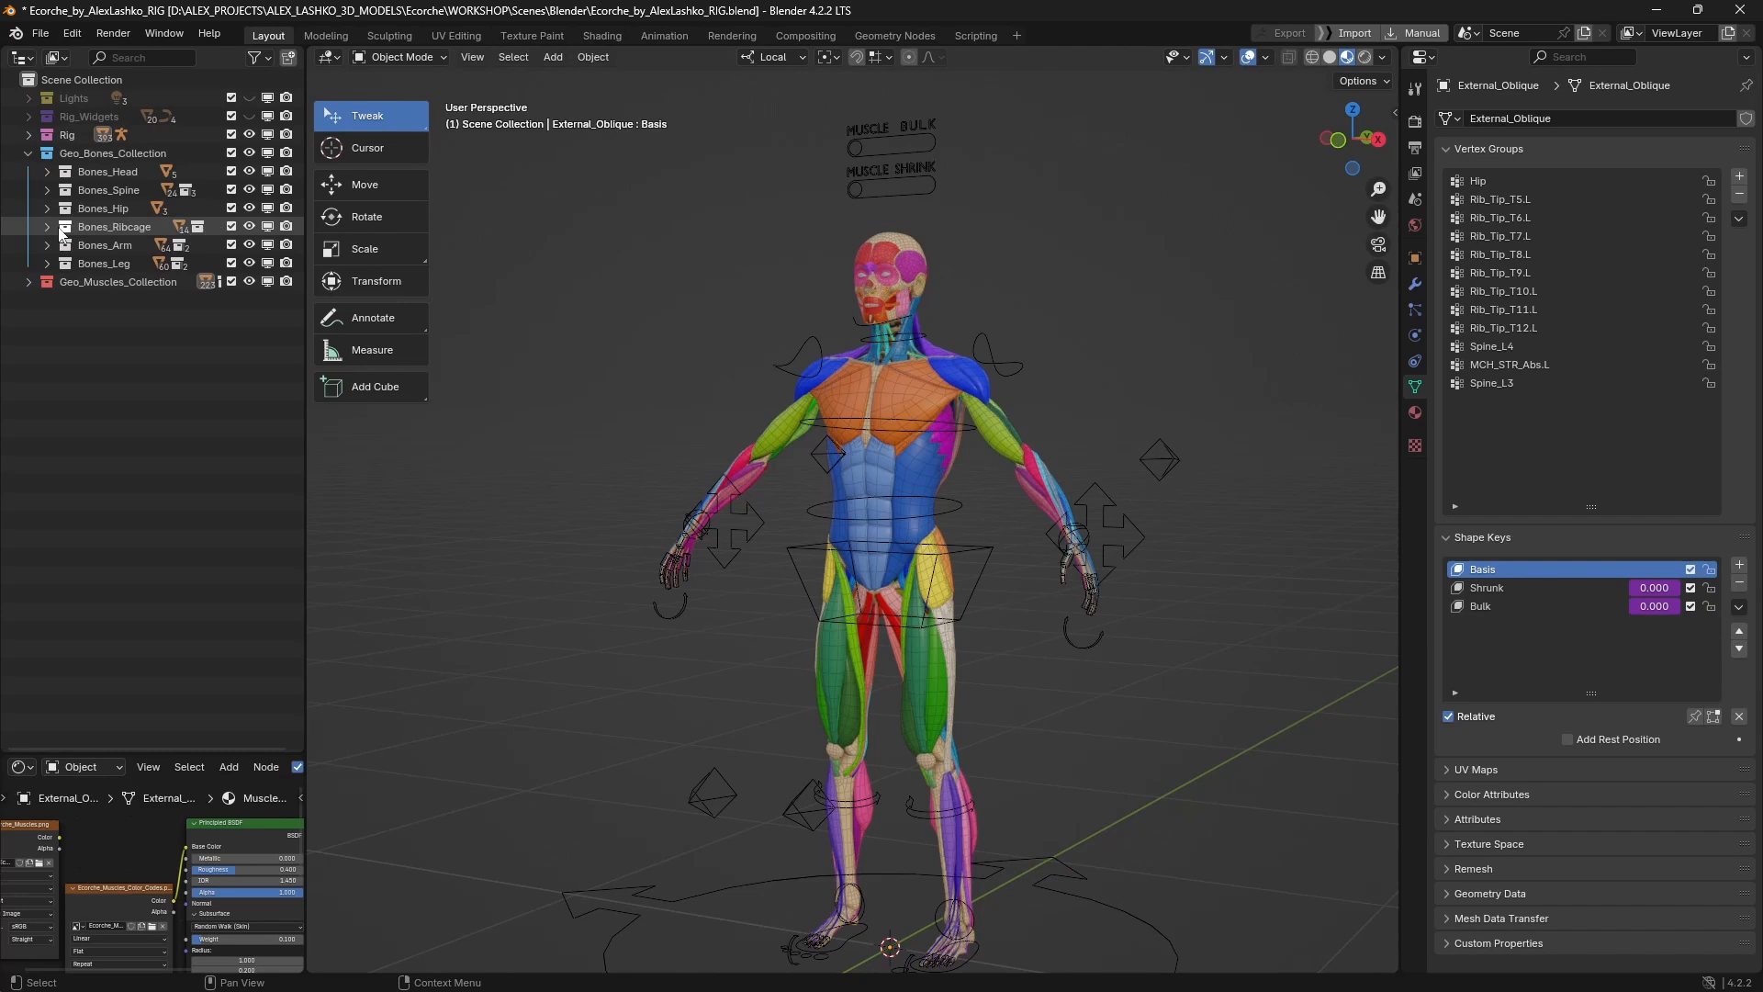
left_click(114, 152)
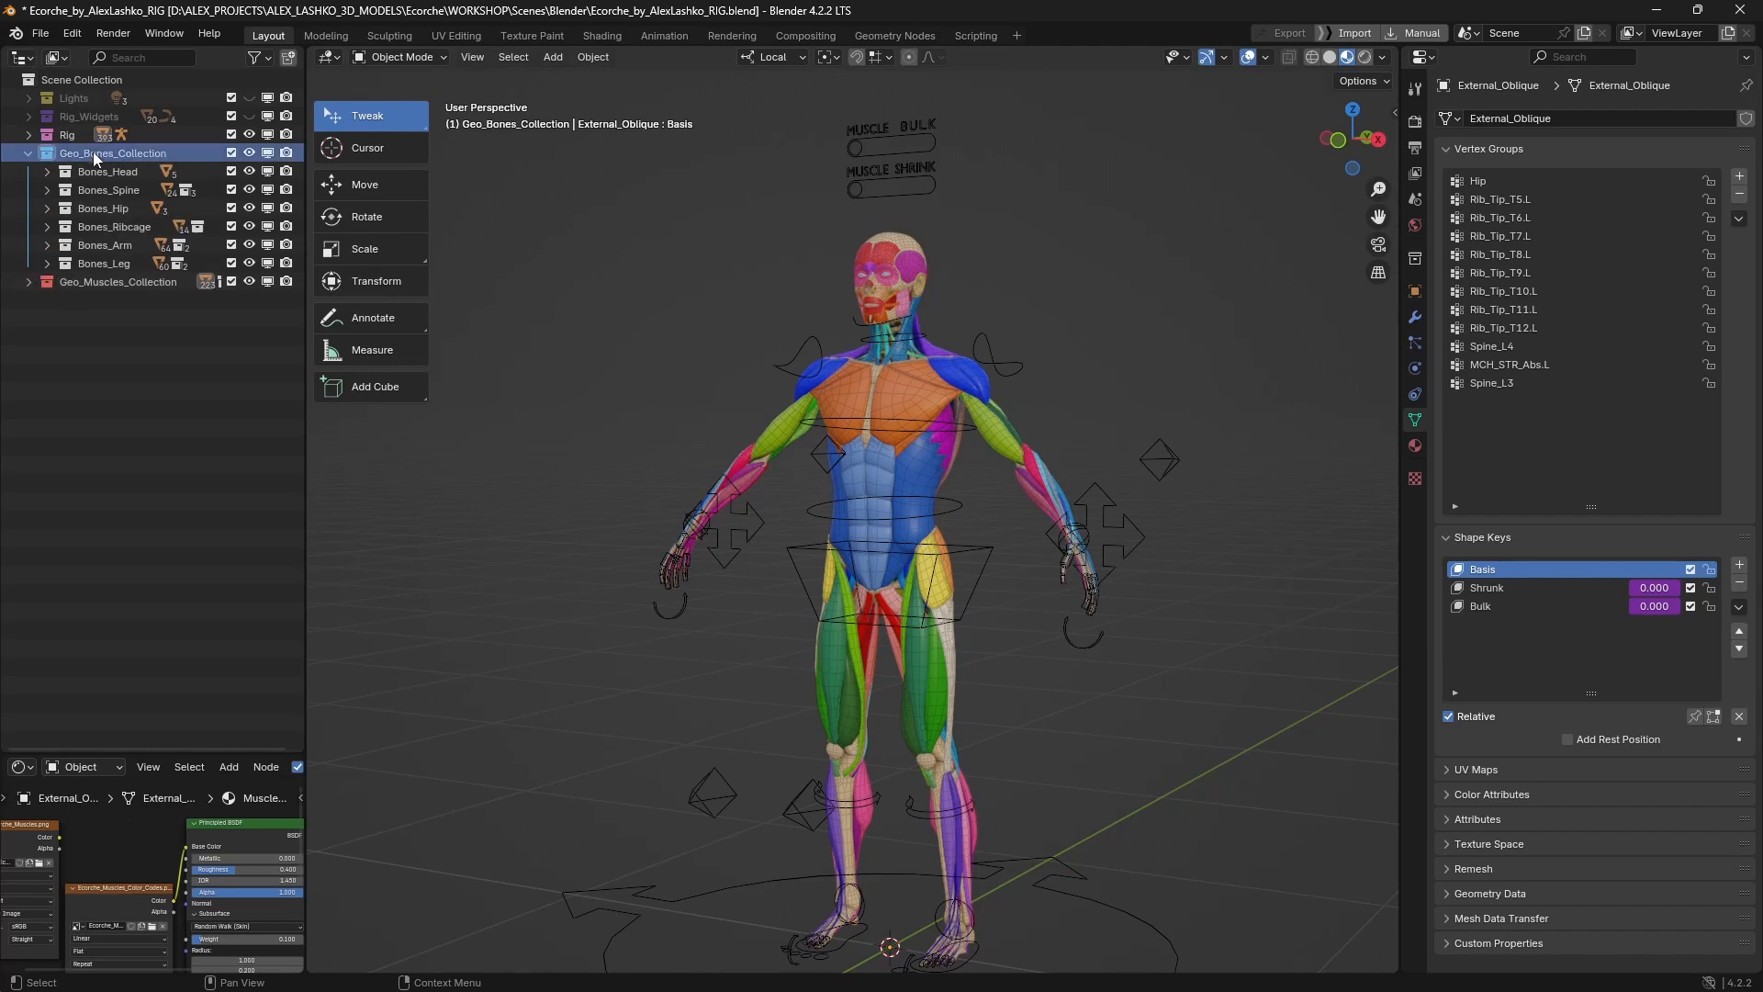
left_click(35, 155)
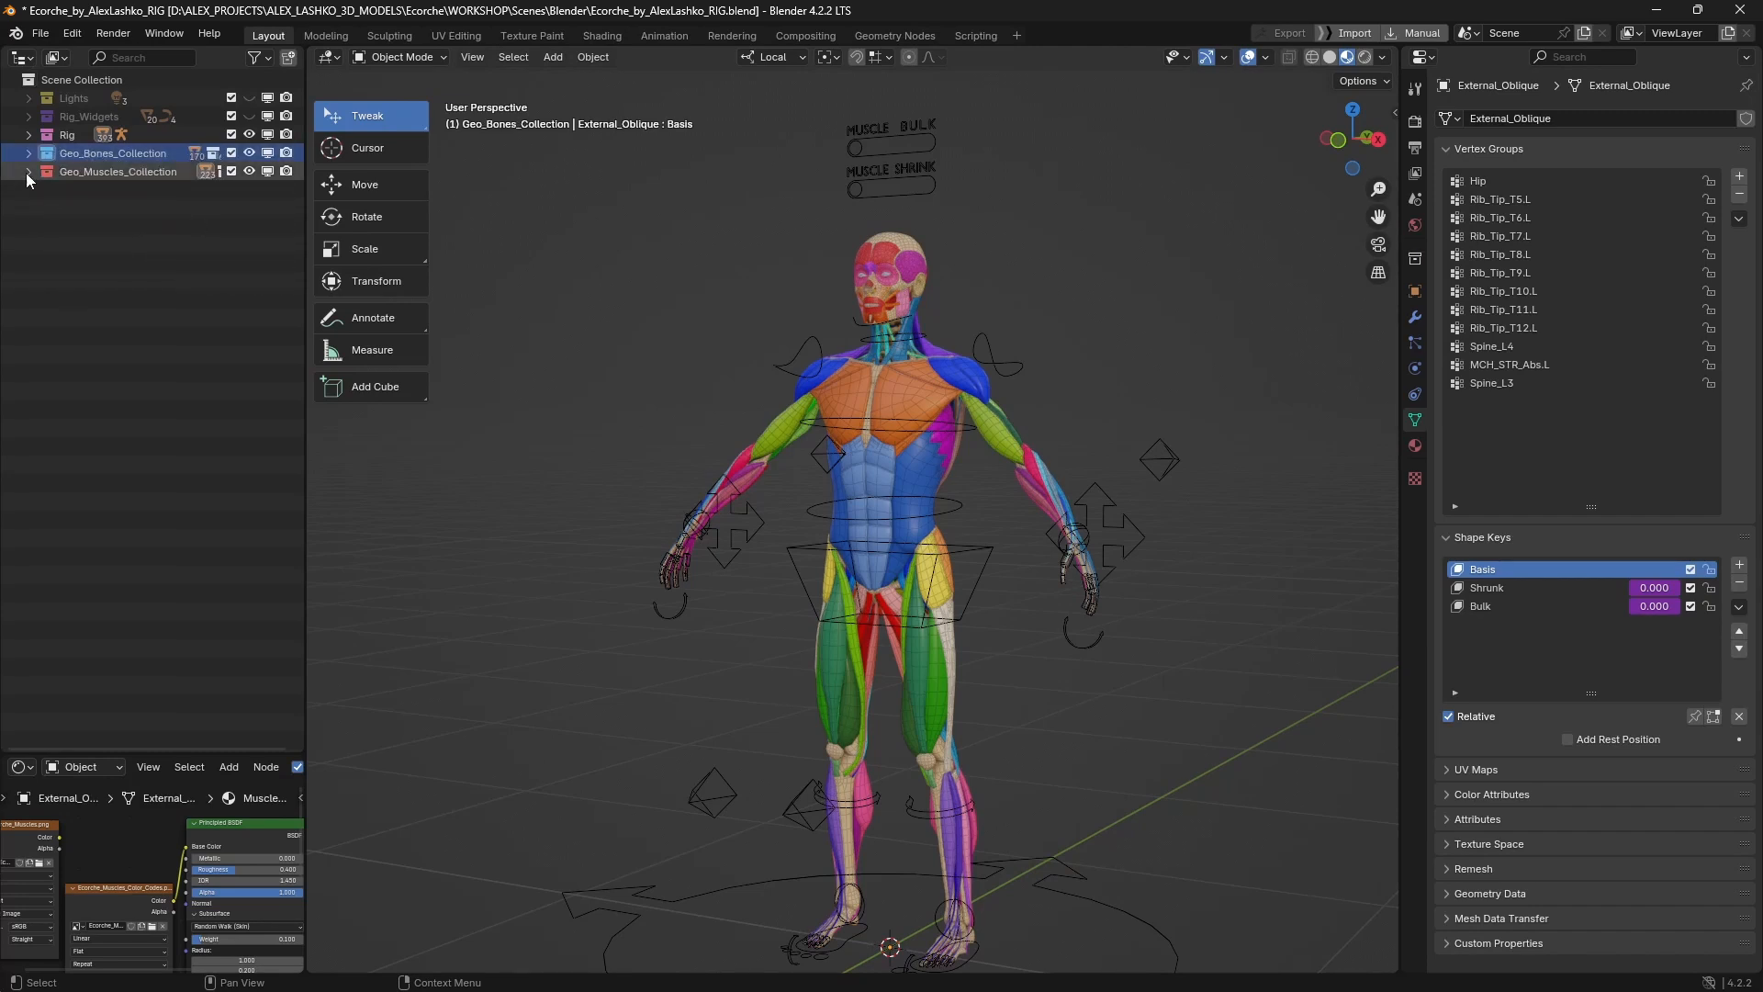
left_click(27, 178)
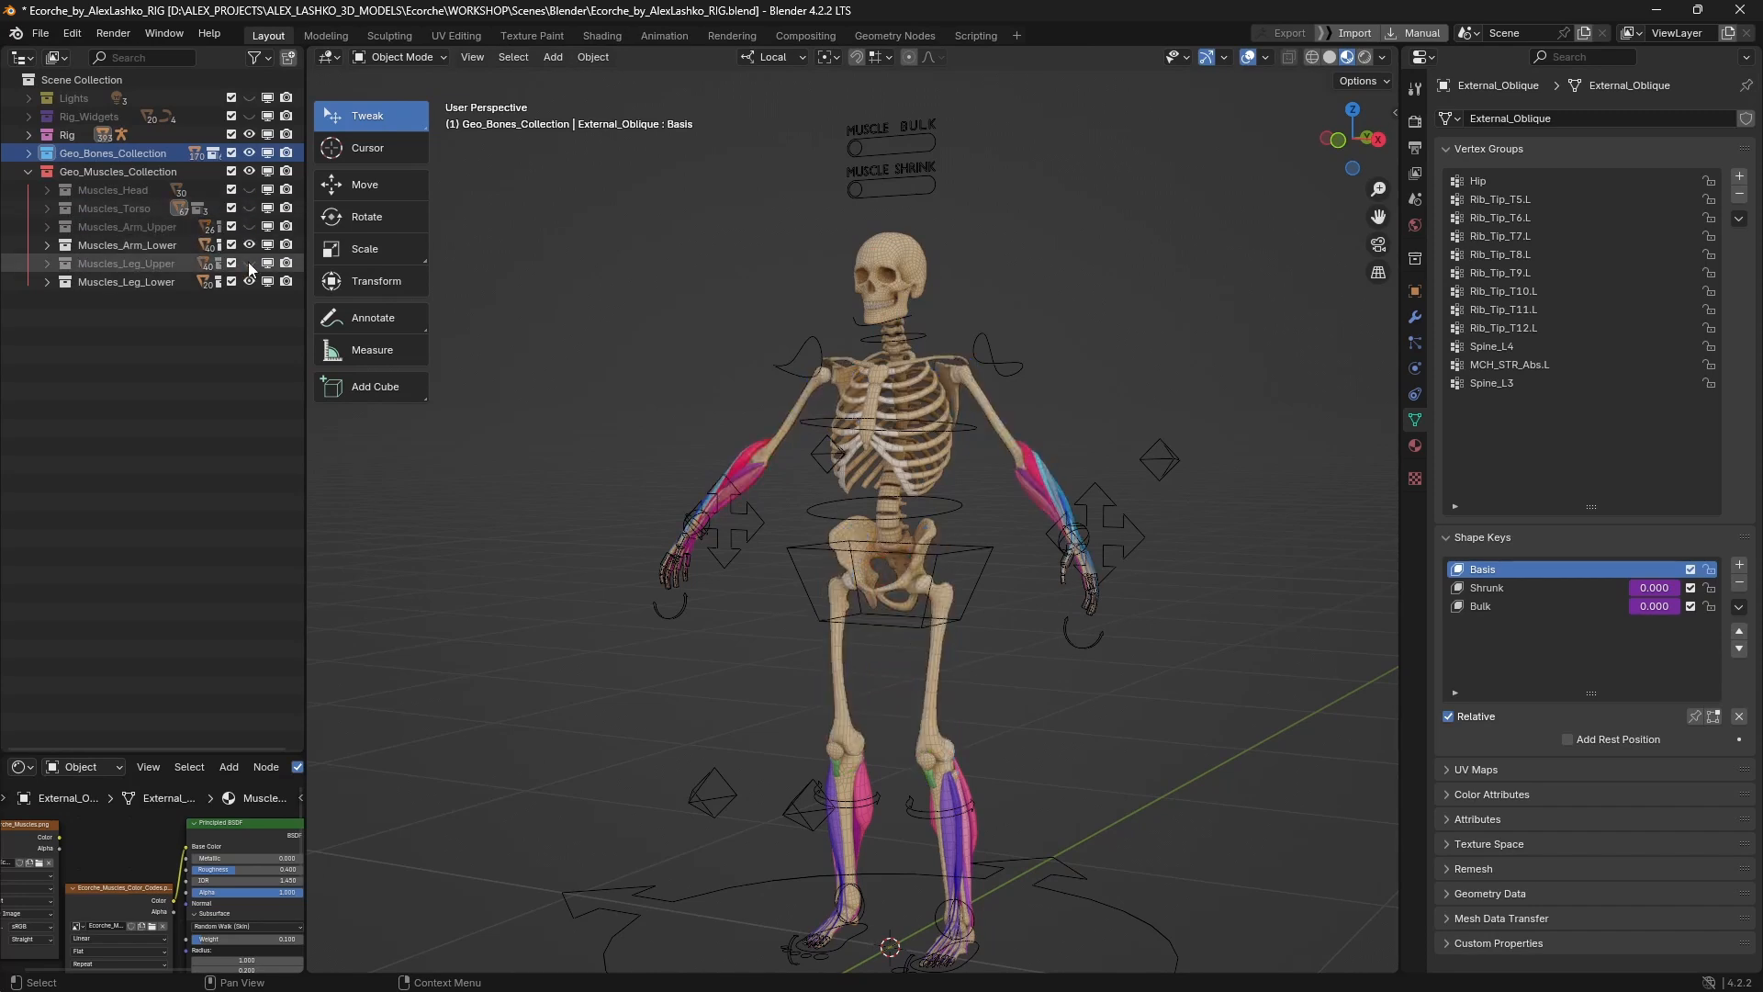
left_click(915, 476)
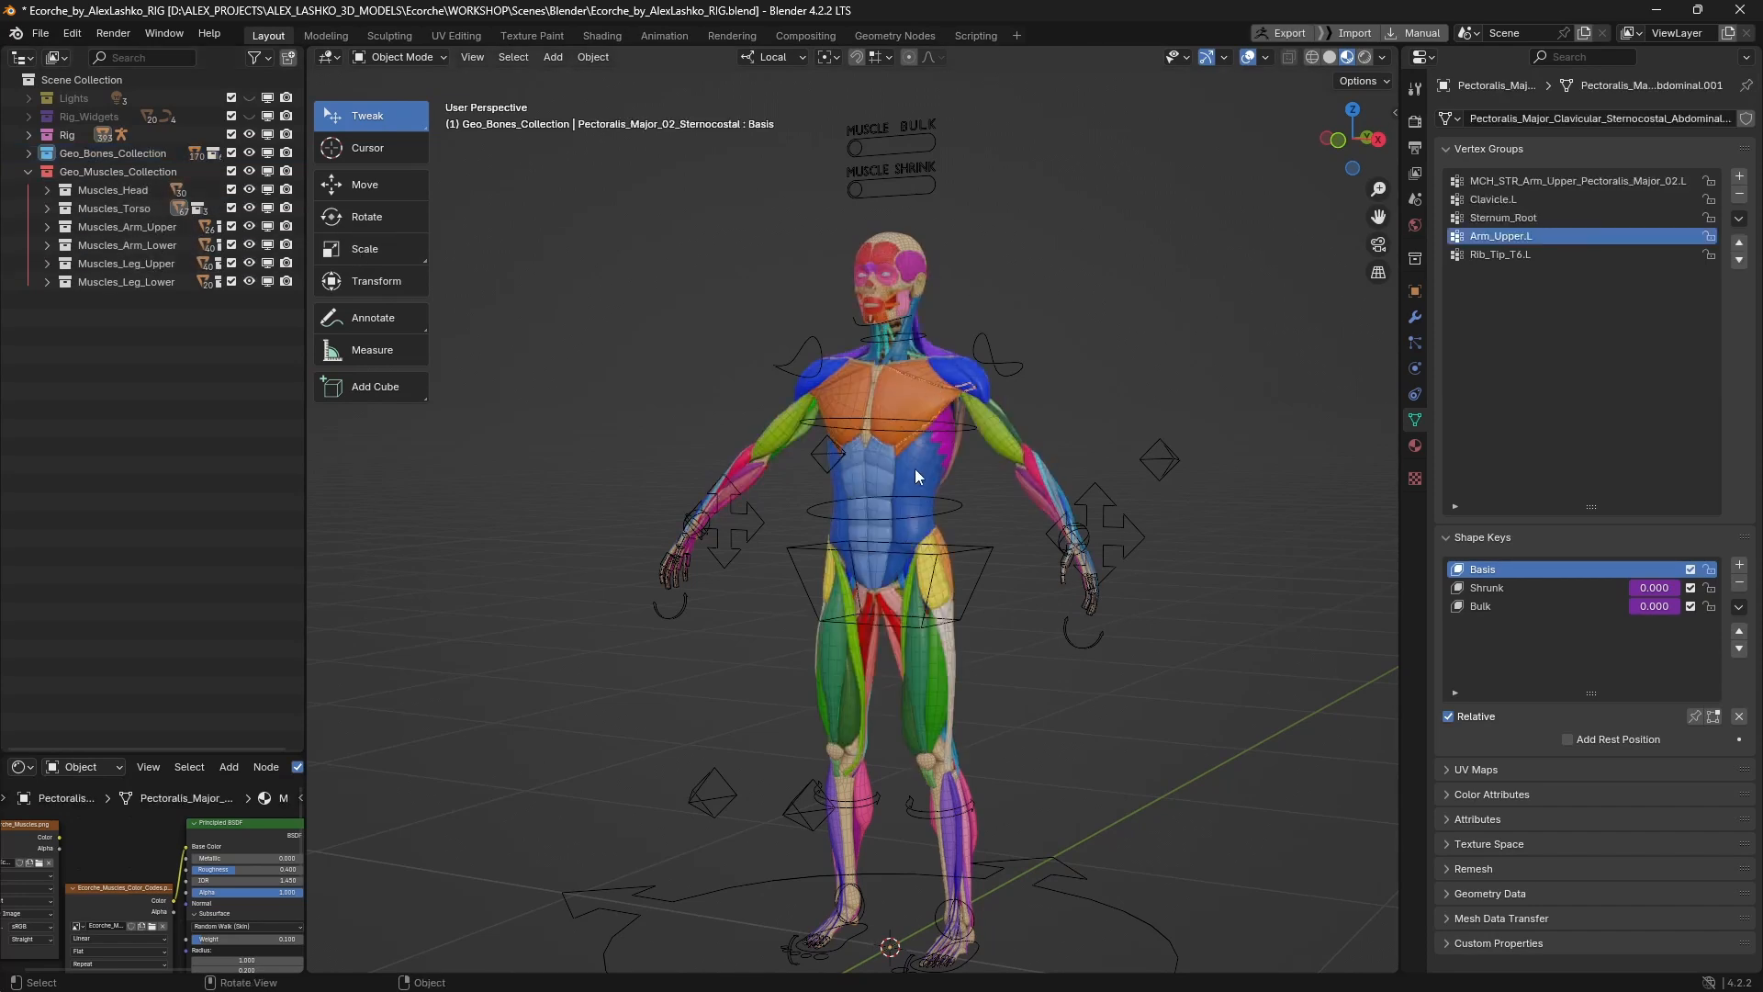
left_click(923, 494)
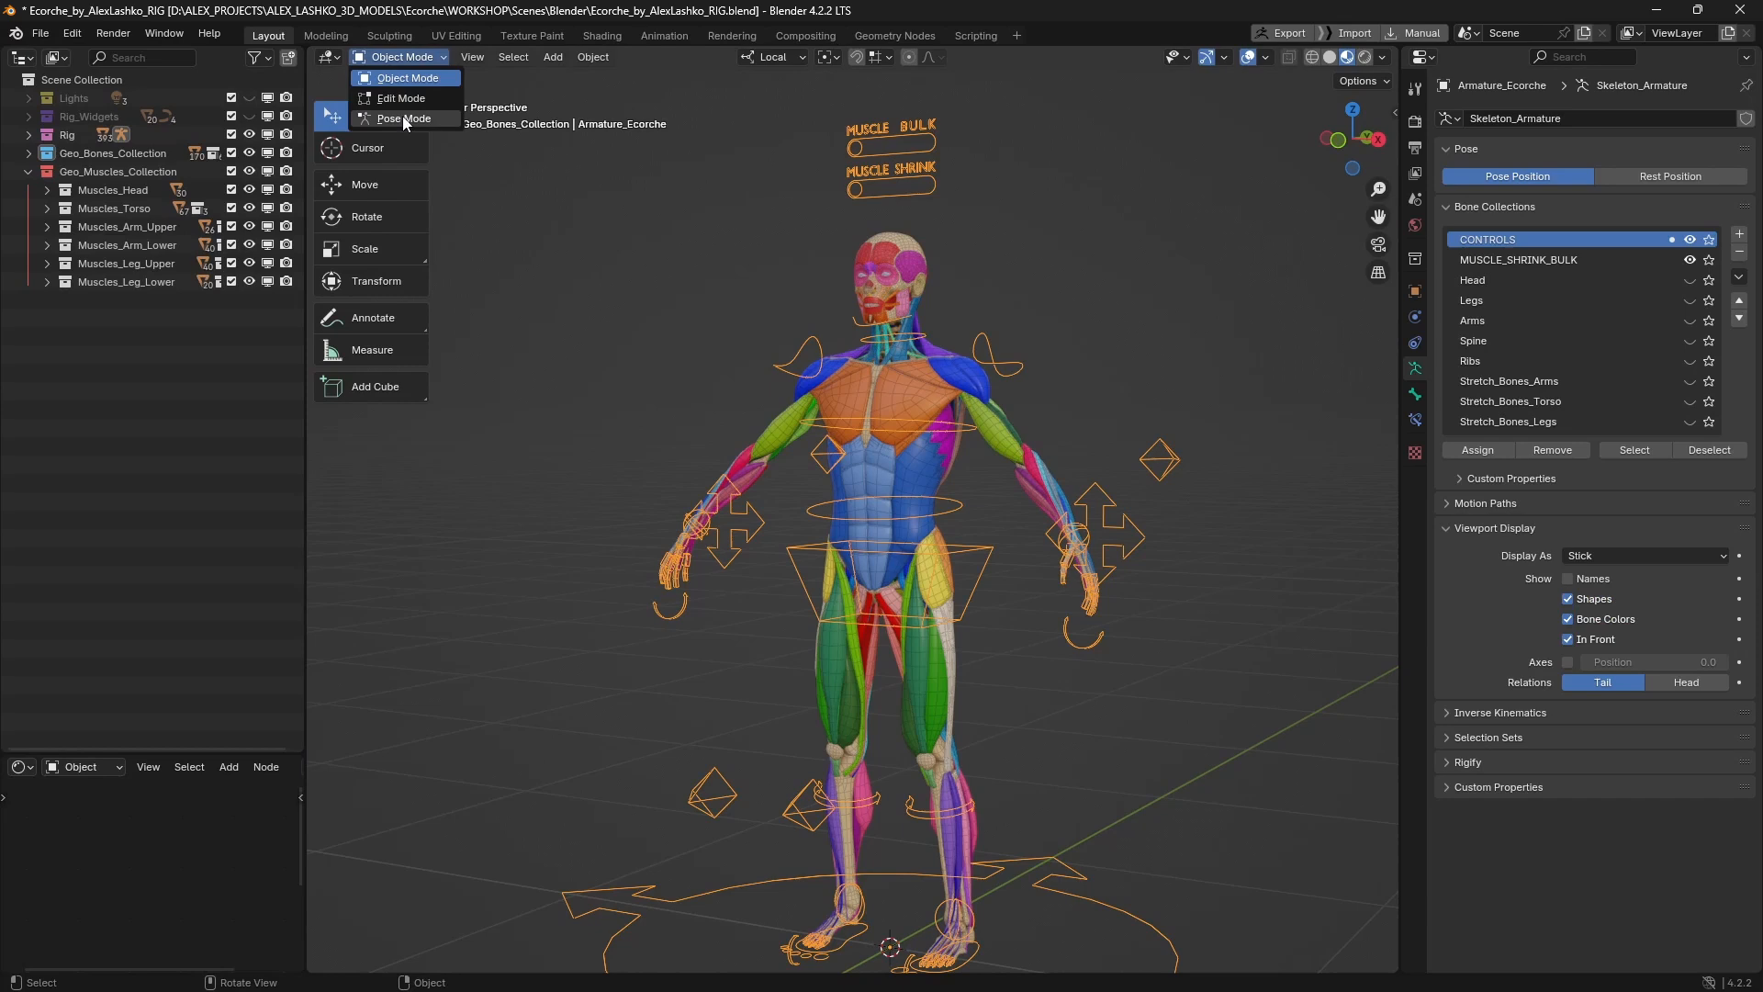
Switch the écorché armature into Pose Mode and bring the Muscle Bulk/Shrink sliders into view
left_click(404, 117)
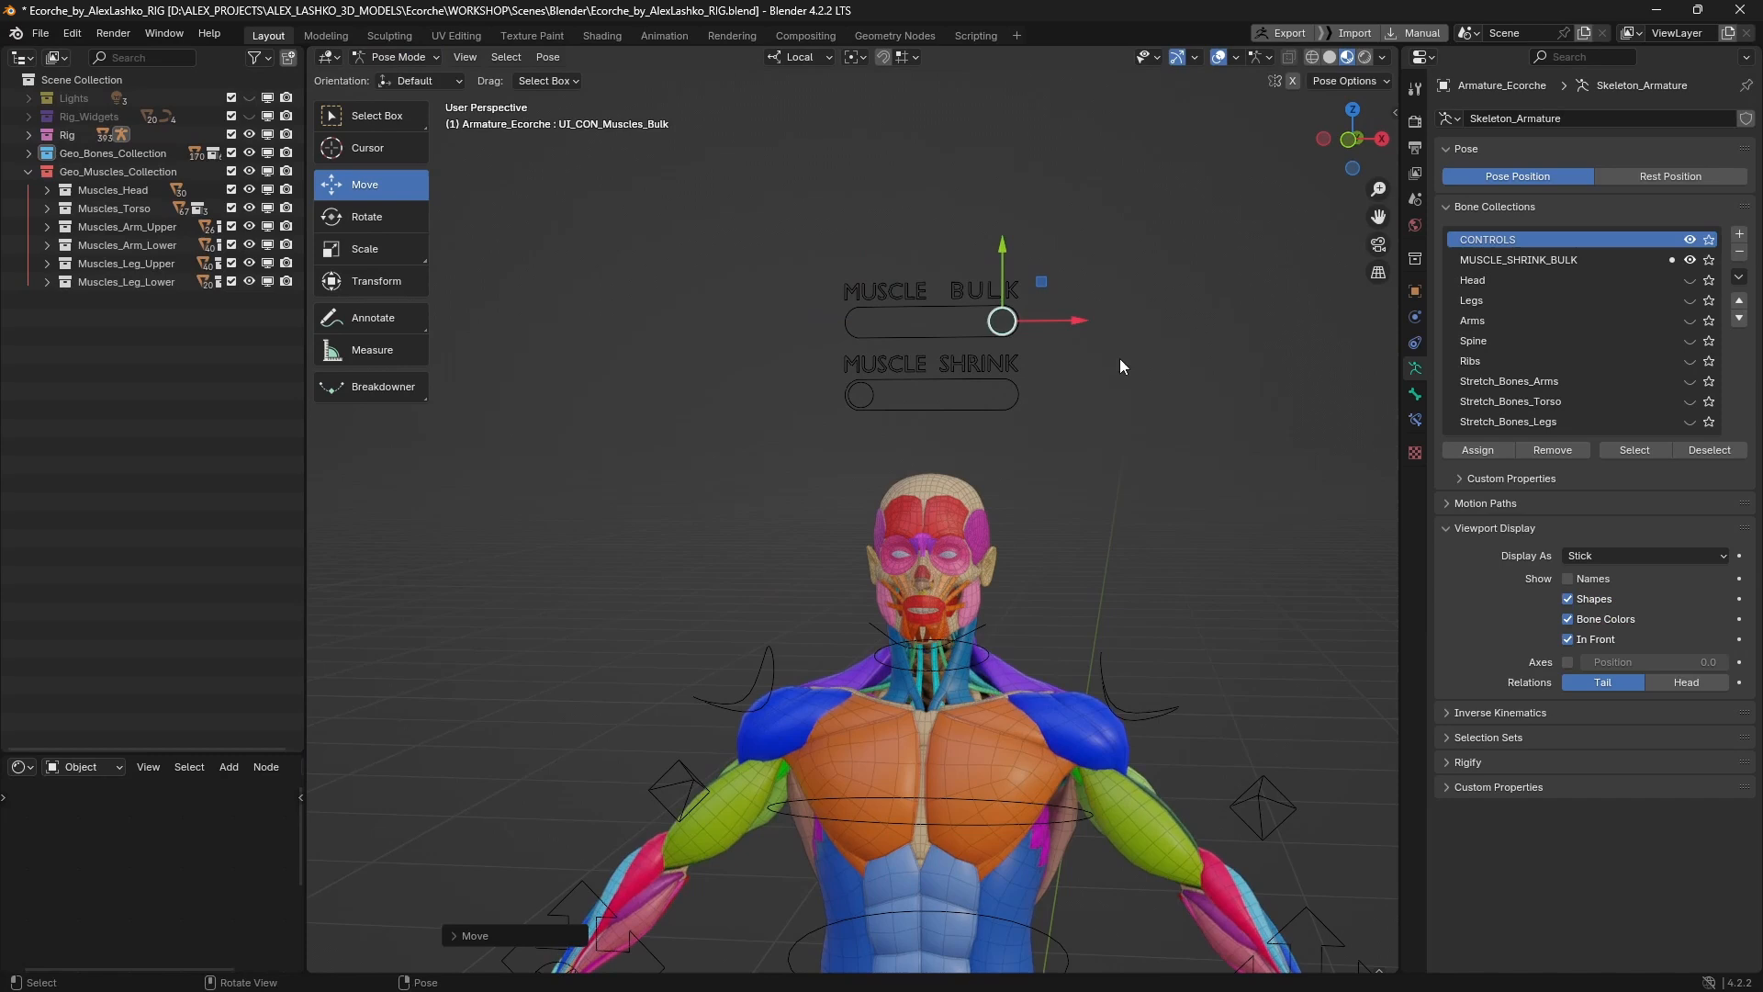
scroll("down", 3)
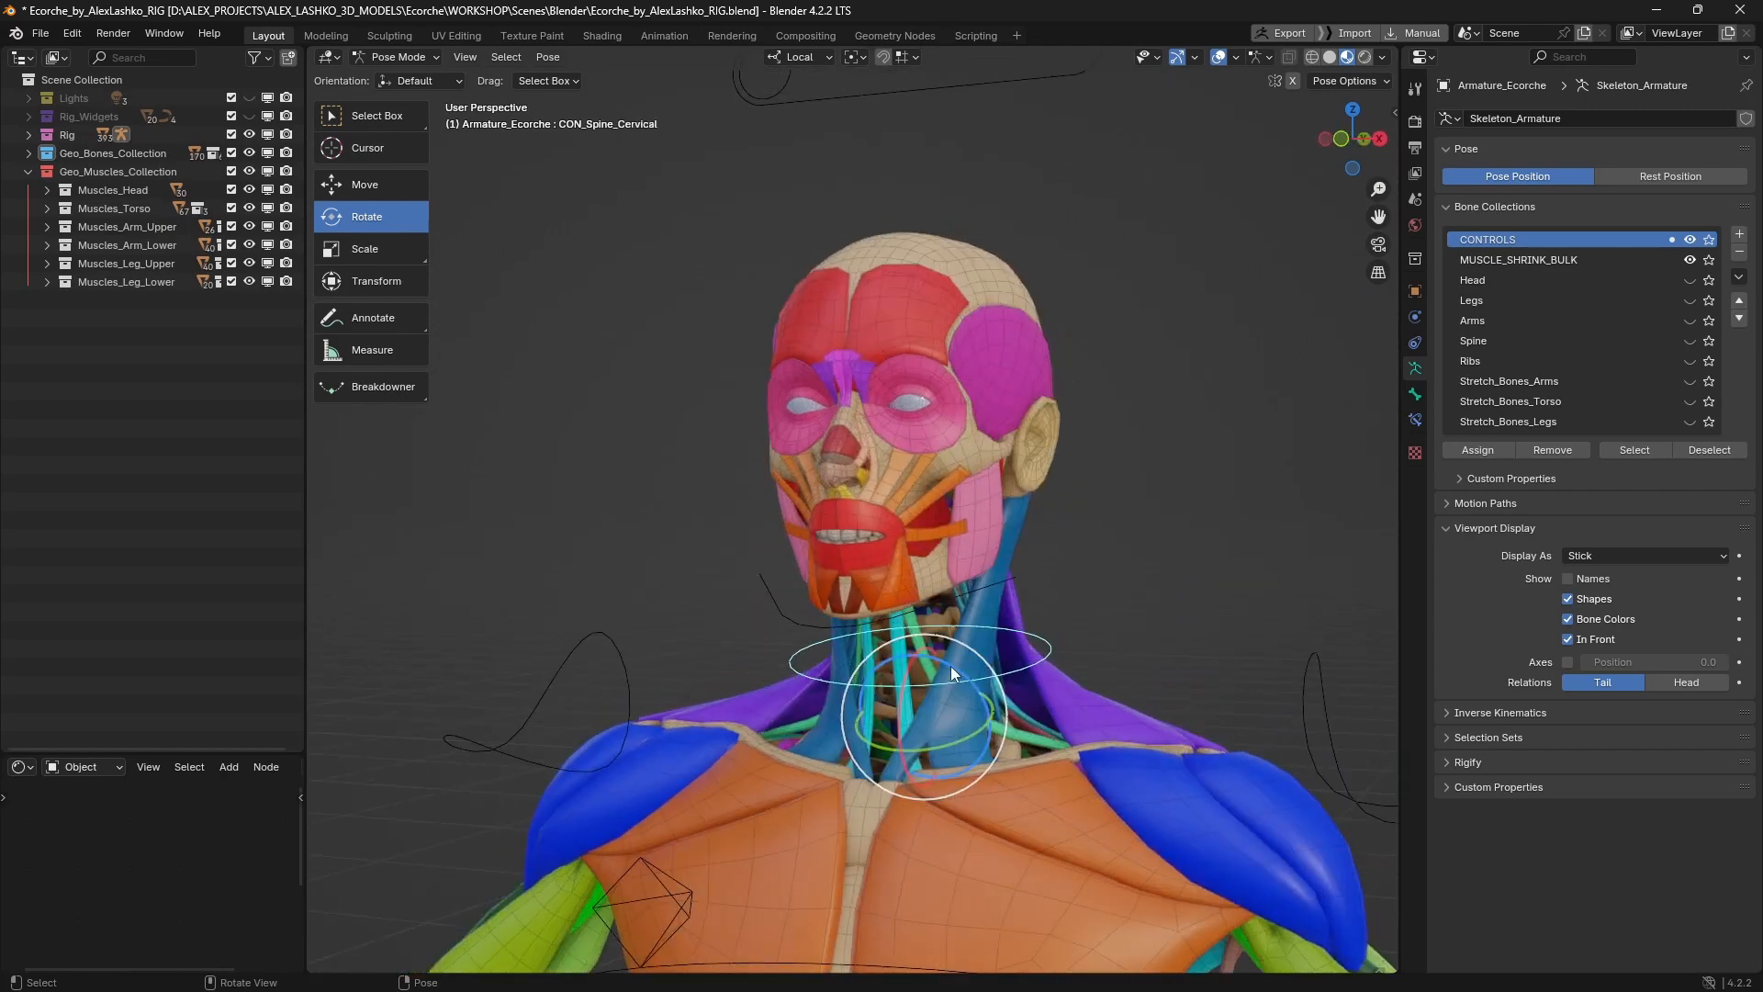
Rotate CON_Spine_Cervical to tilt the head back, lean it sideways, and turn it
left_click_drag(950, 674, 928, 662)
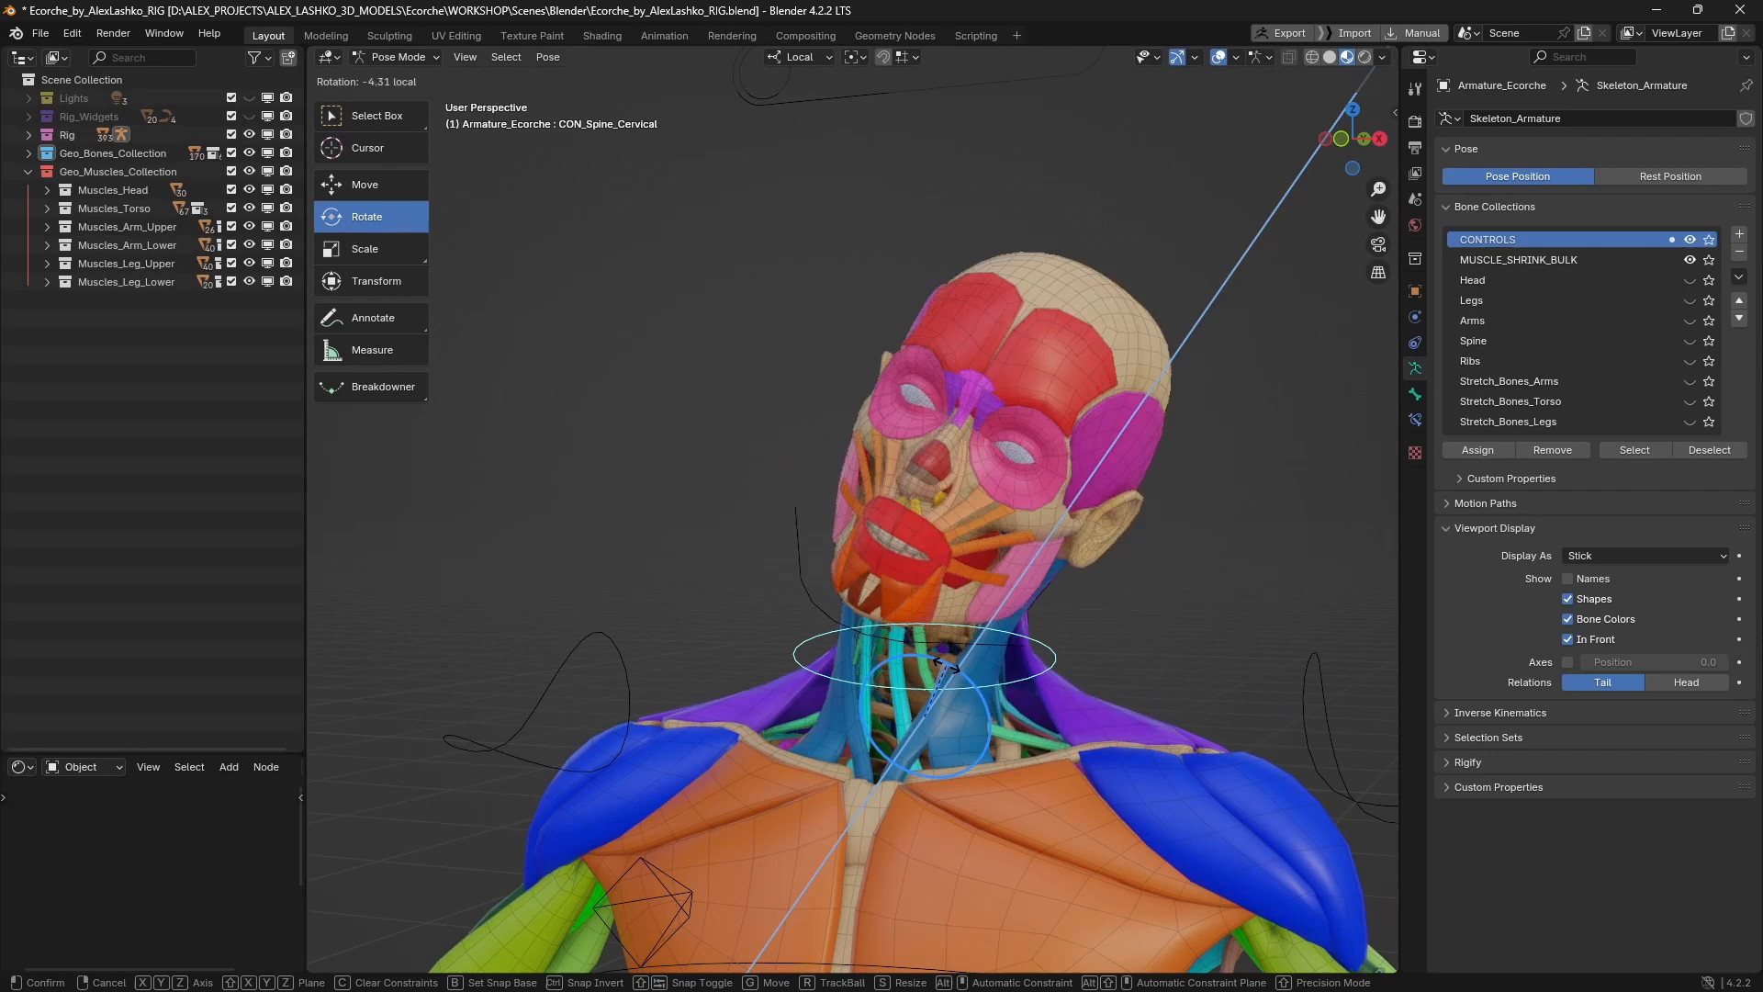
left_click_drag(933, 663, 911, 703)
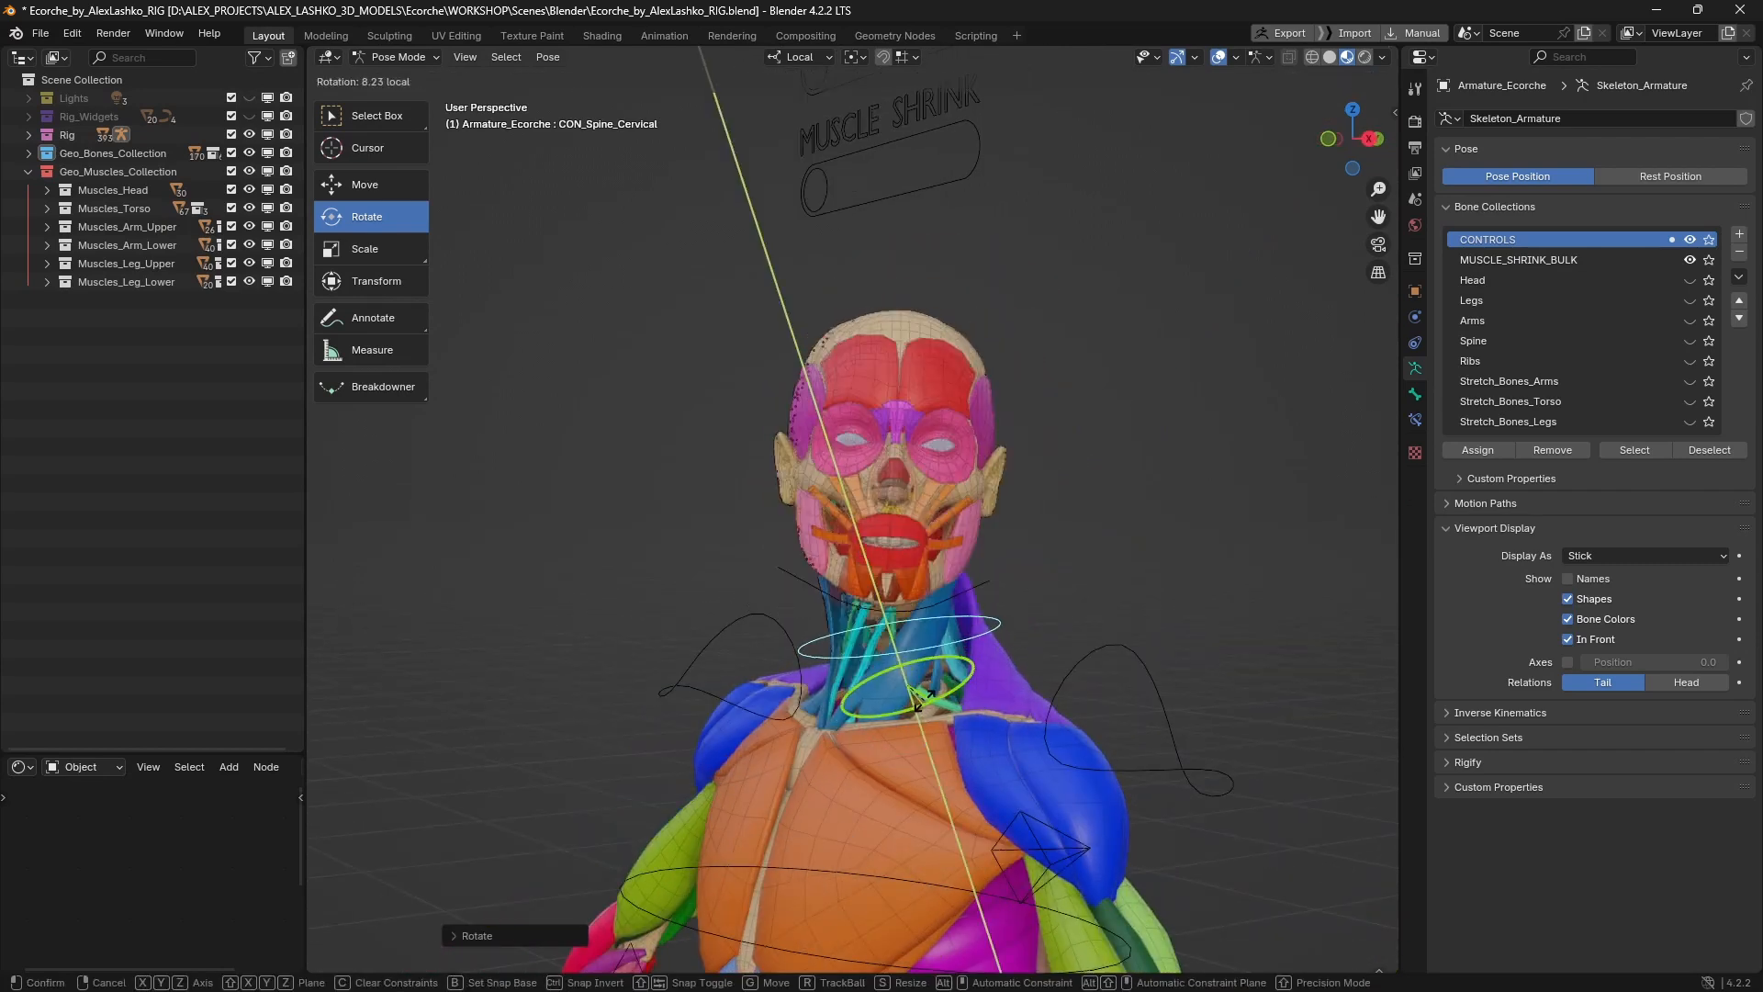
left_click_drag(916, 684, 871, 646)
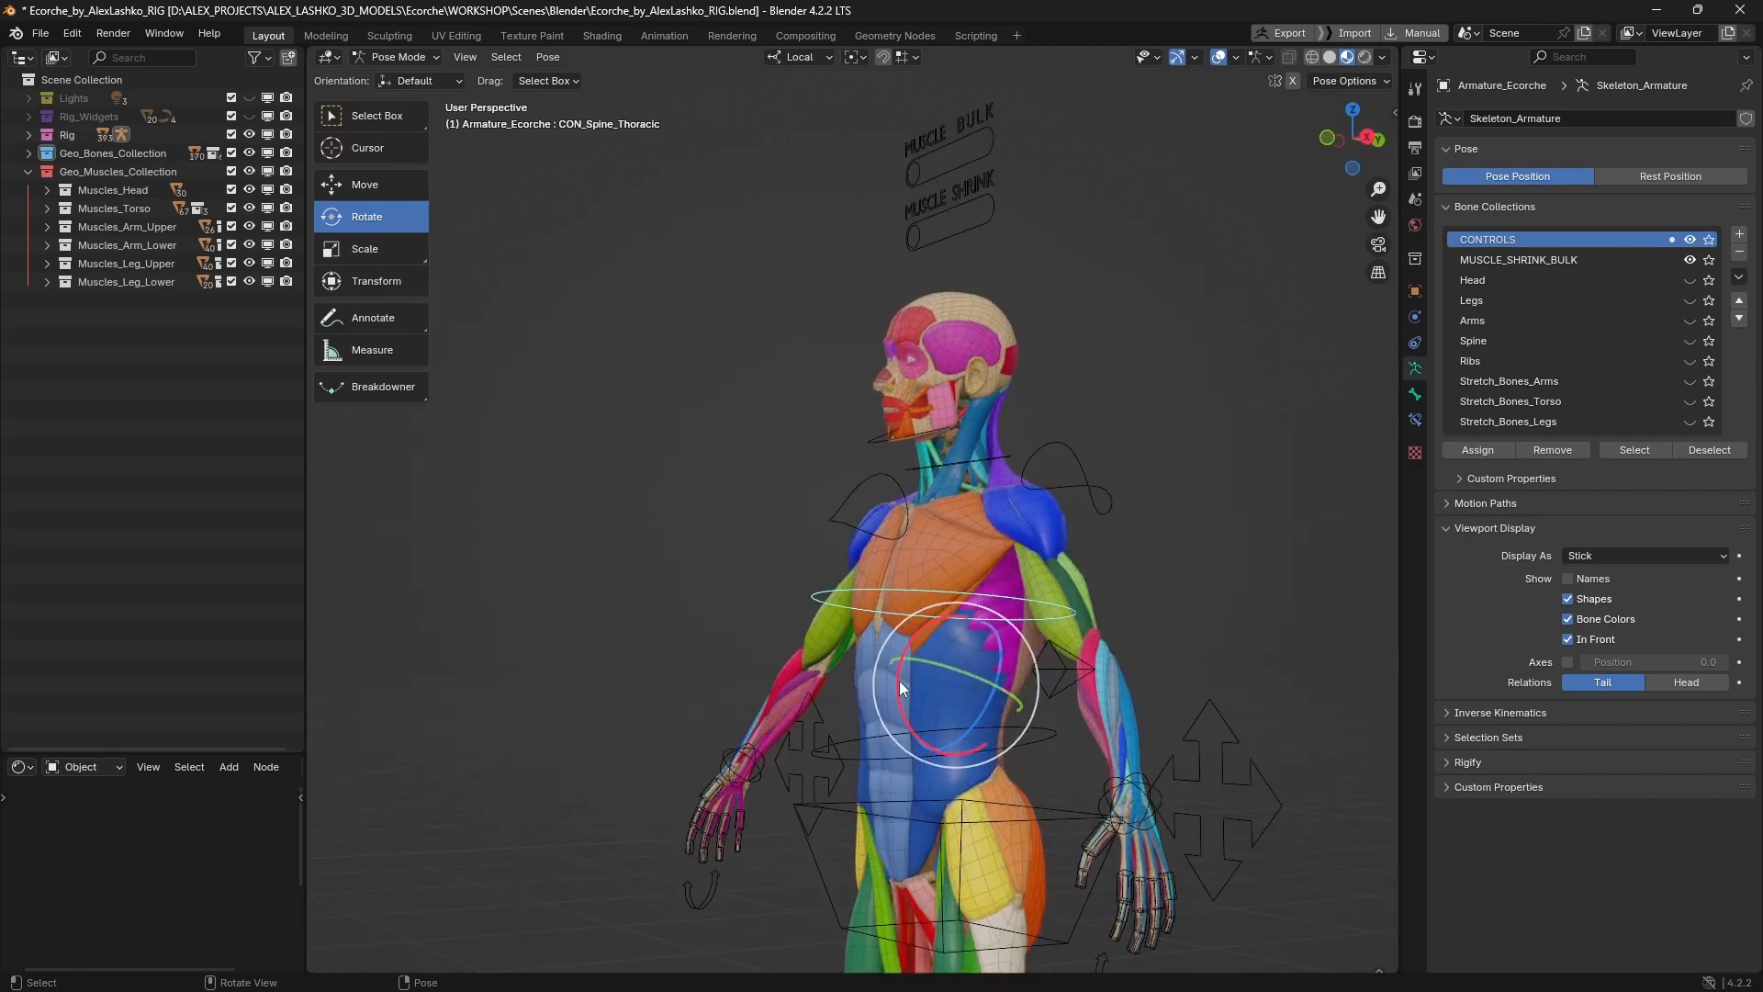
Rotate CON_Spine_Thoracic to twist and bend the upper torso, inspecting the result
left_click_drag(900, 685, 905, 674)
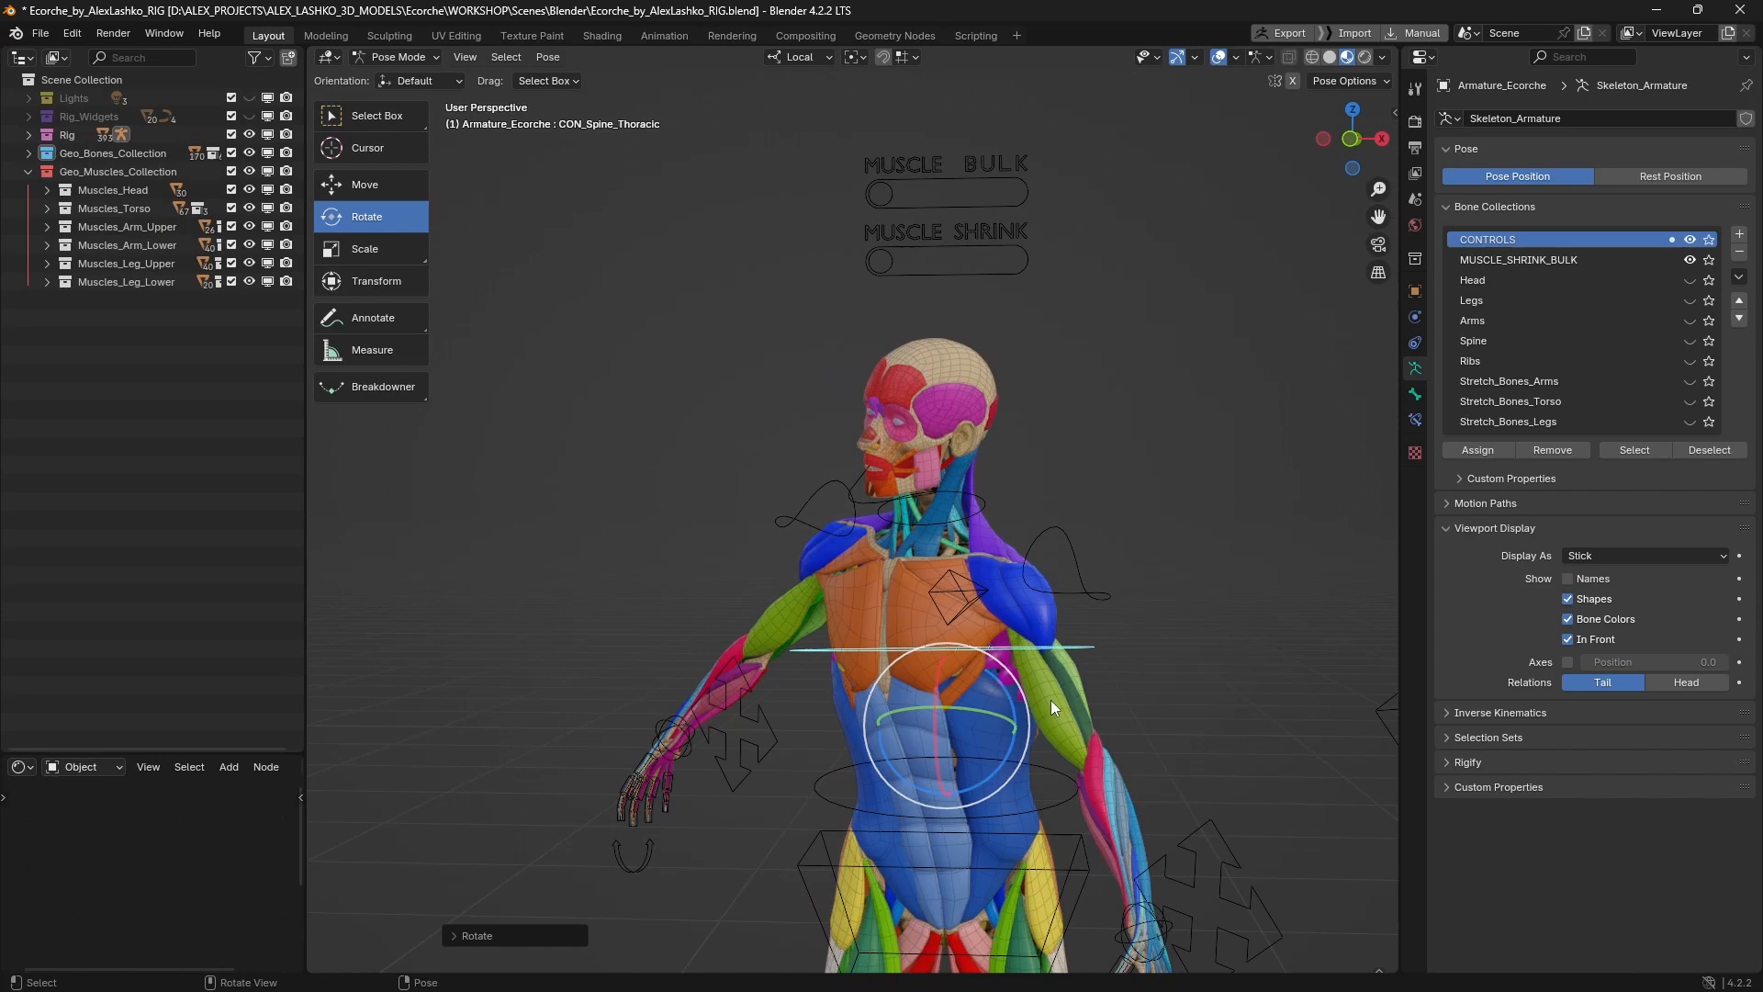
mouse_move(1069, 688)
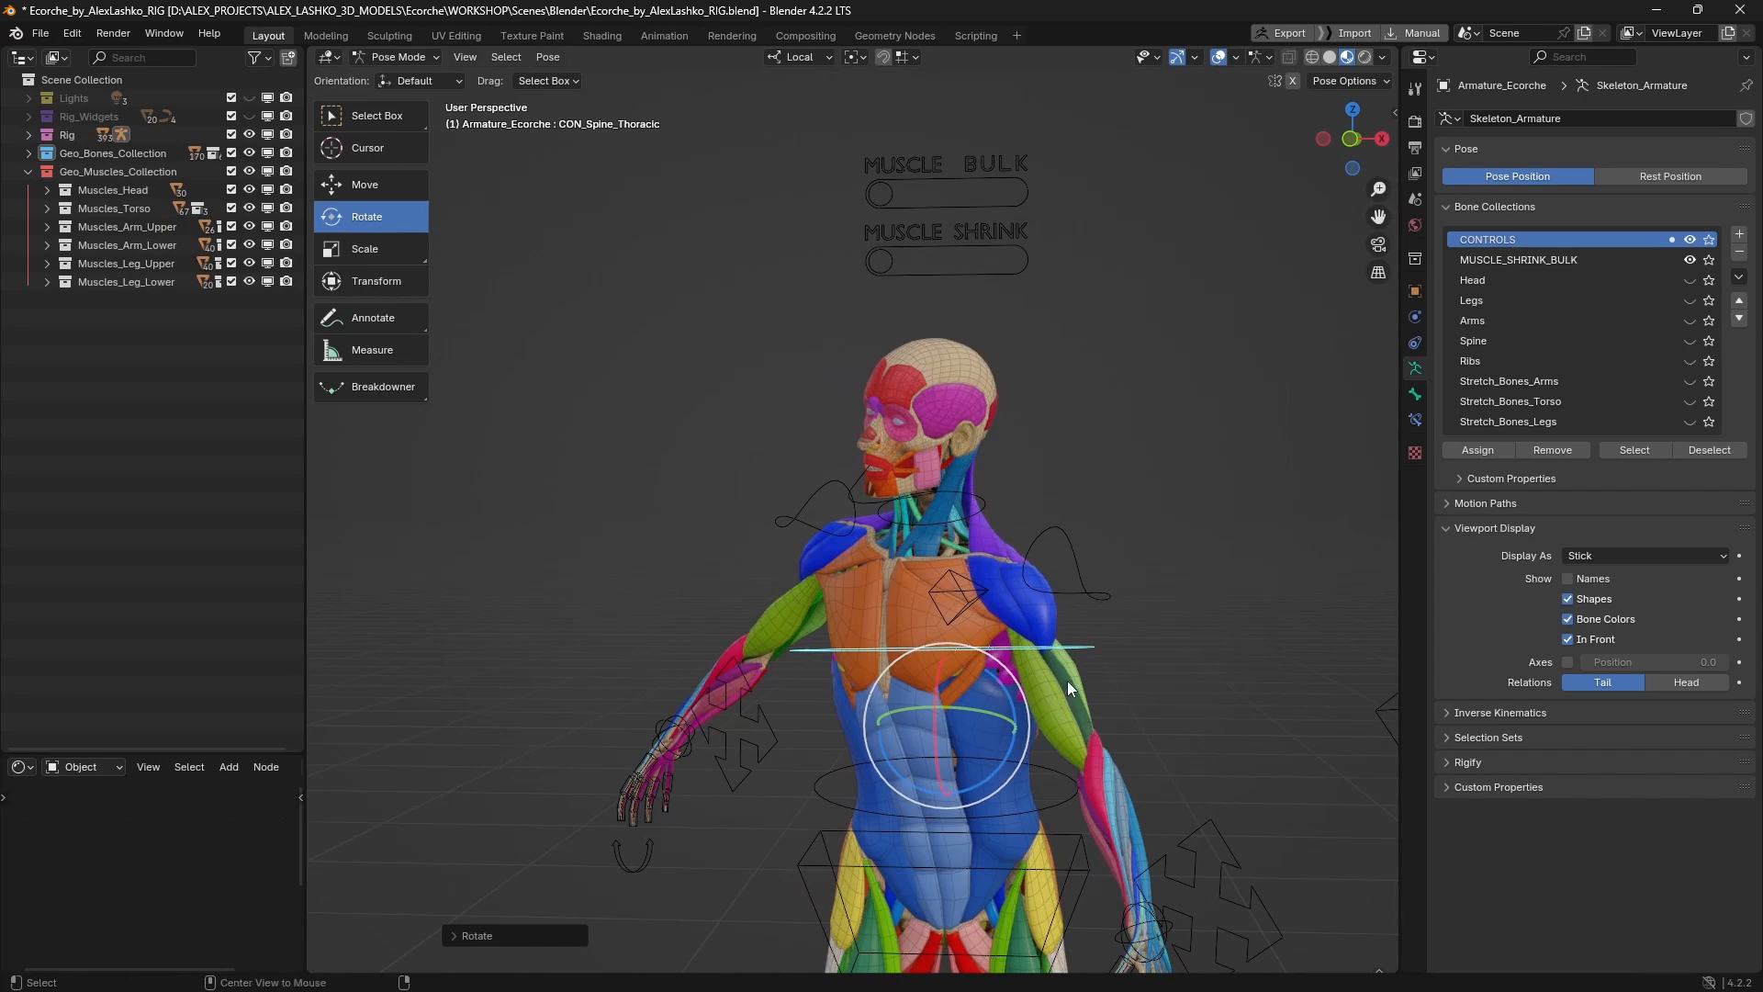
left_click_drag(1069, 674, 1135, 562)
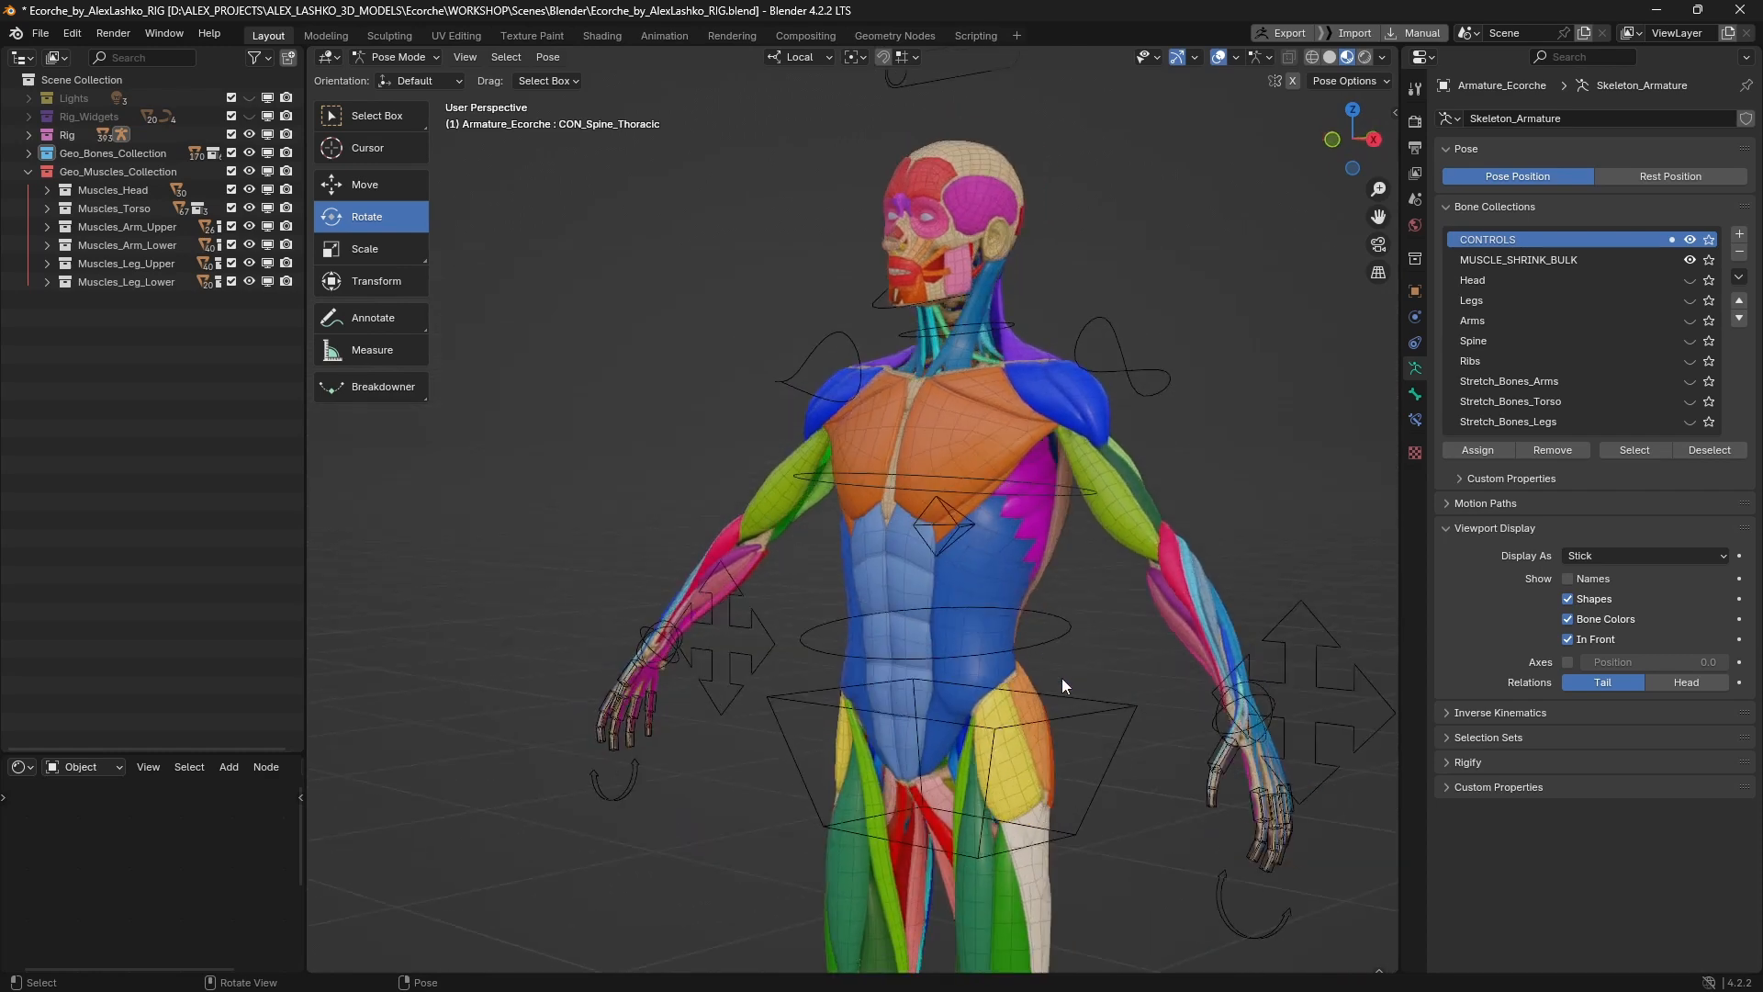
left_click_drag(933, 629, 921, 641)
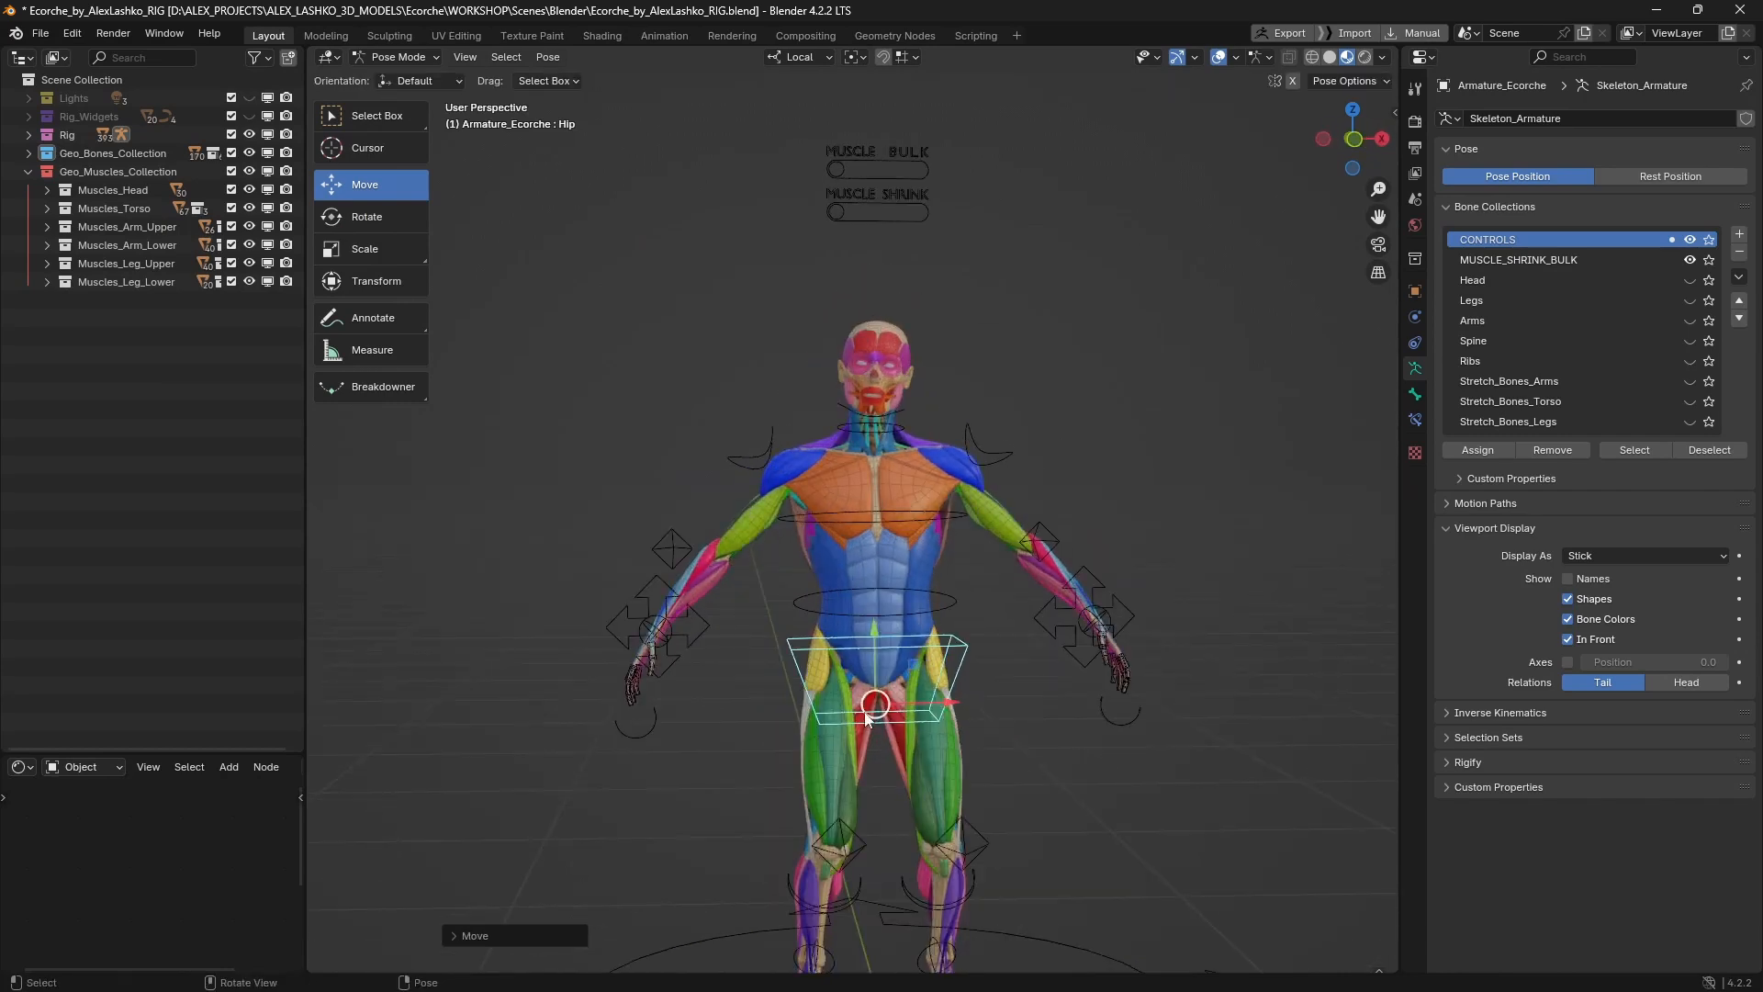
Shift the pelvis with the hip control, then Clear Transform > All to reset every bone
left_click_drag(870, 704, 820, 709)
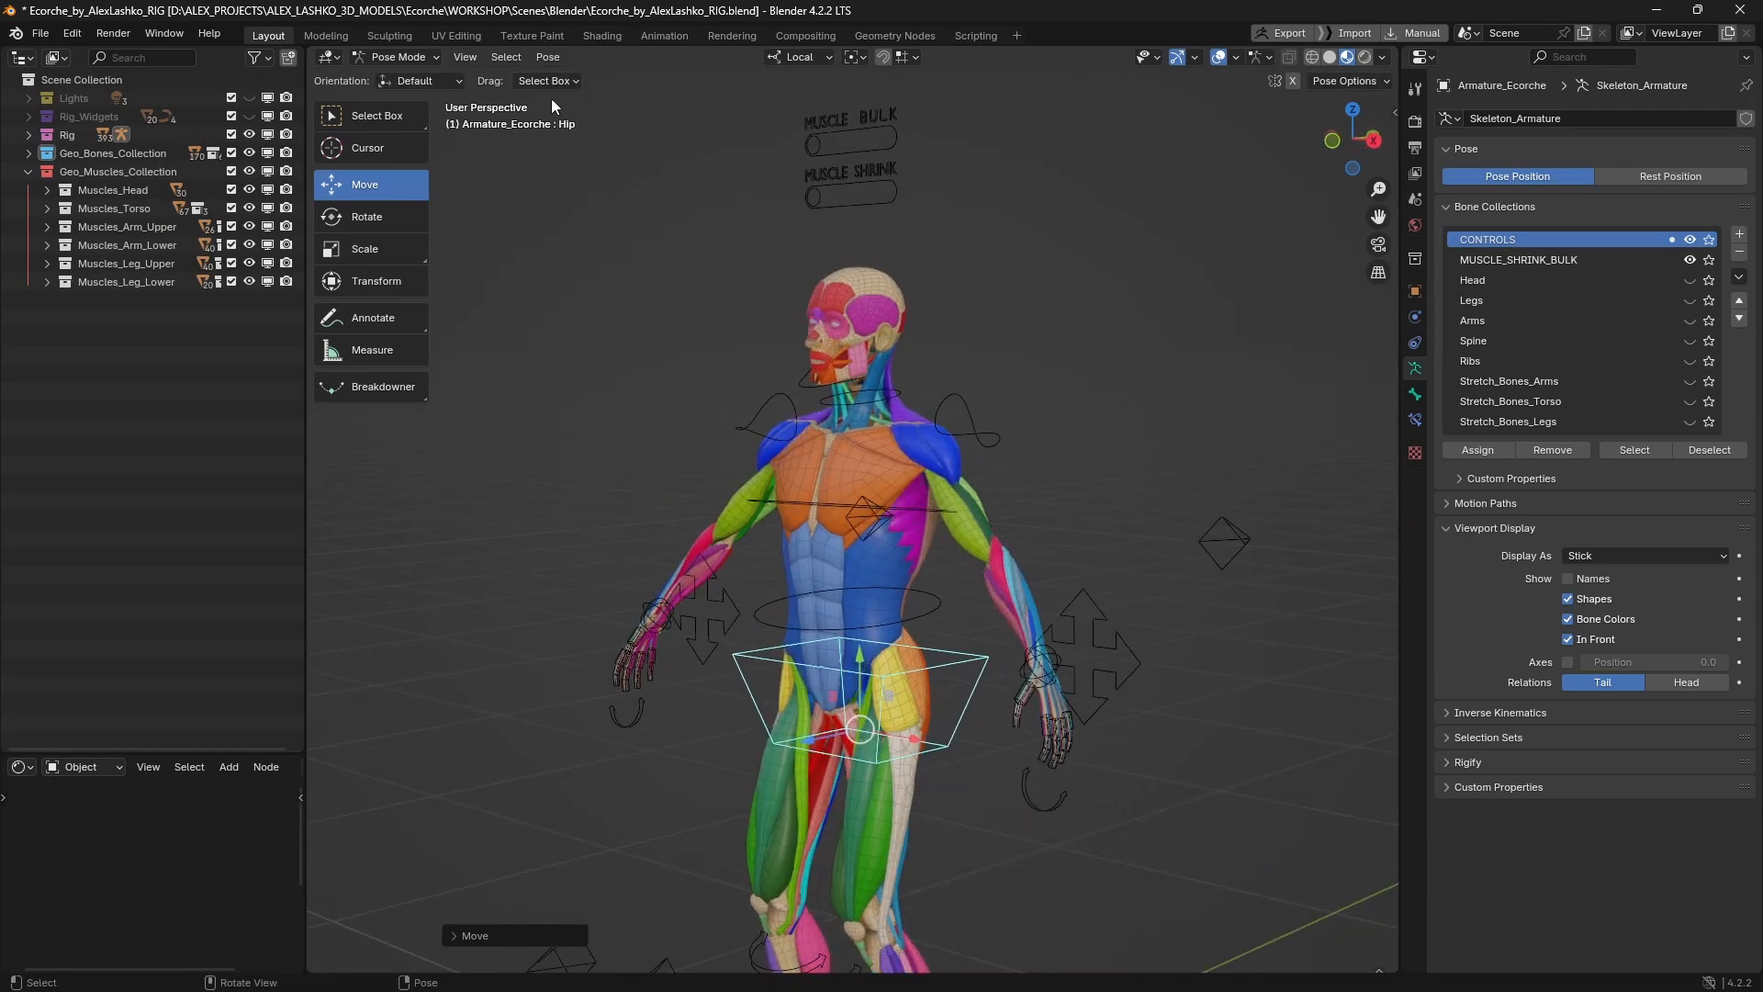
left_click(547, 55)
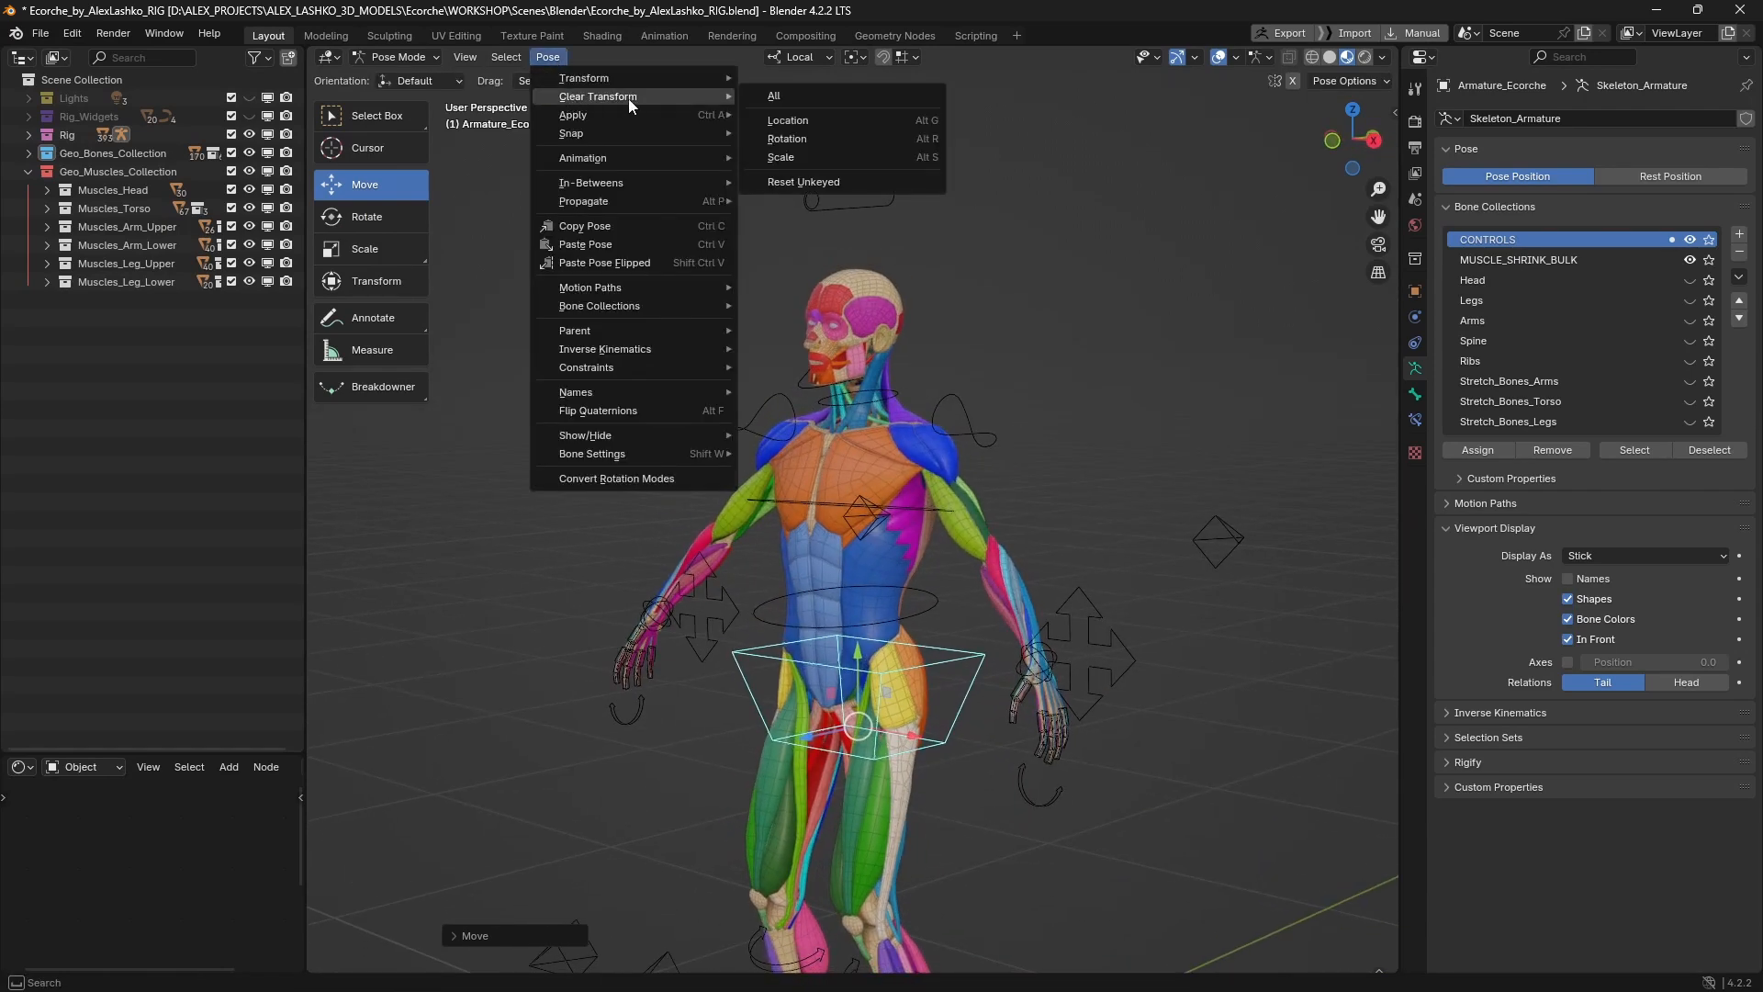
mouse_move(826, 105)
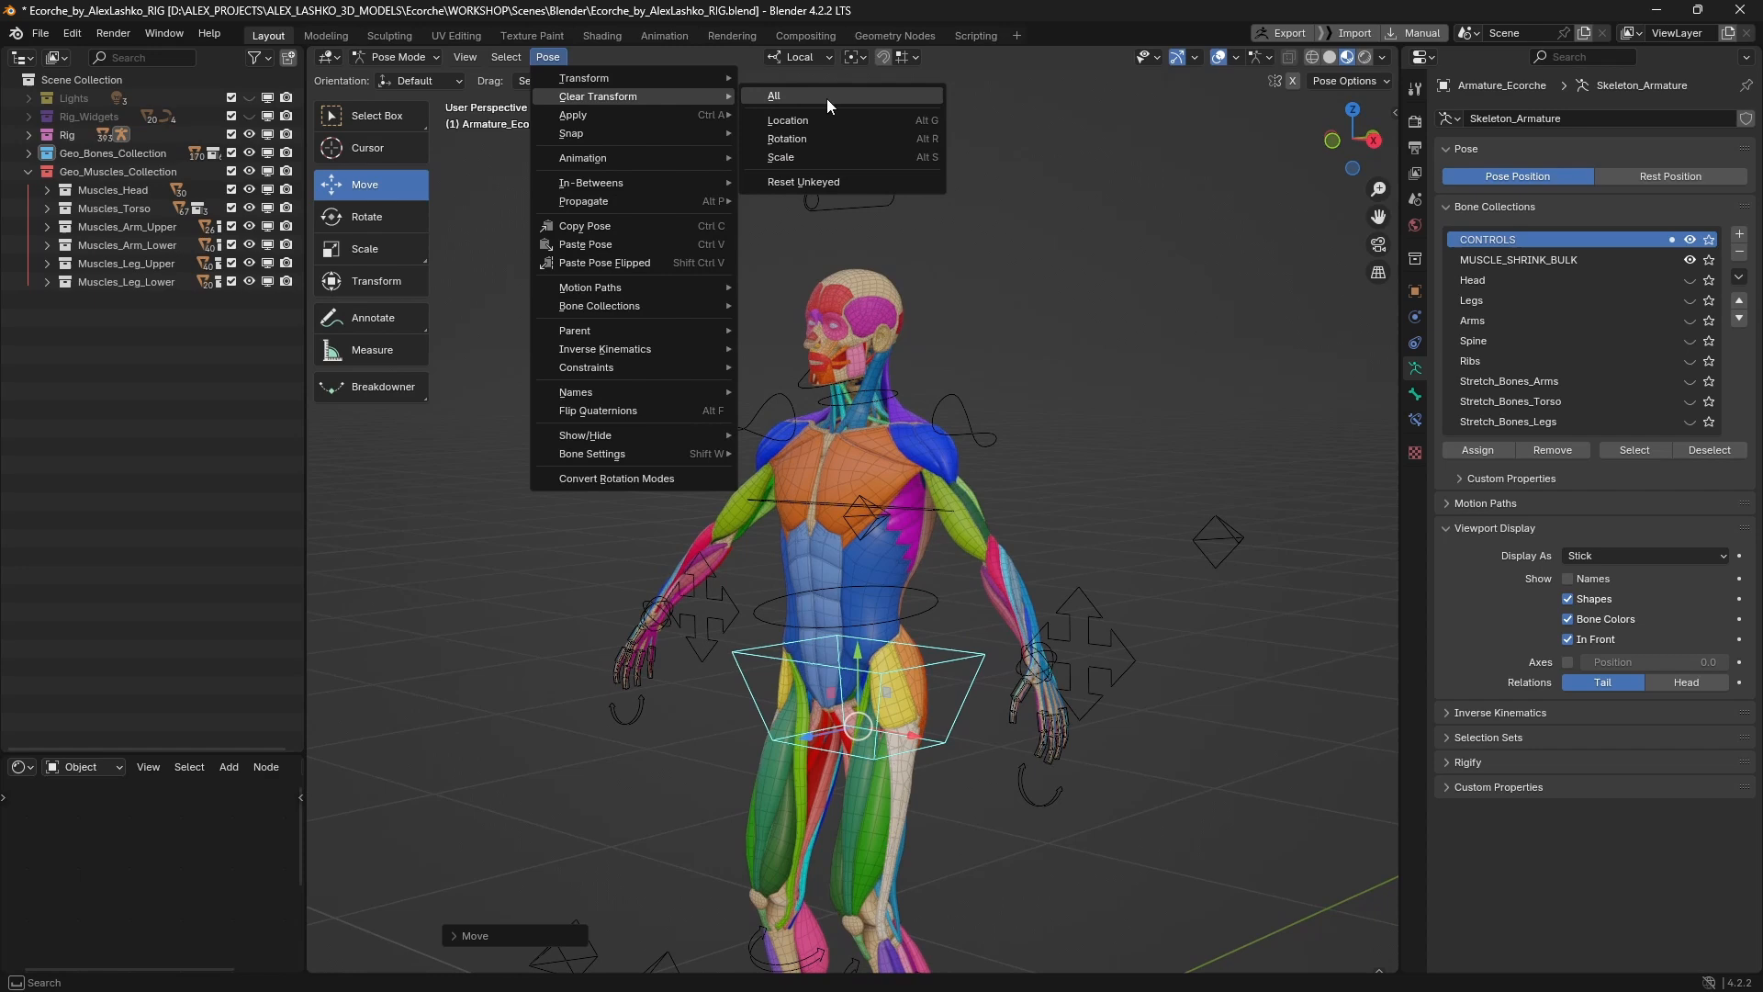
left_click(773, 95)
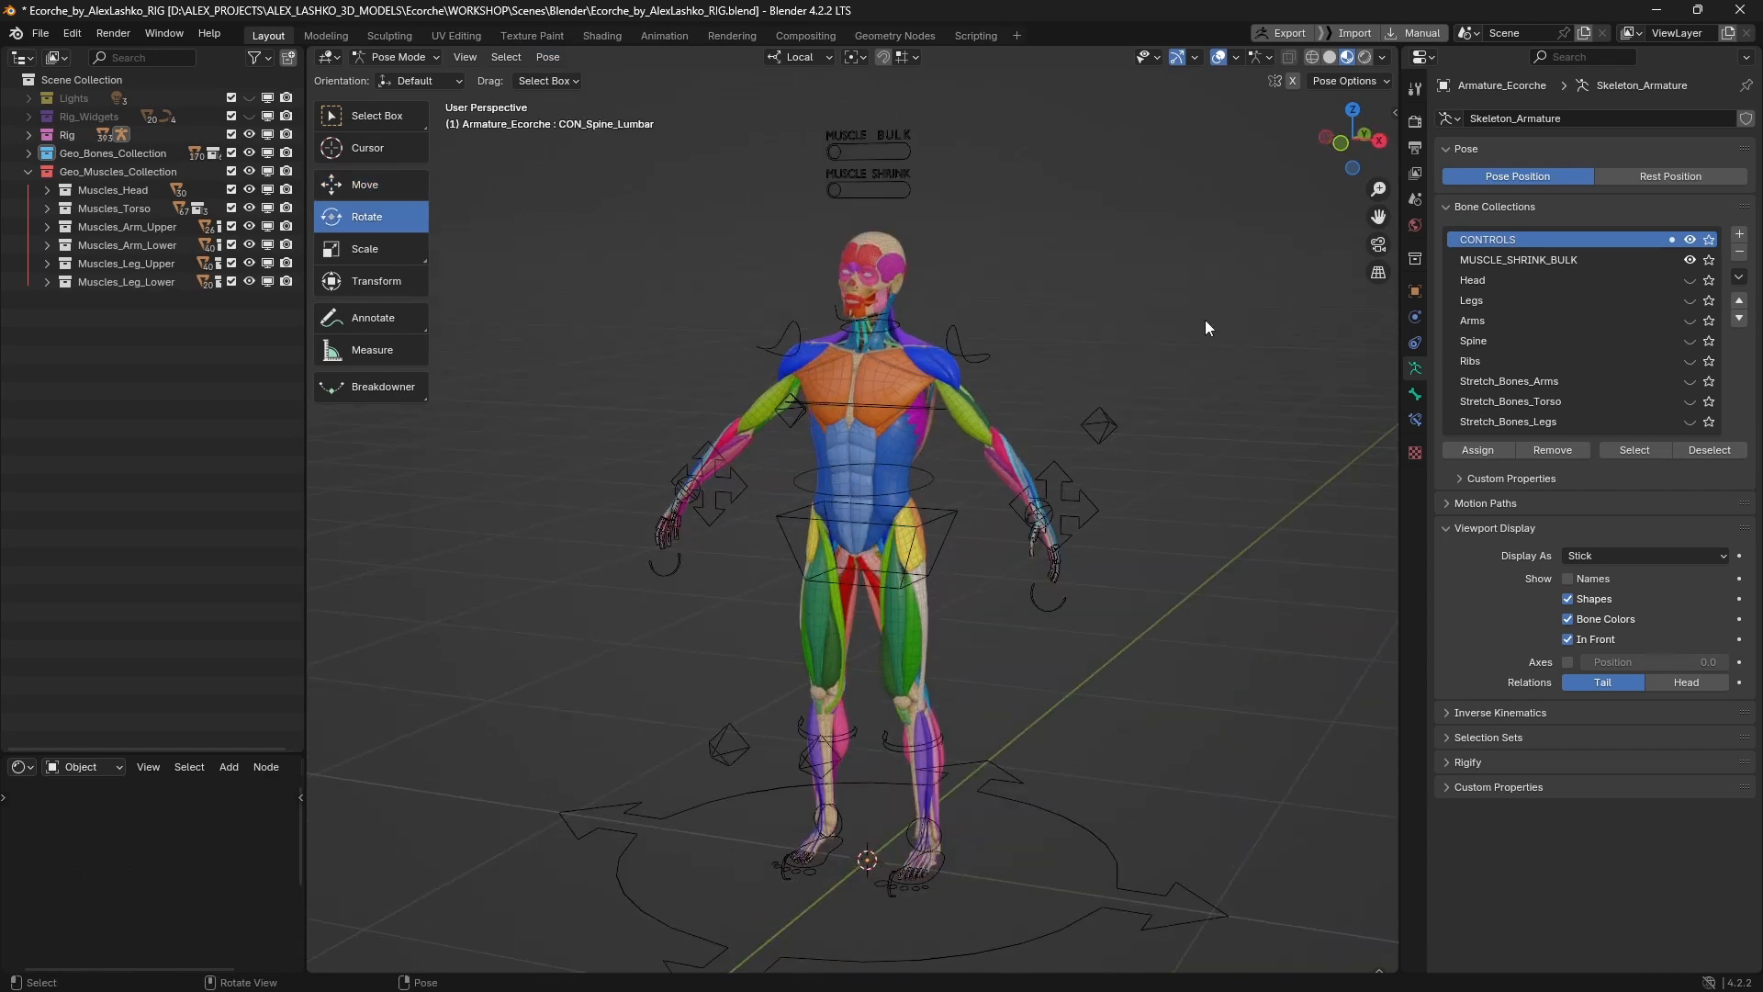
Raise the left arm with the hand IK control and shift the shoulder via the clavicle
left_click(1050, 507)
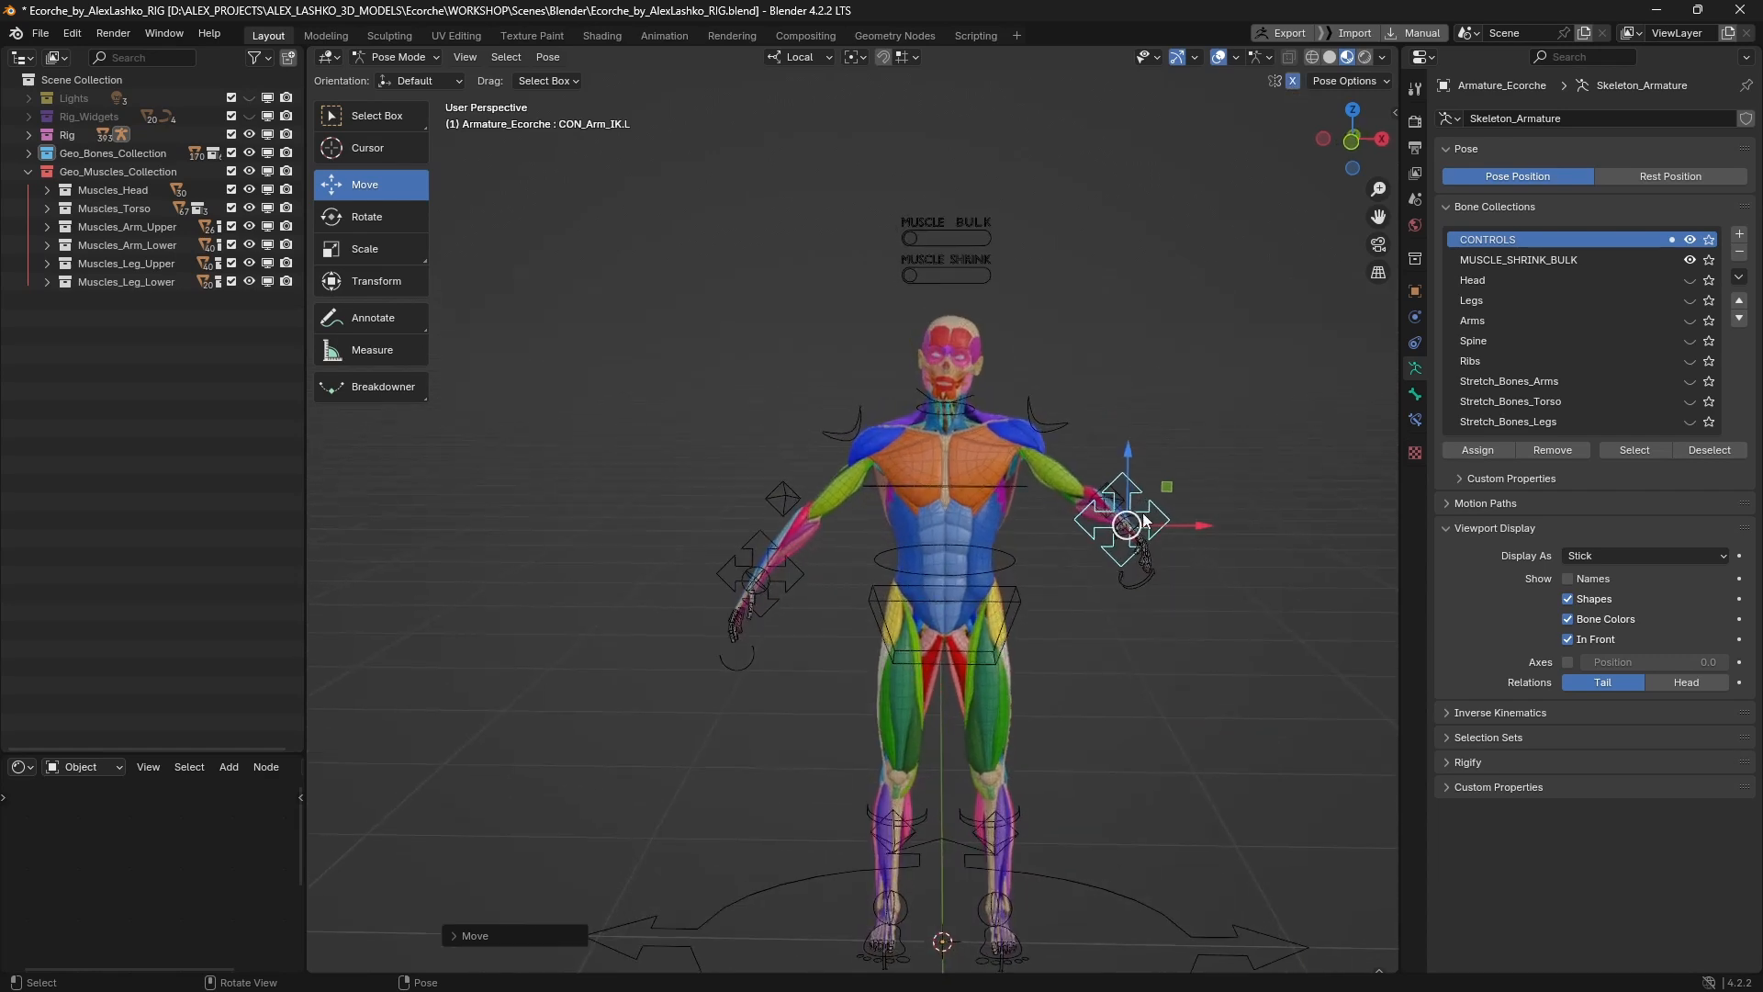
left_click_drag(1124, 524, 1120, 425)
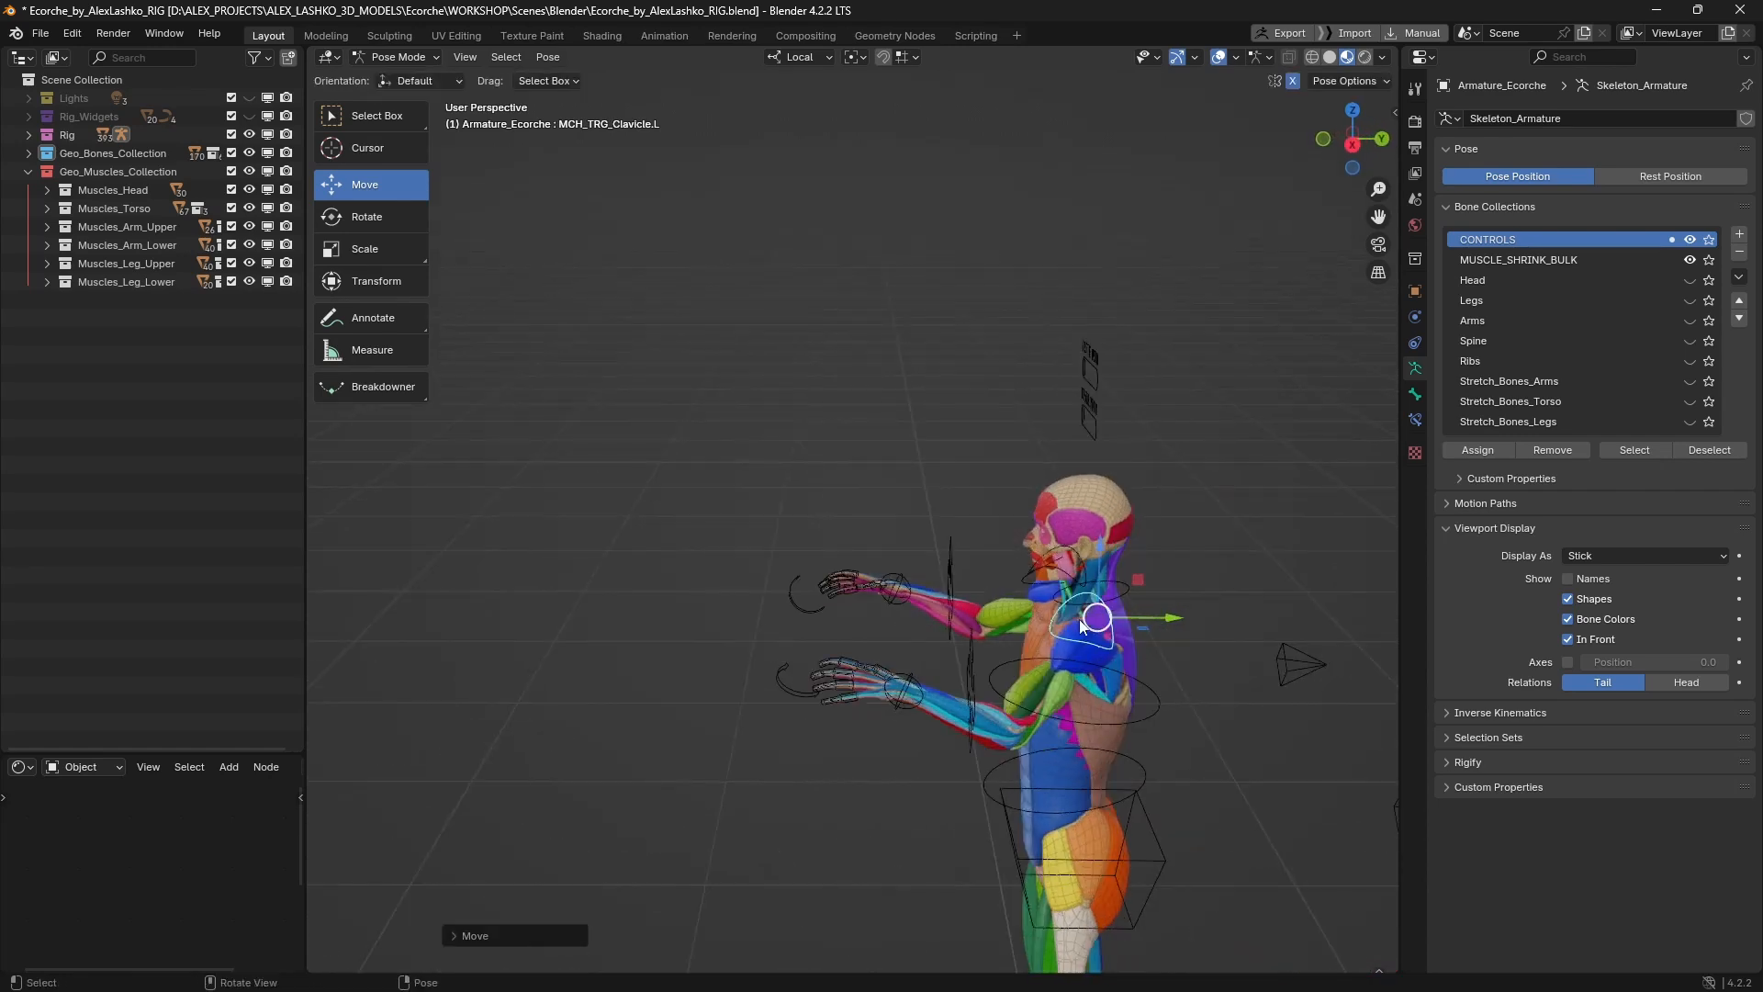
left_click_drag(1080, 618, 1124, 641)
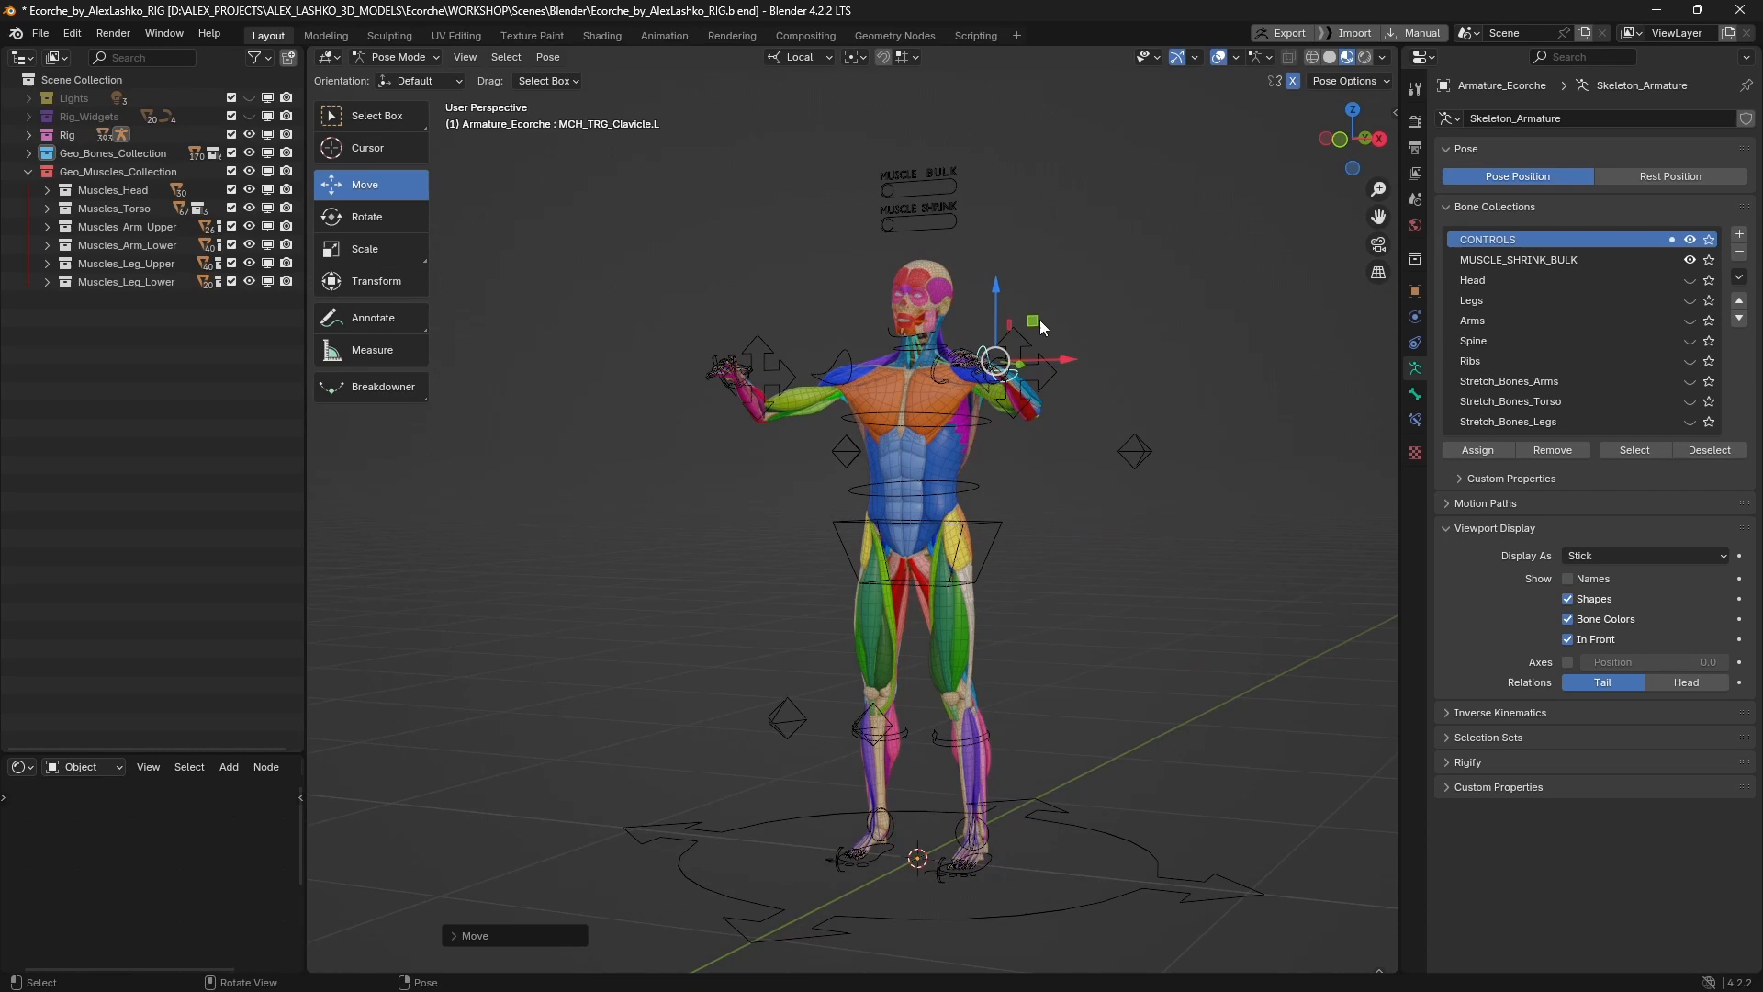
mouse_move(1060, 492)
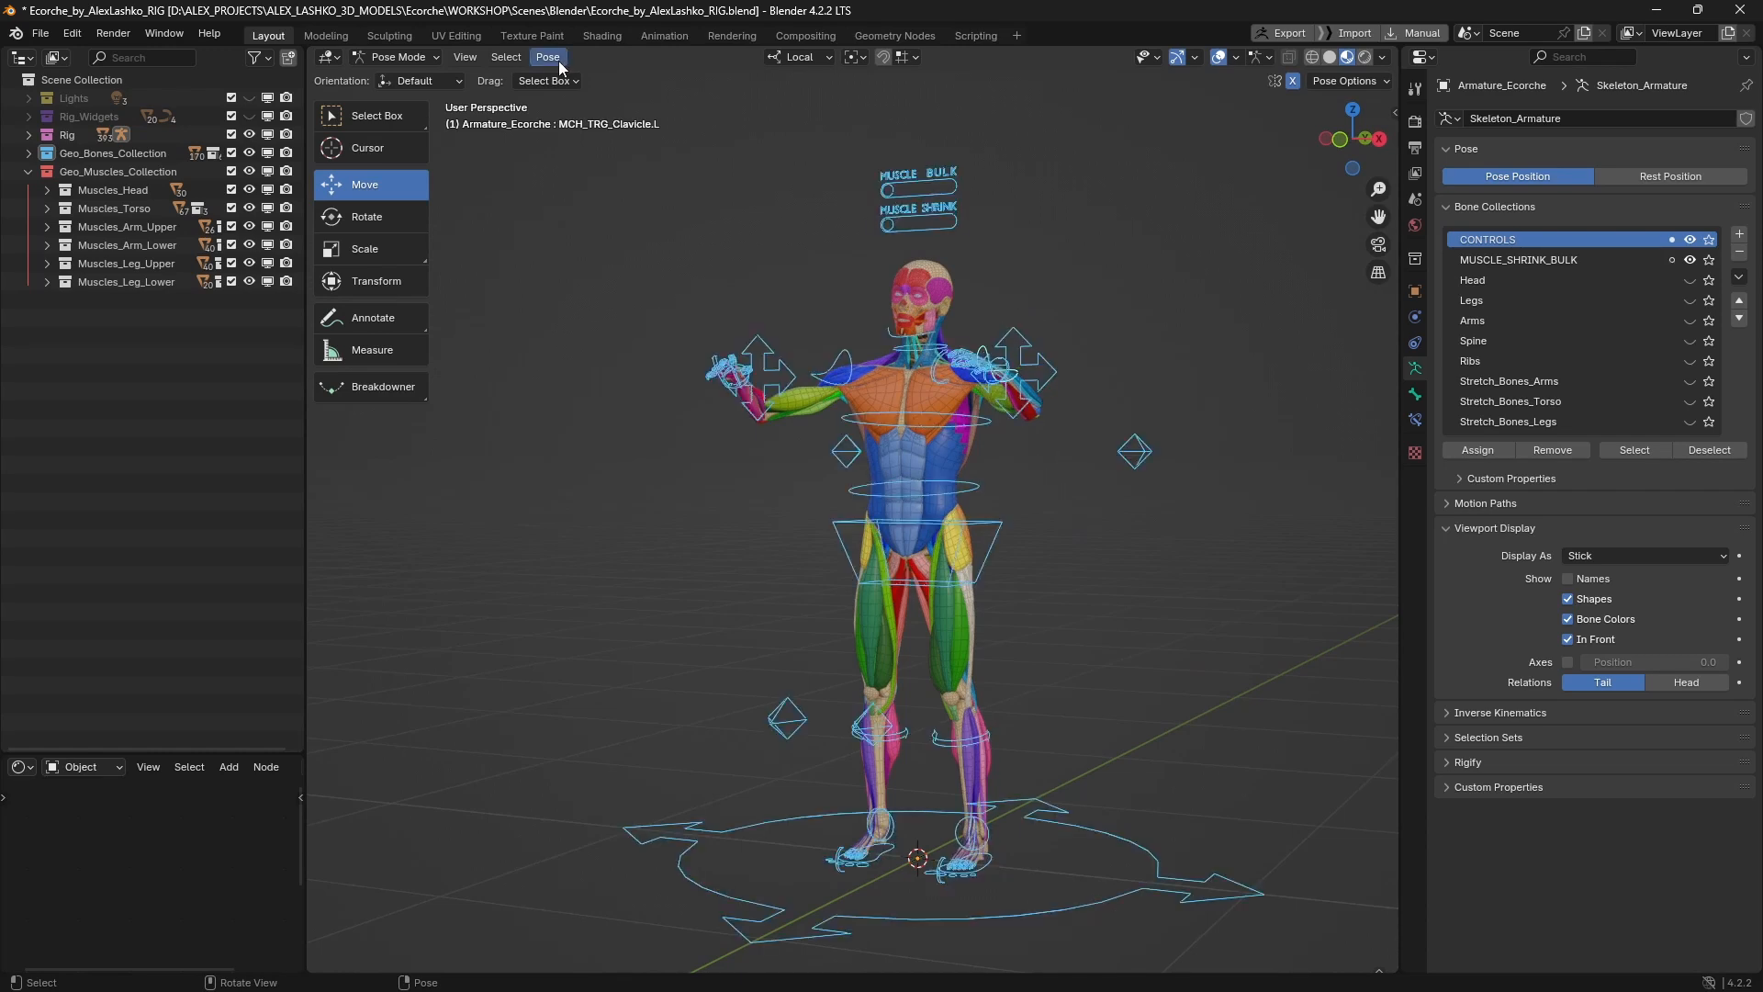
Clear all bone transforms to return the rig to its rest pose
left_click(547, 56)
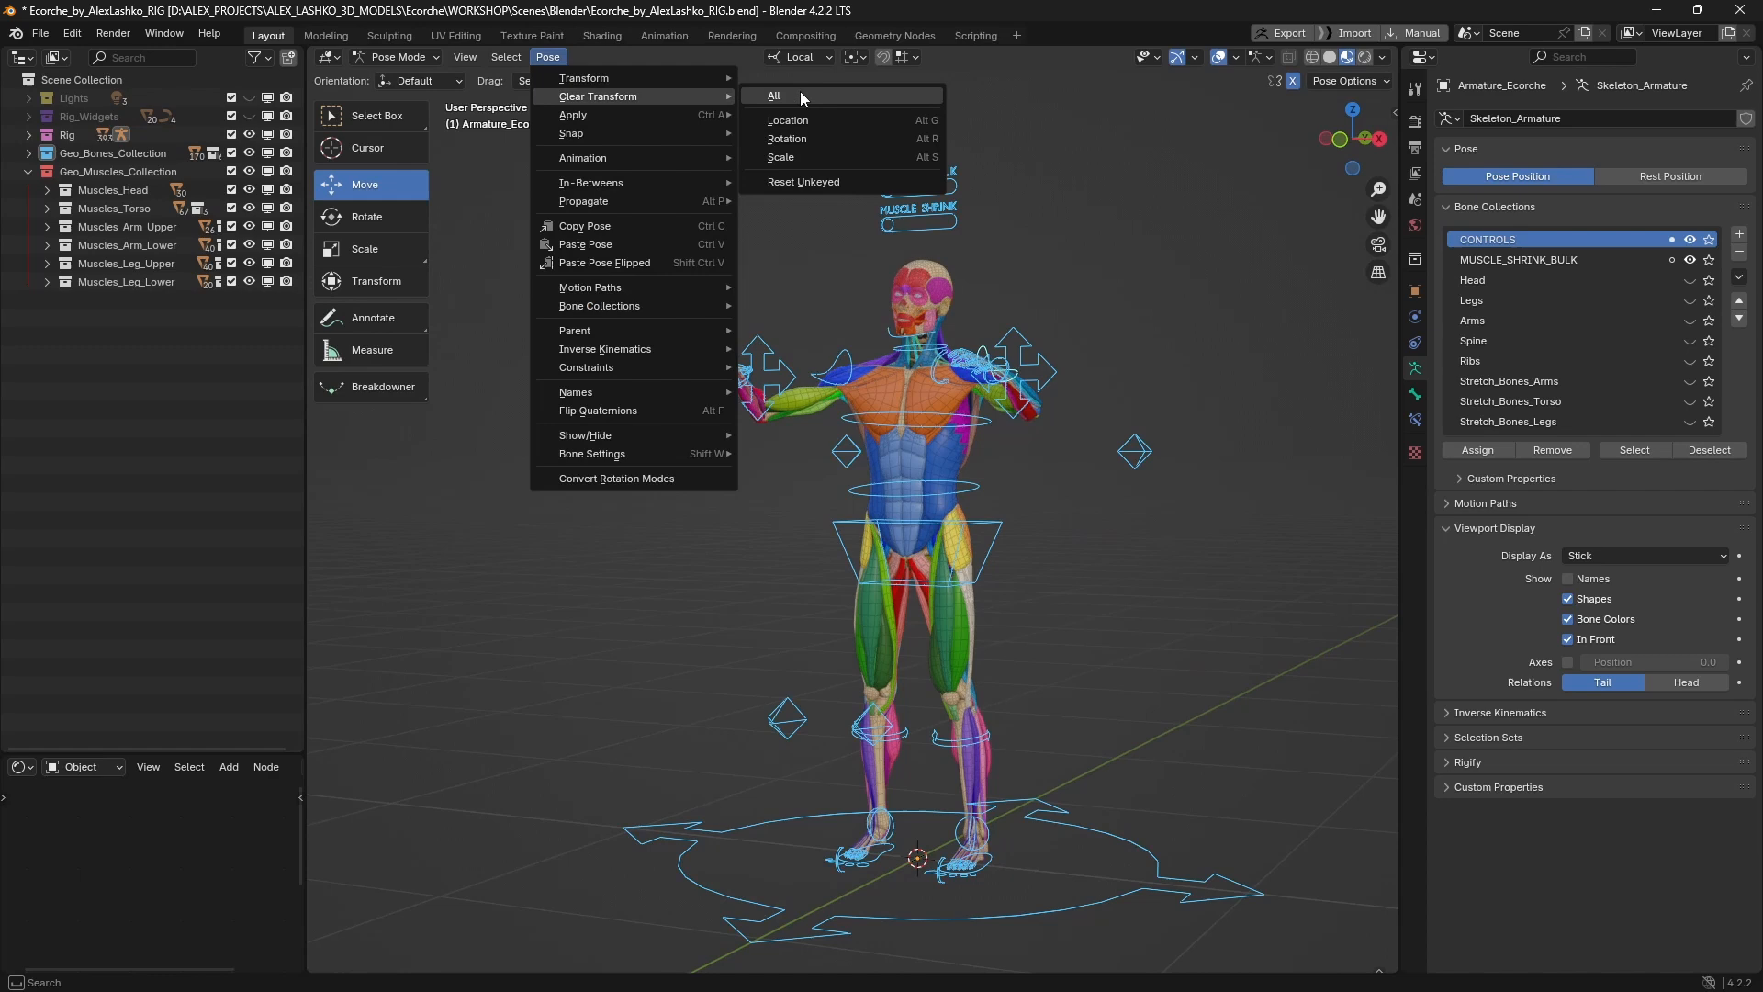
left_click(774, 95)
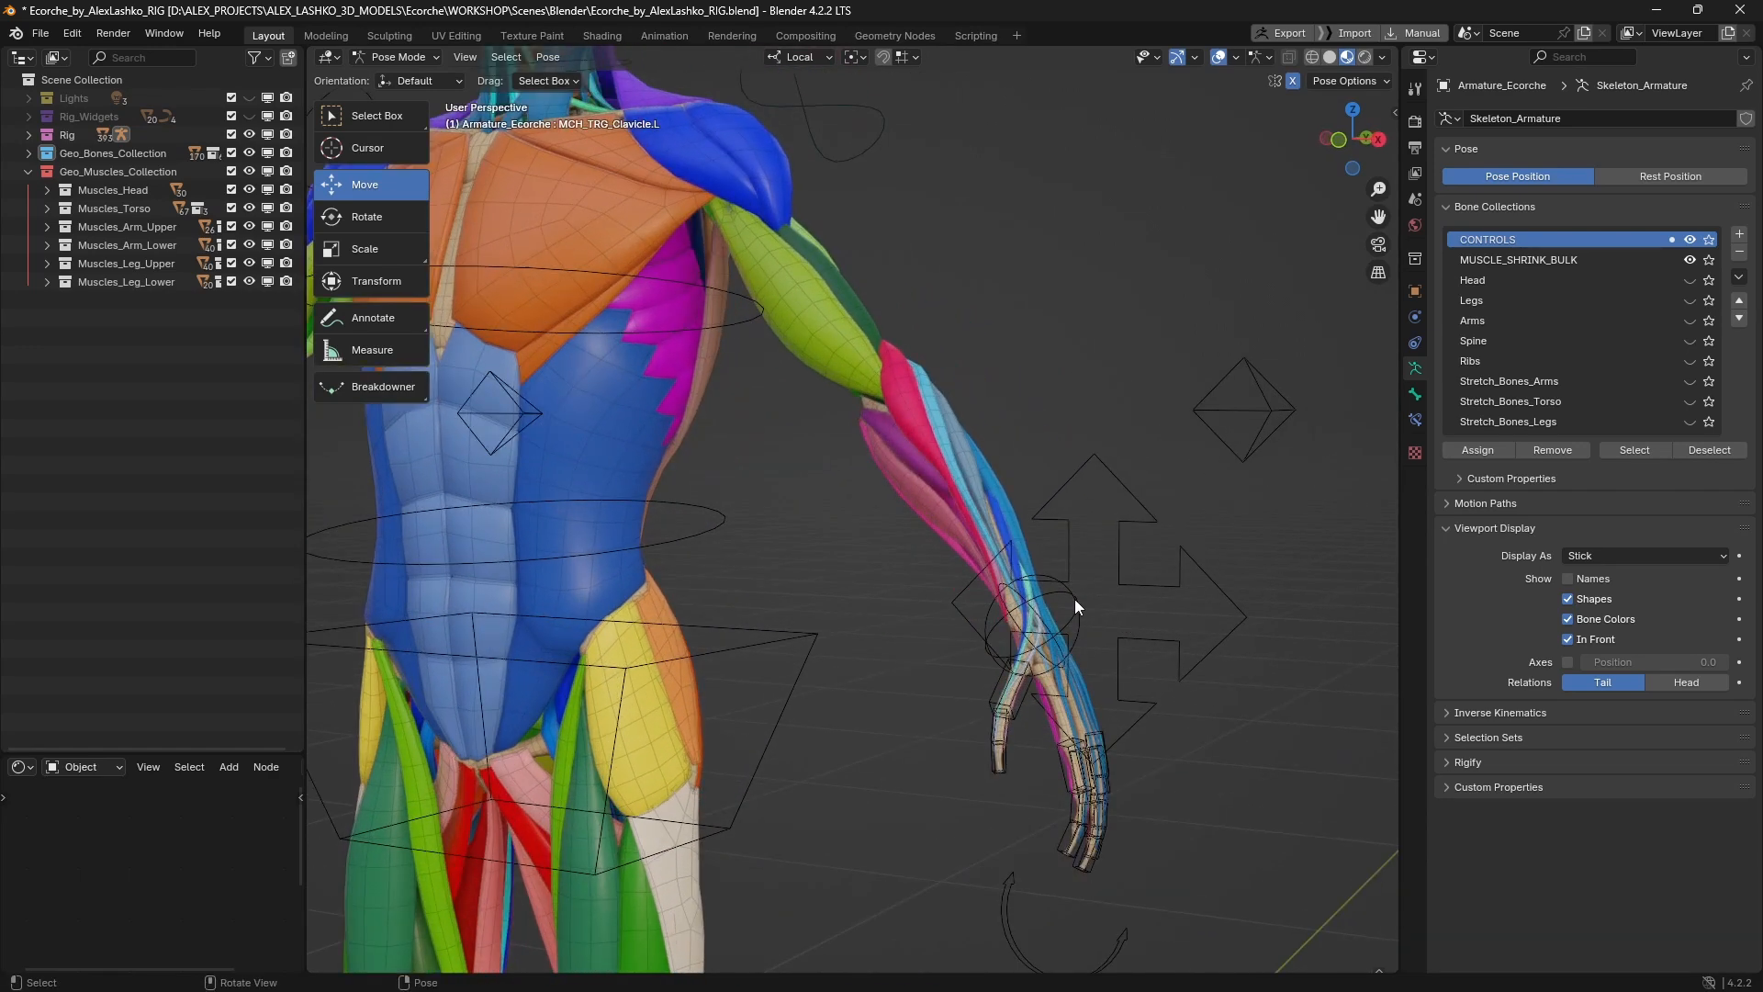
Select a finger phalanx control and rotate it to curl the fingers into a bent grip
left_click(366, 217)
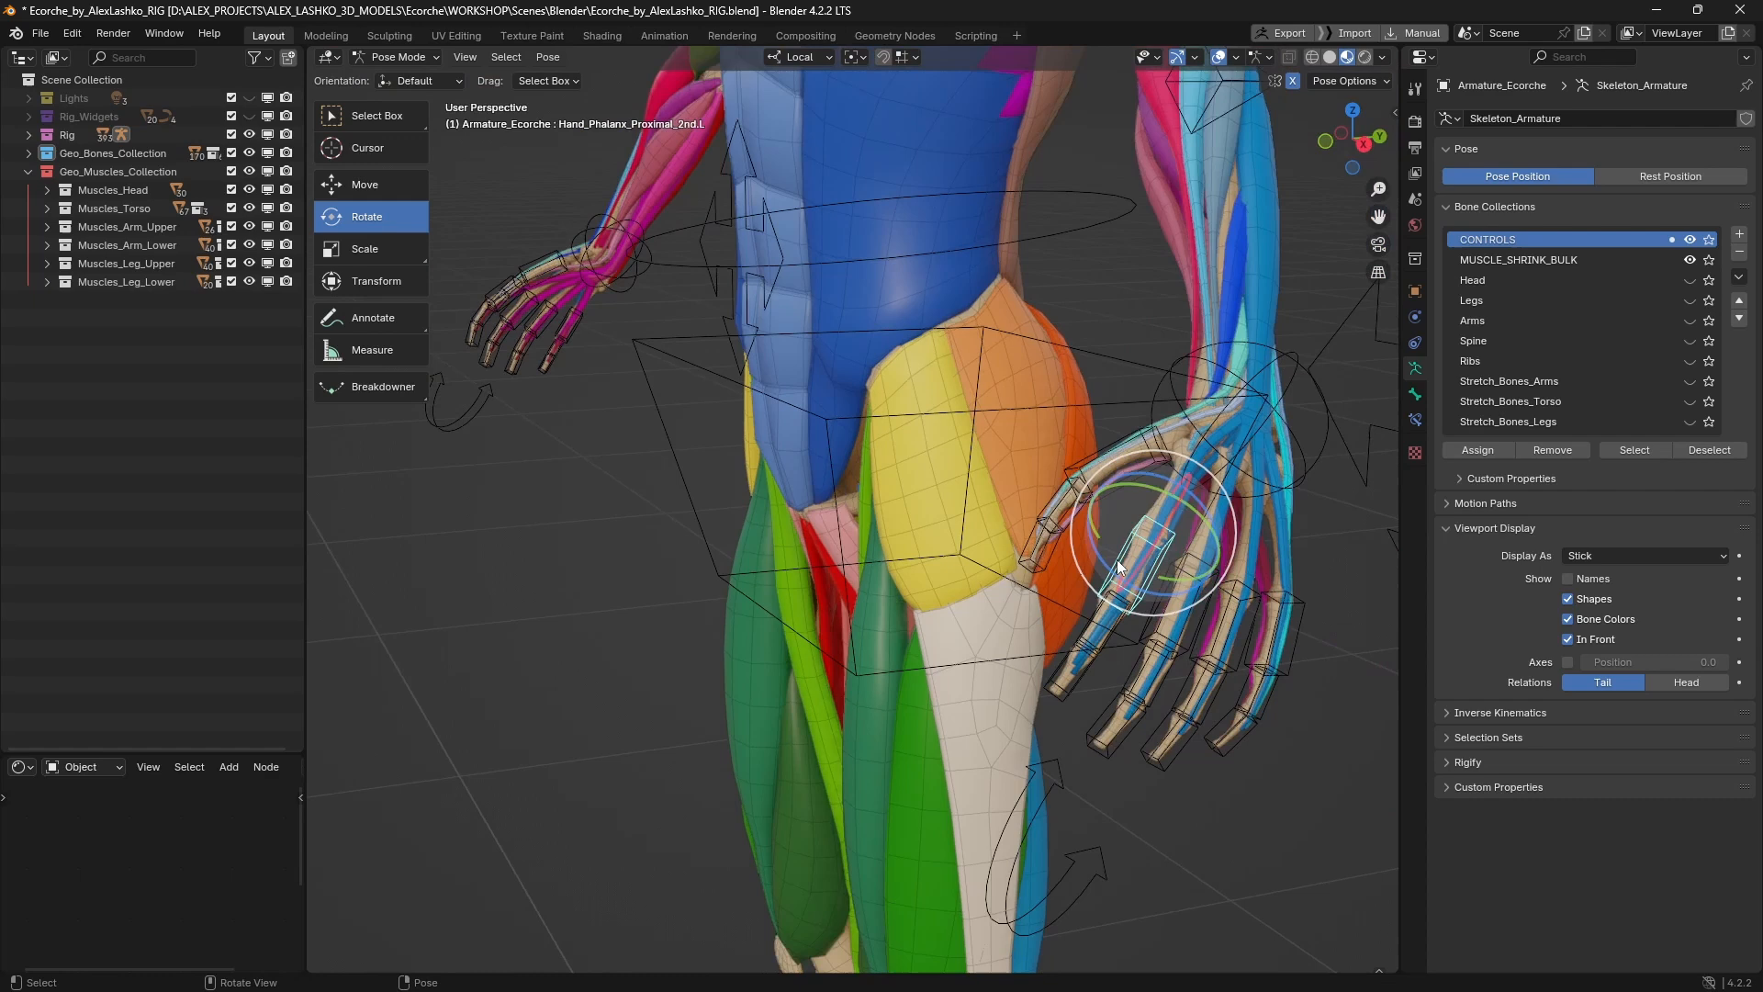
left_click_drag(1118, 565, 1259, 557)
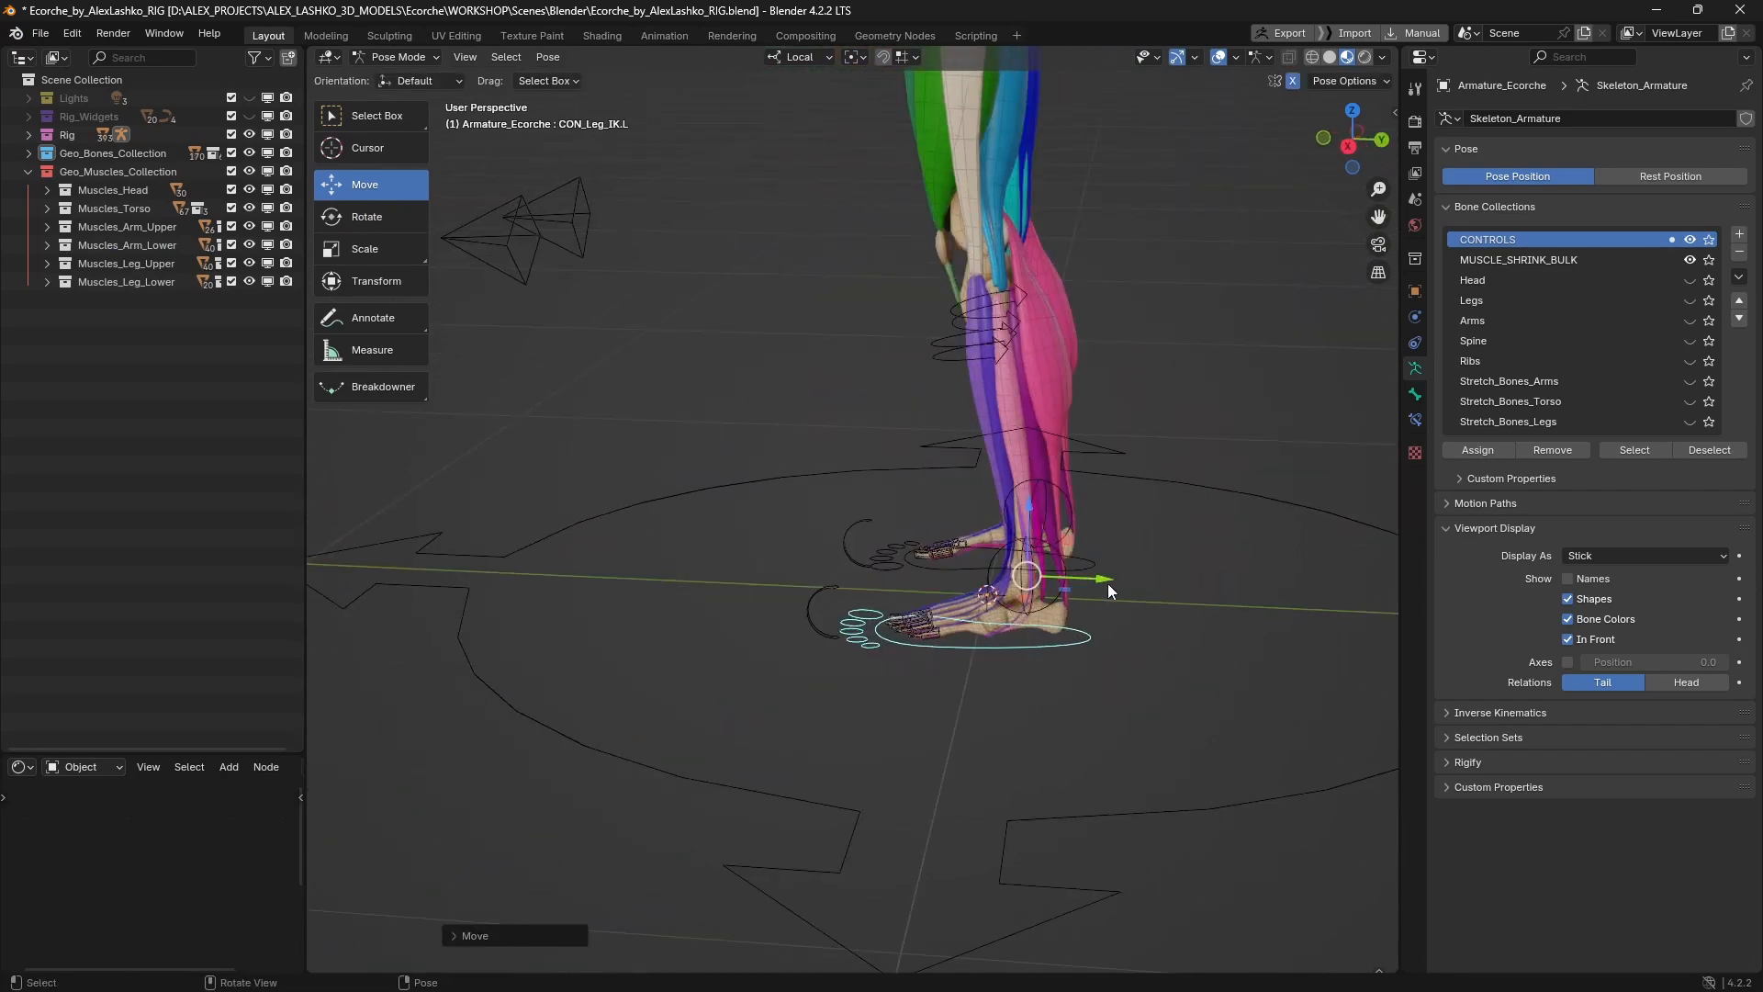
Move the CON_Leg_IK.L foot control so the left leg follows it
left_click_drag(1023, 576, 895, 444)
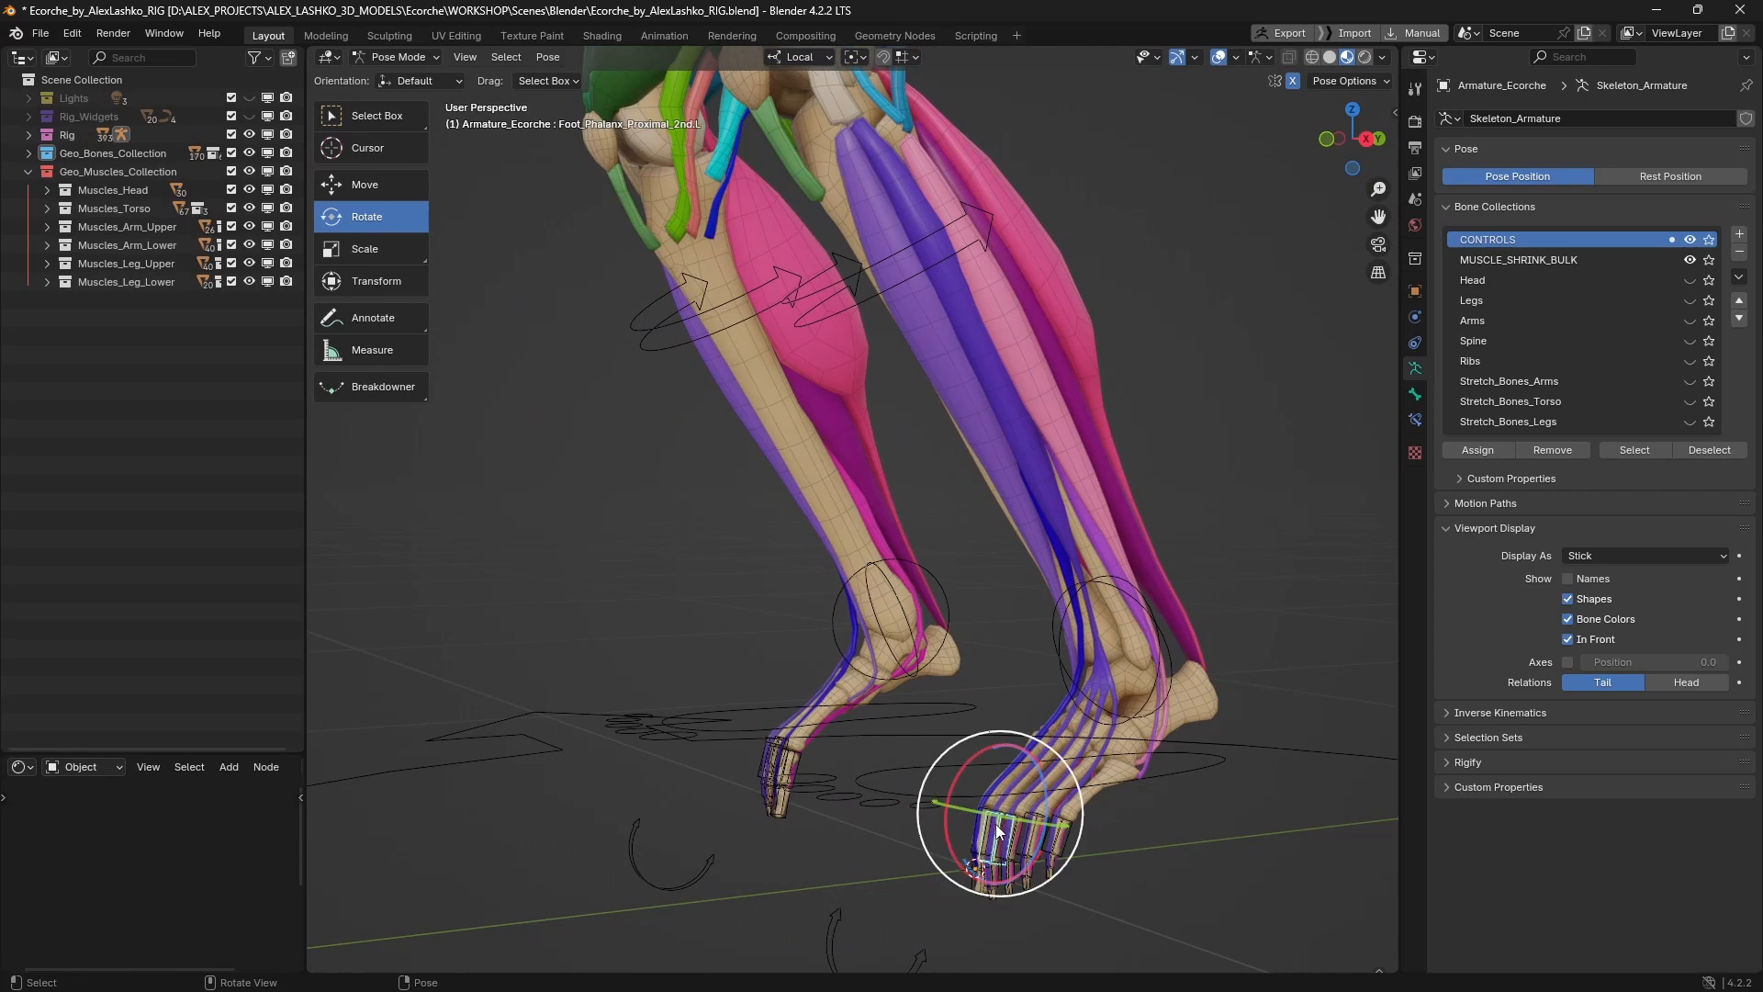
Rotate the toe phalanx controls to bend the left foot's toes downward and curl a middle toe further
left_click_drag(995, 821, 1096, 793)
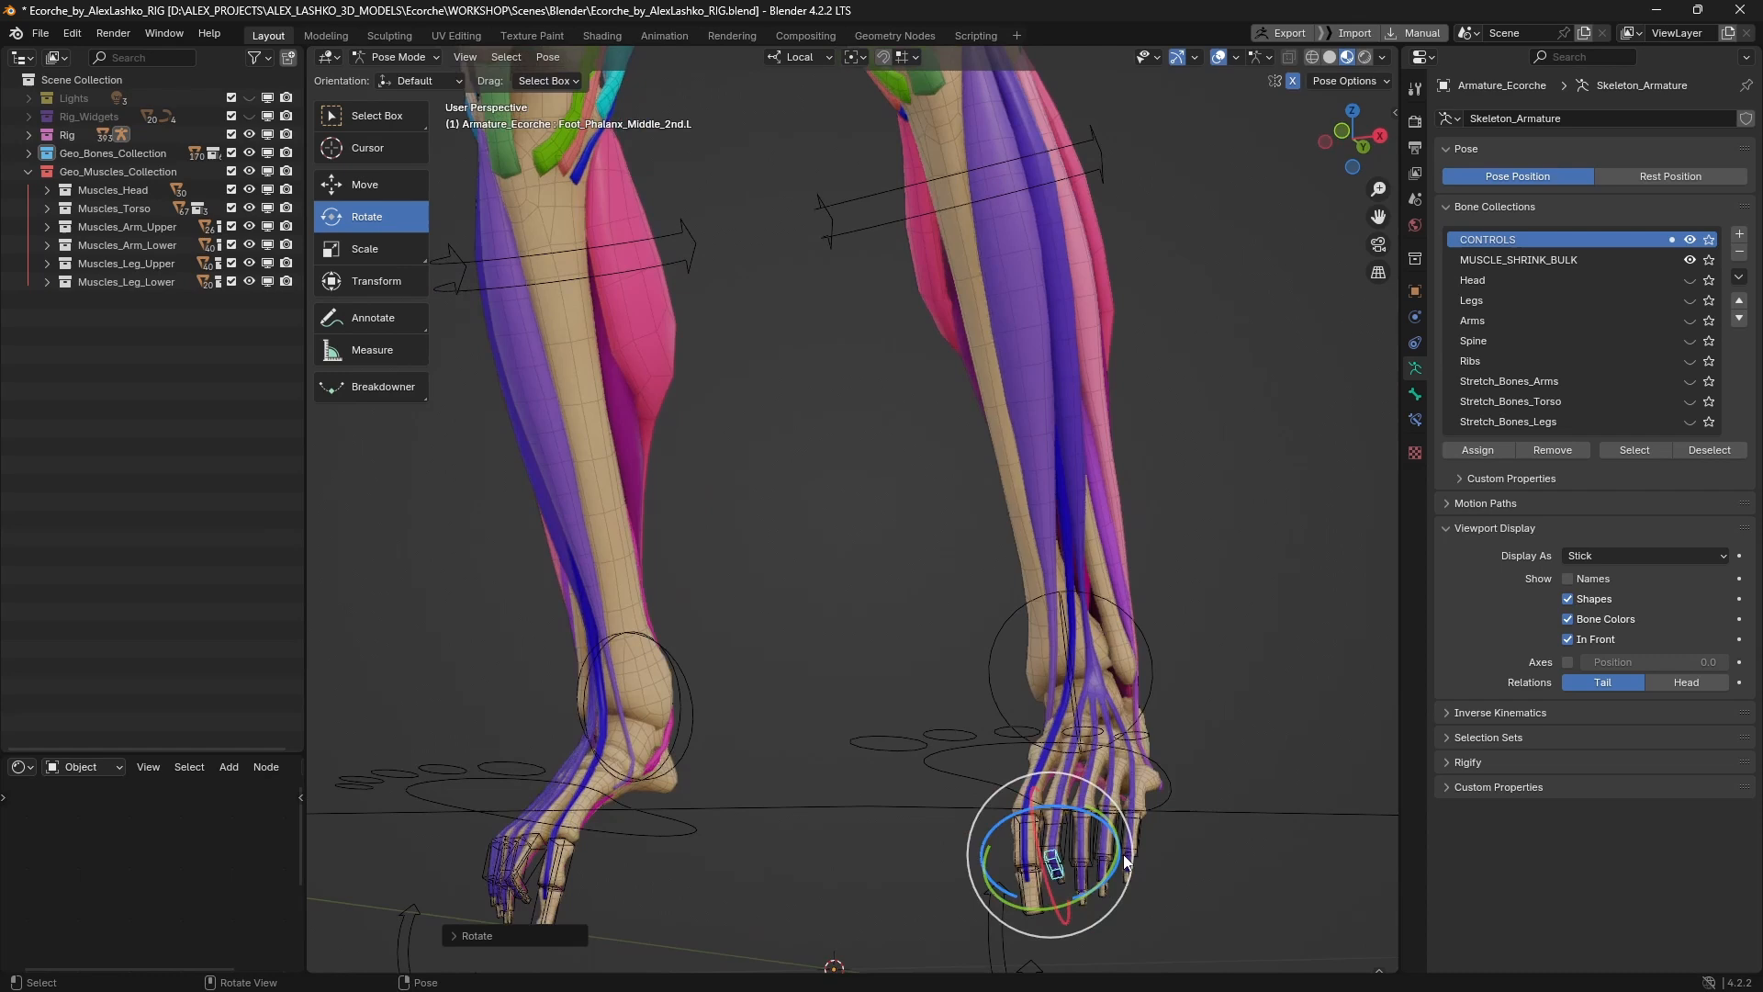
left_click_drag(1124, 859, 1017, 809)
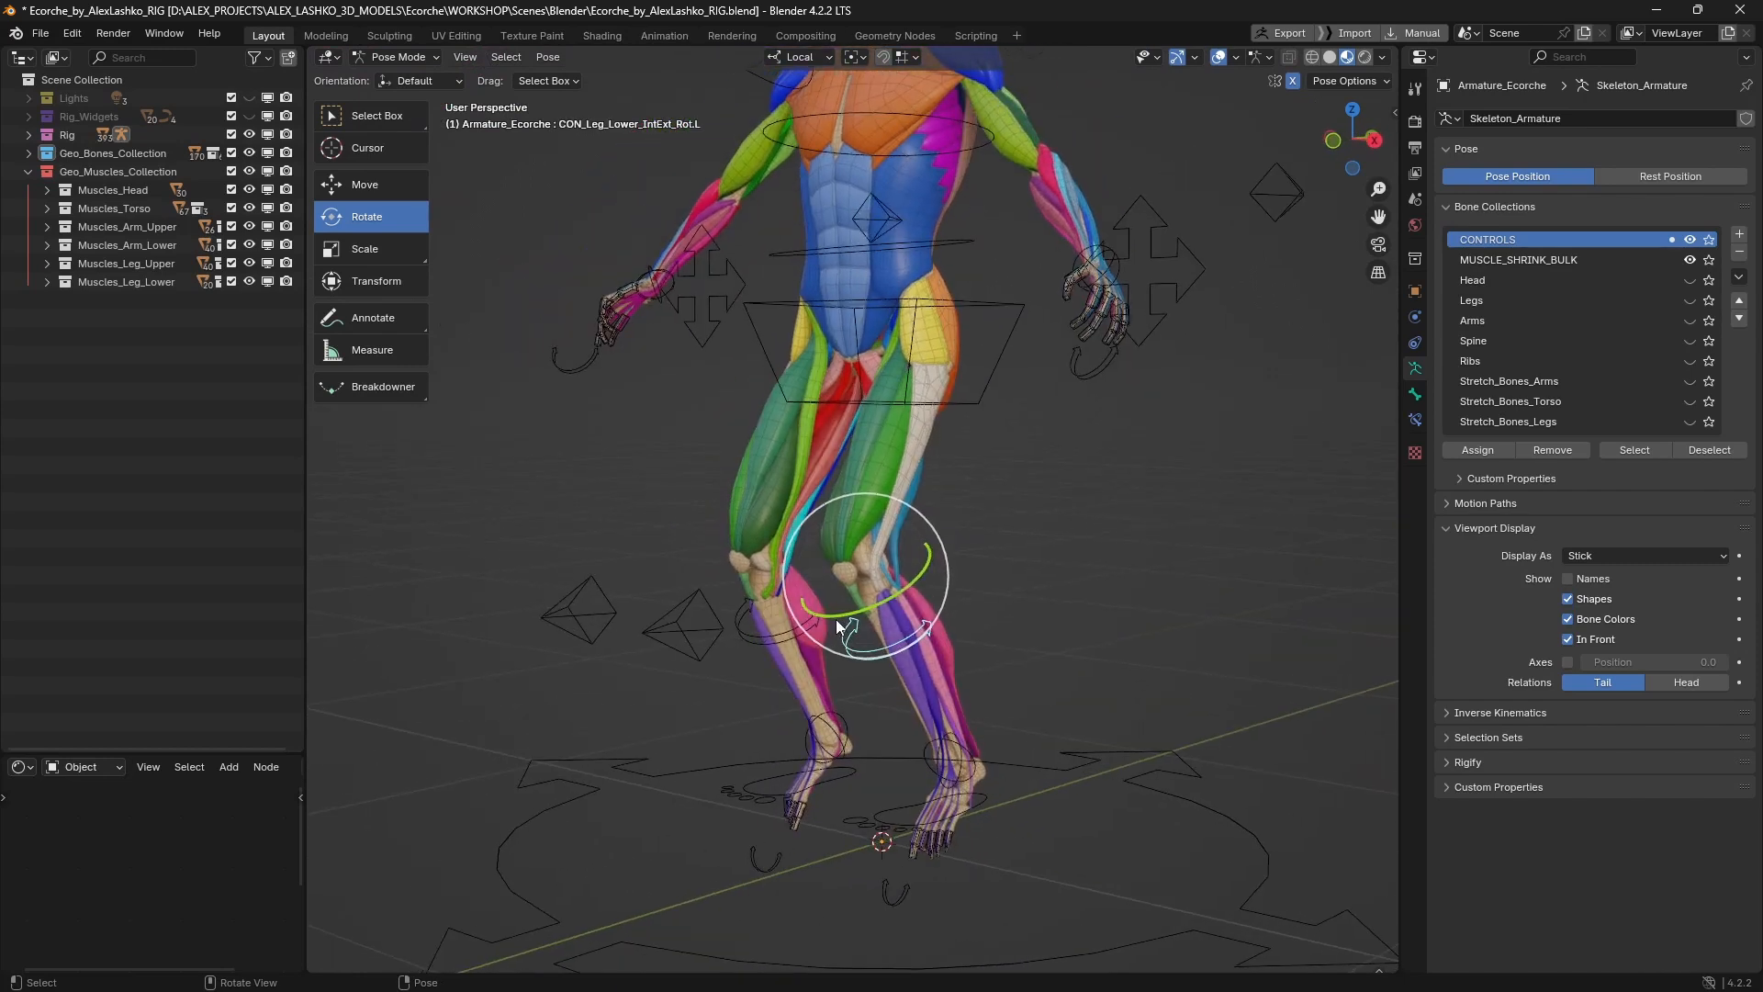
Twist the CON_Leg_Lower_IntExt_Rot.L control inward then back outward to turn the left shin
left_click_drag(838, 624, 837, 625)
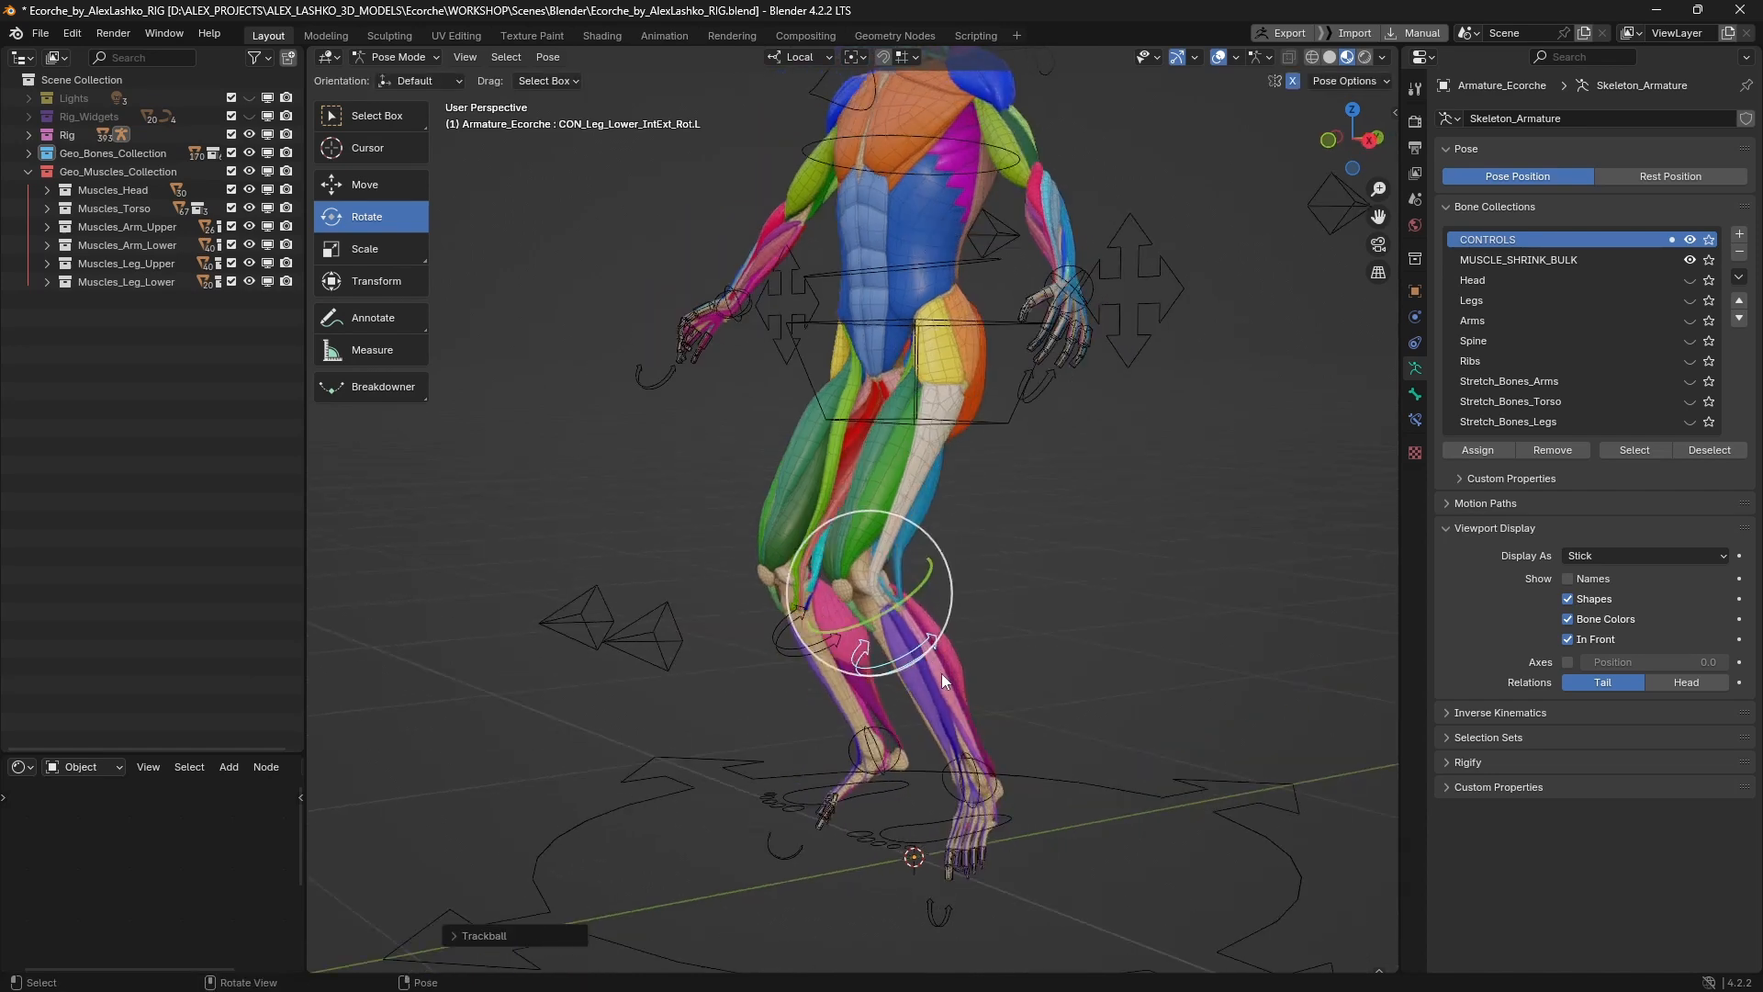
left_click_drag(942, 679, 1047, 650)
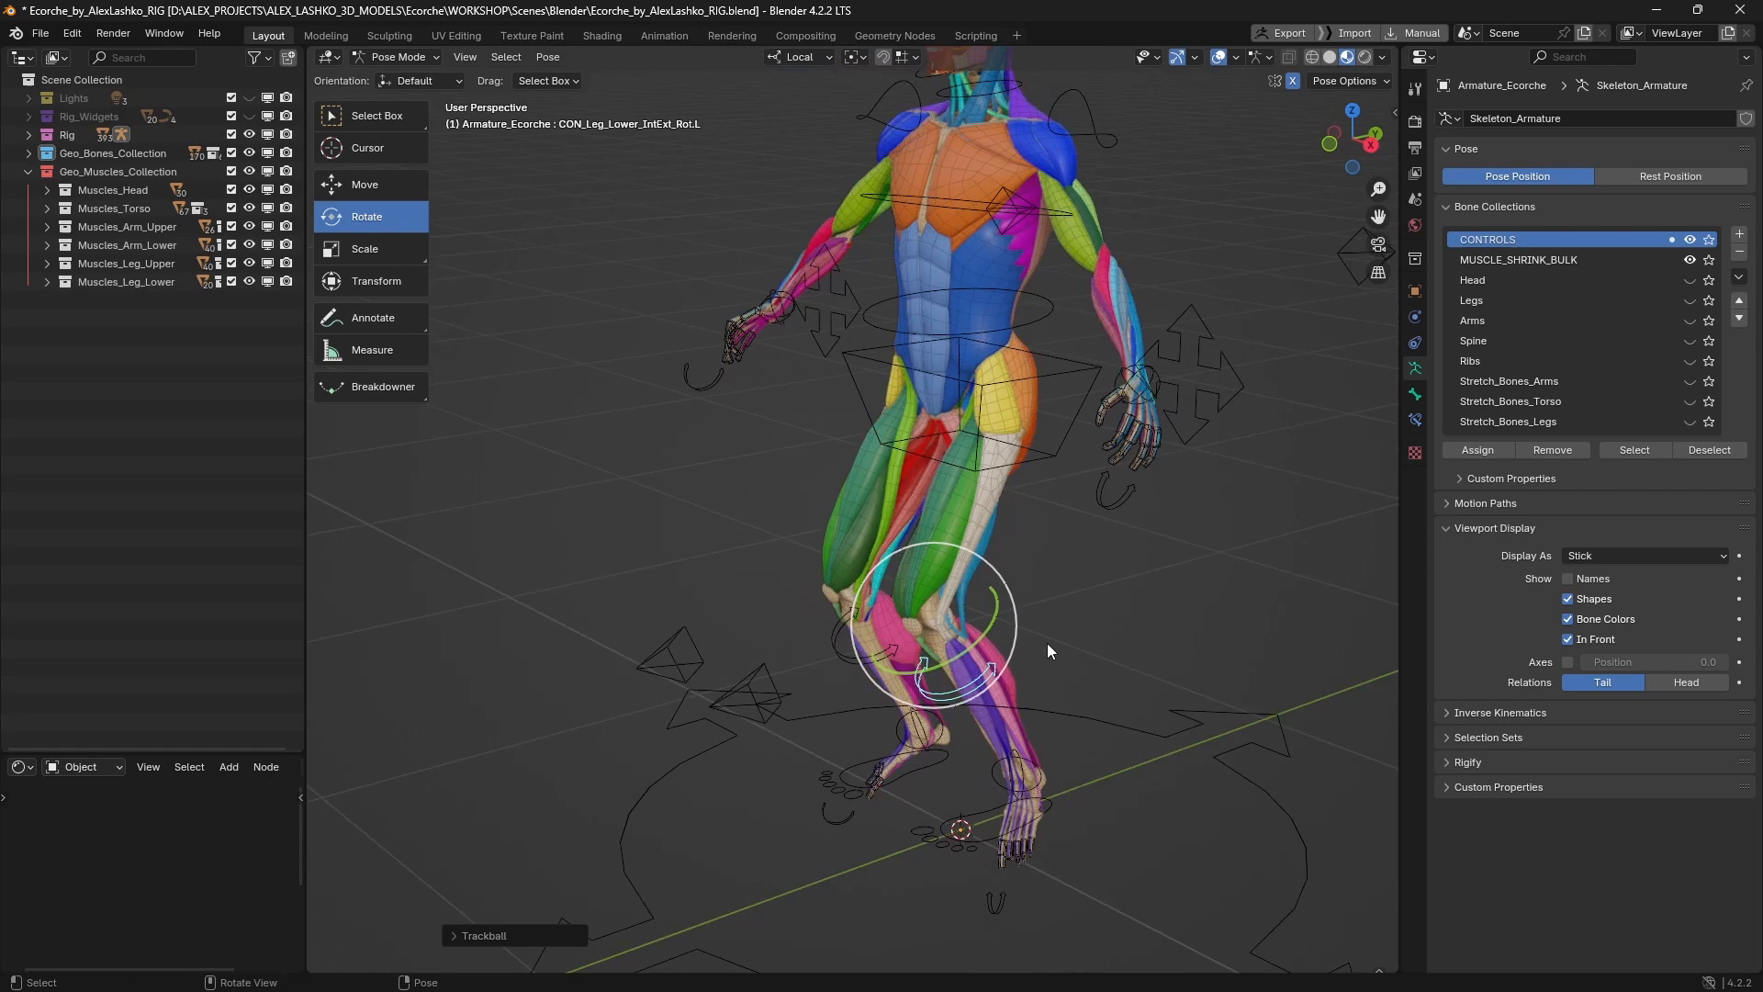
left_click_drag(1045, 650, 1063, 675)
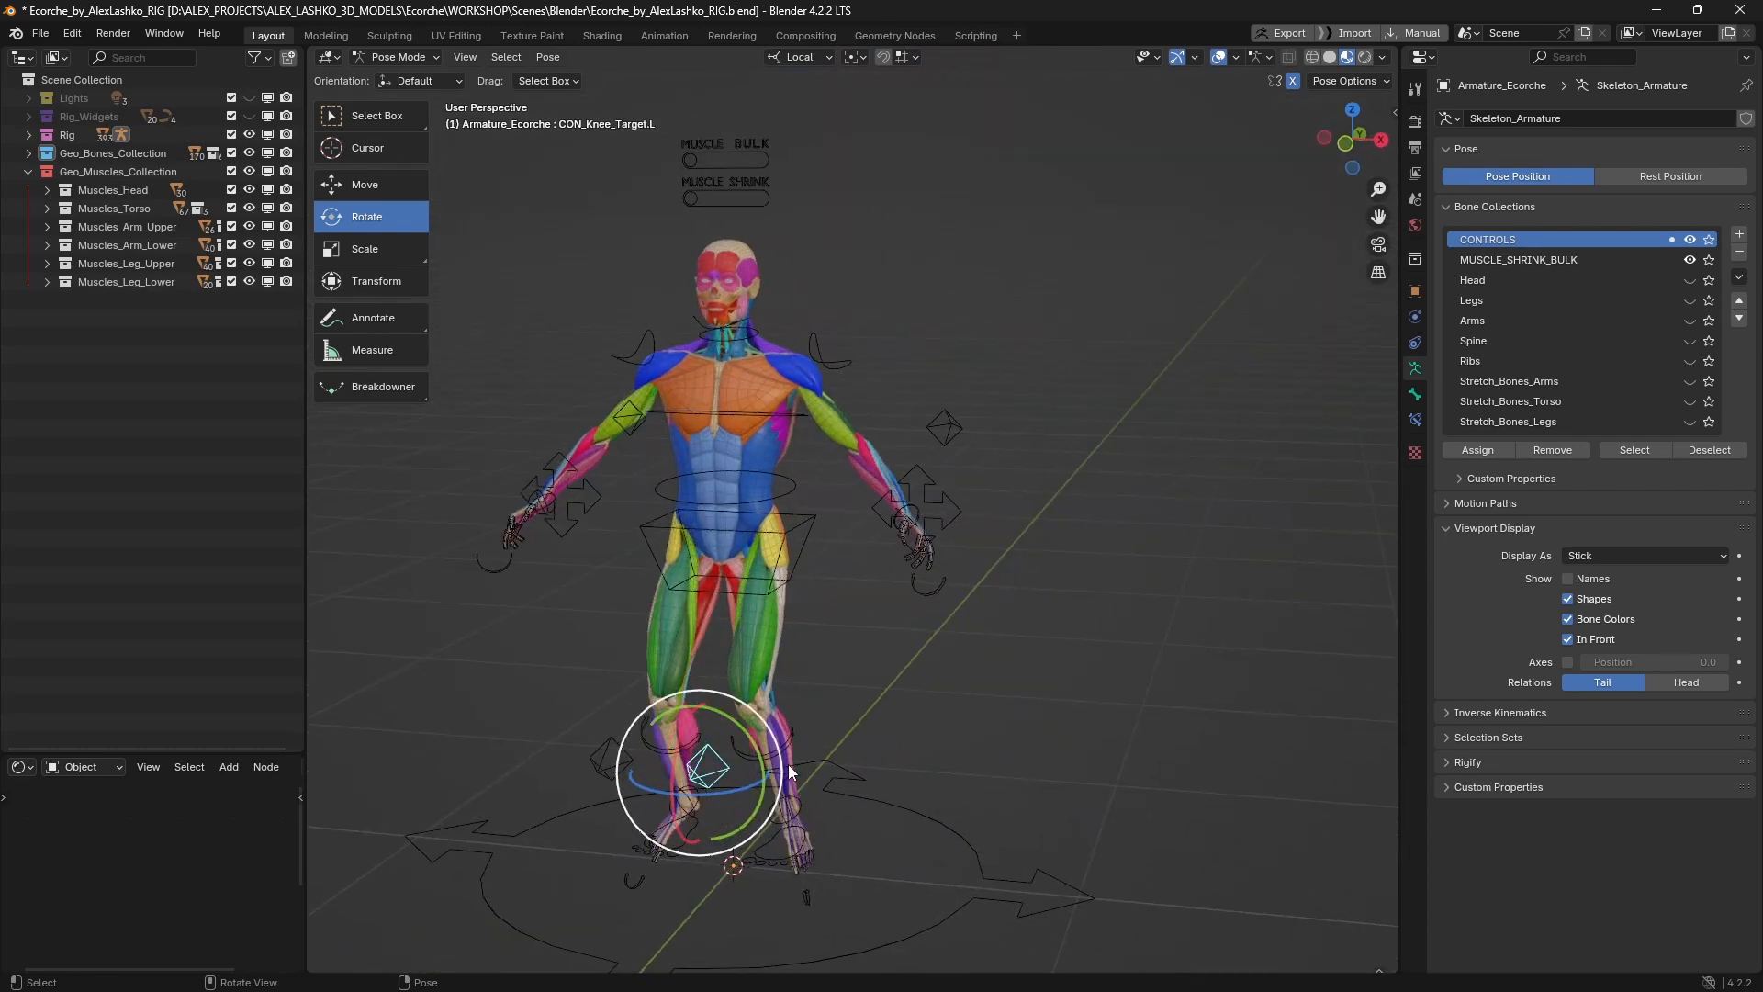
Select the left knee pole target to redirect the knee bend
left_click(363, 183)
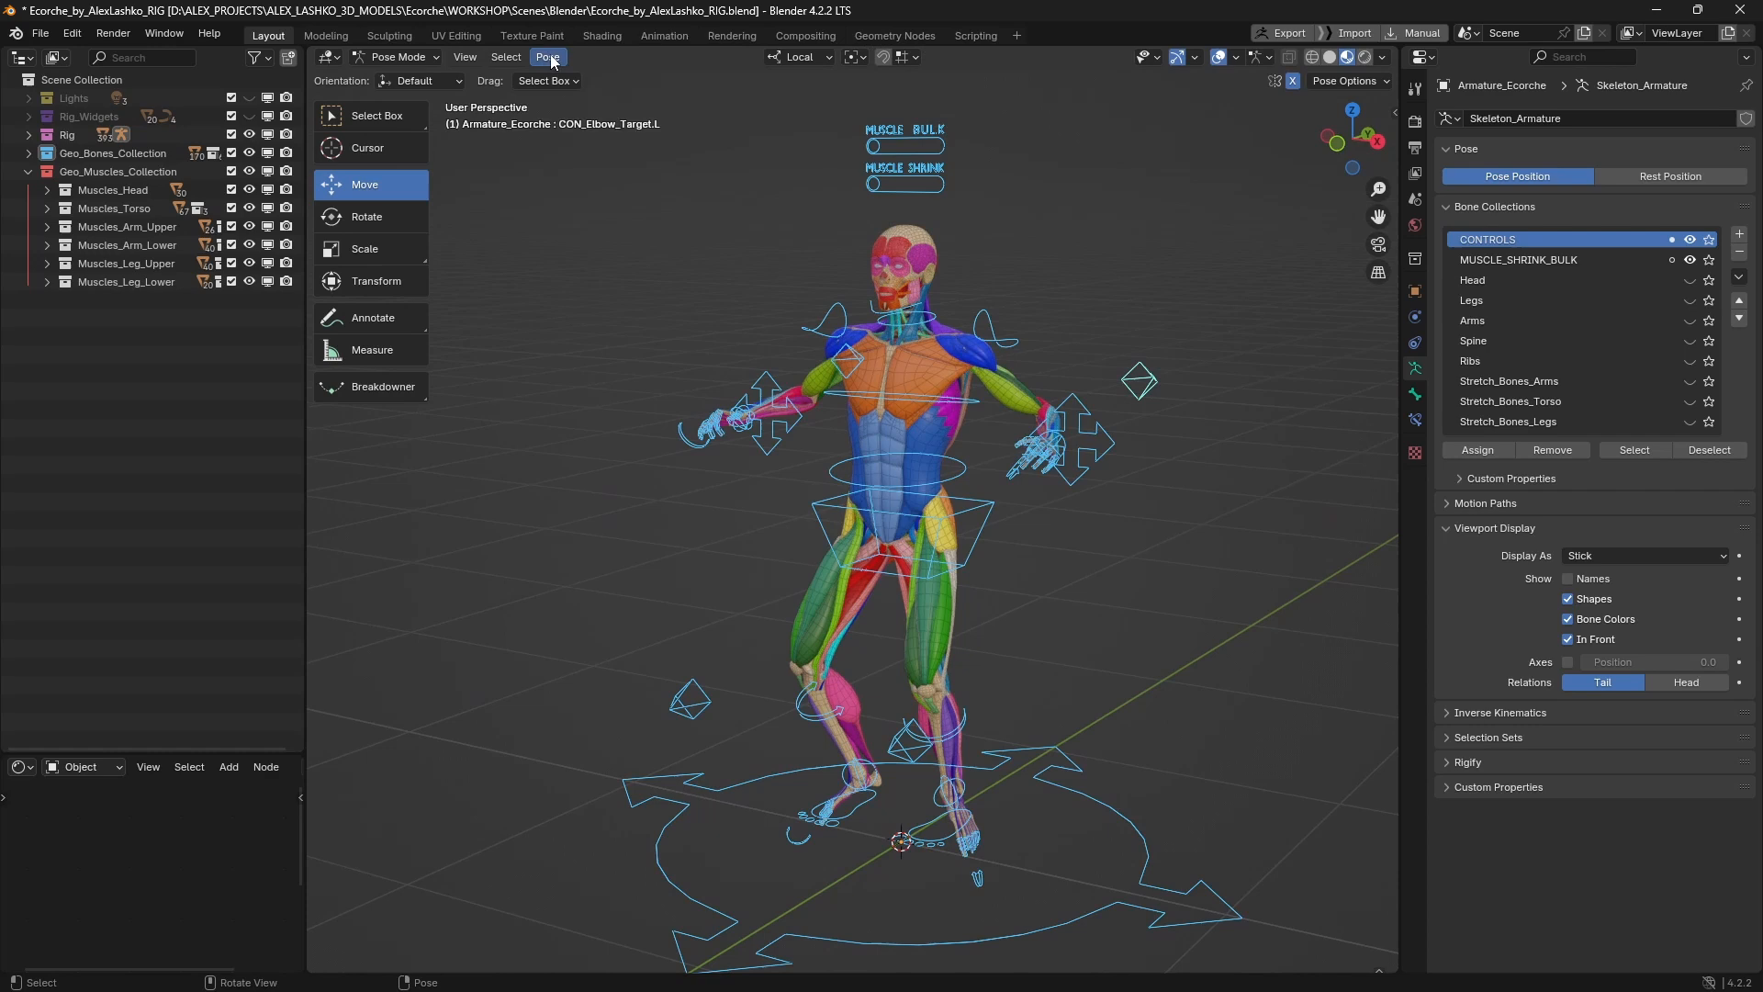
Clear all pose transforms so every bone returns to rest
left_click(547, 56)
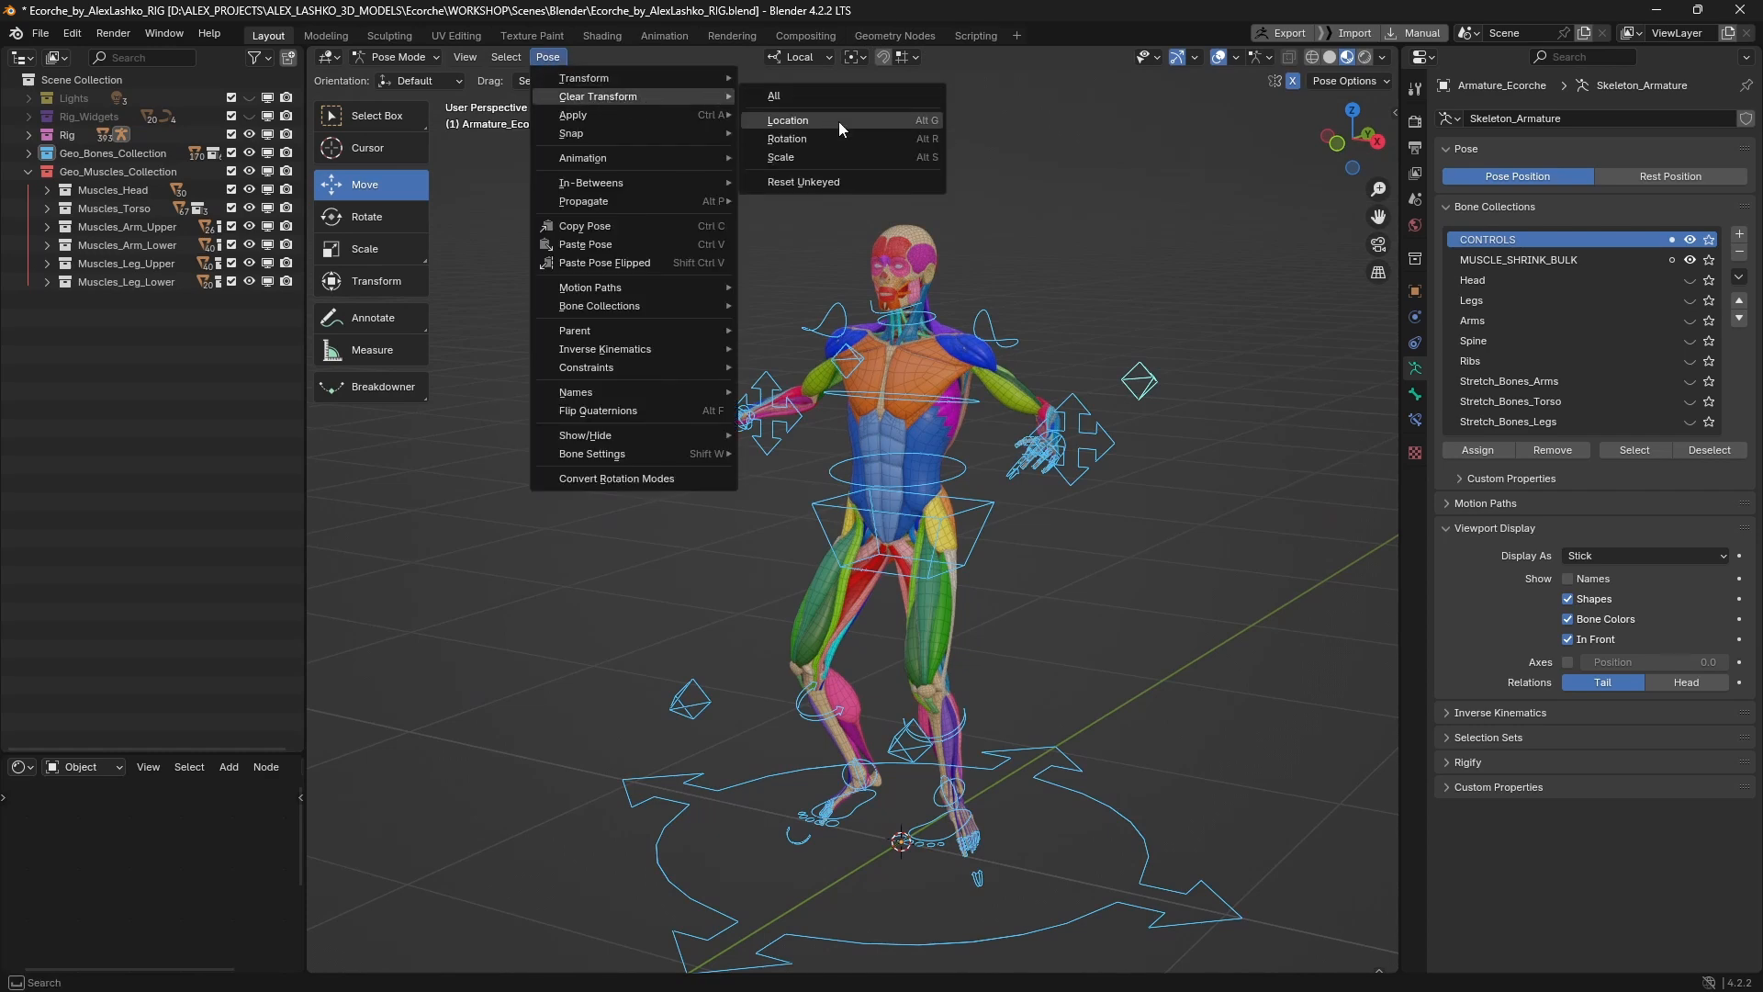
mouse_move(870, 166)
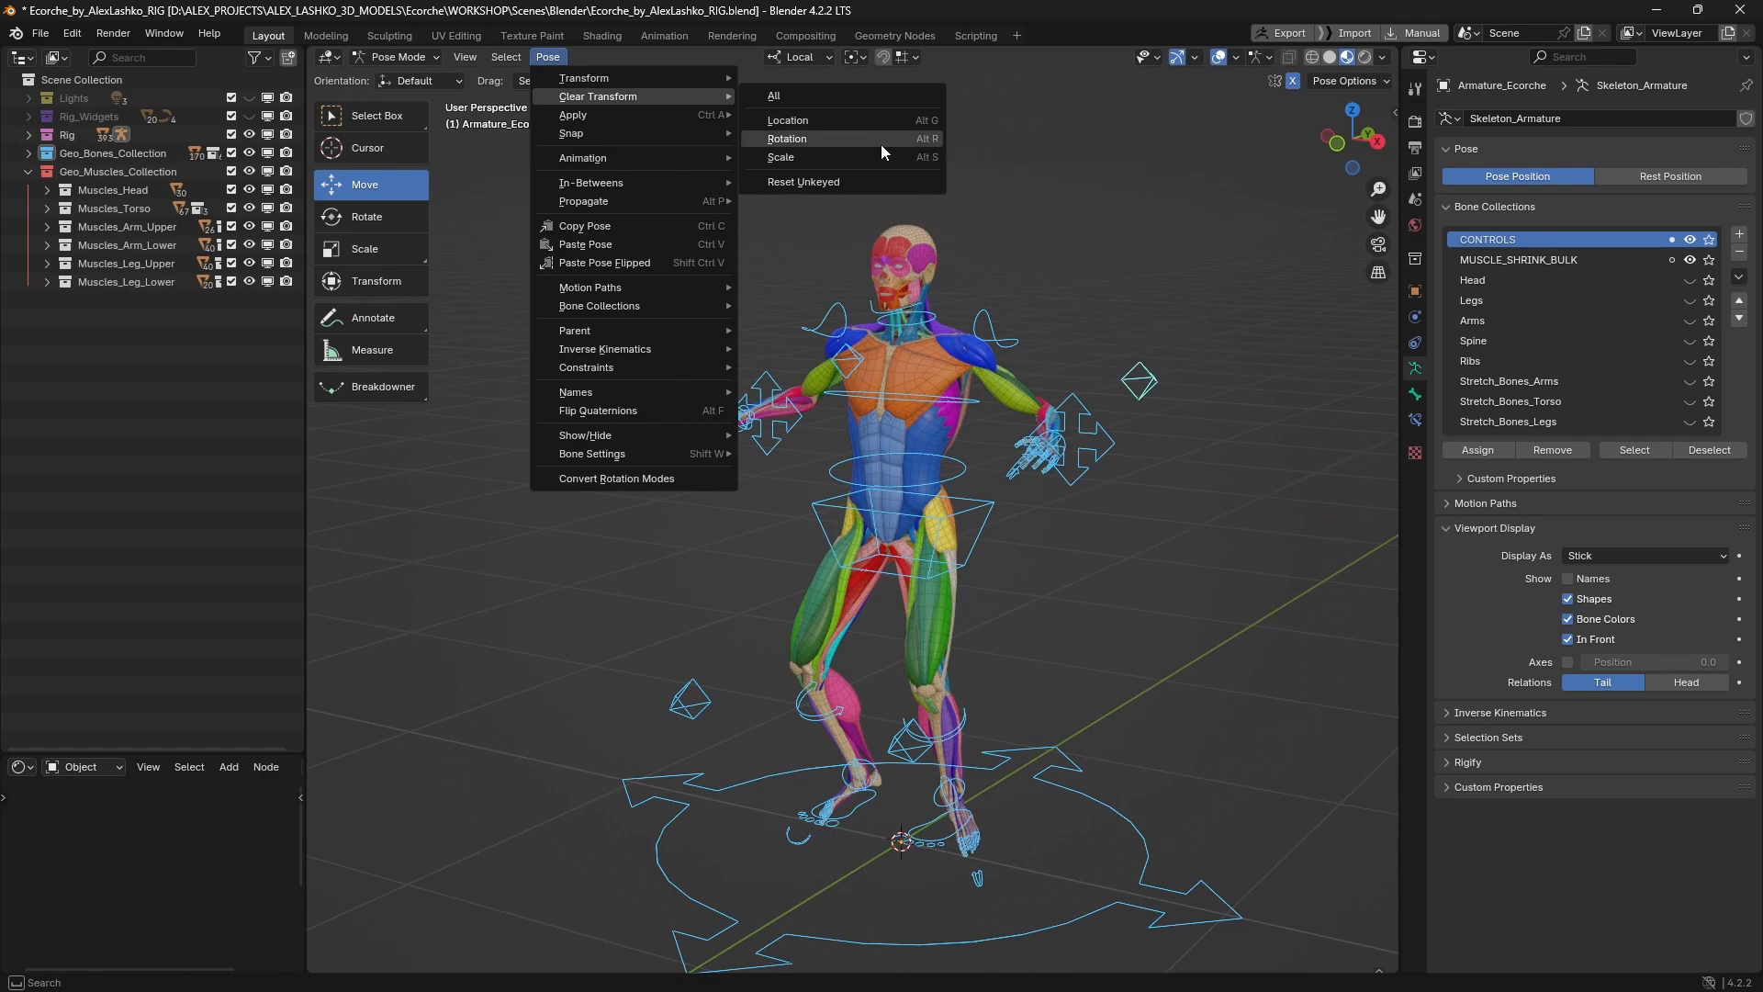
mouse_move(789, 96)
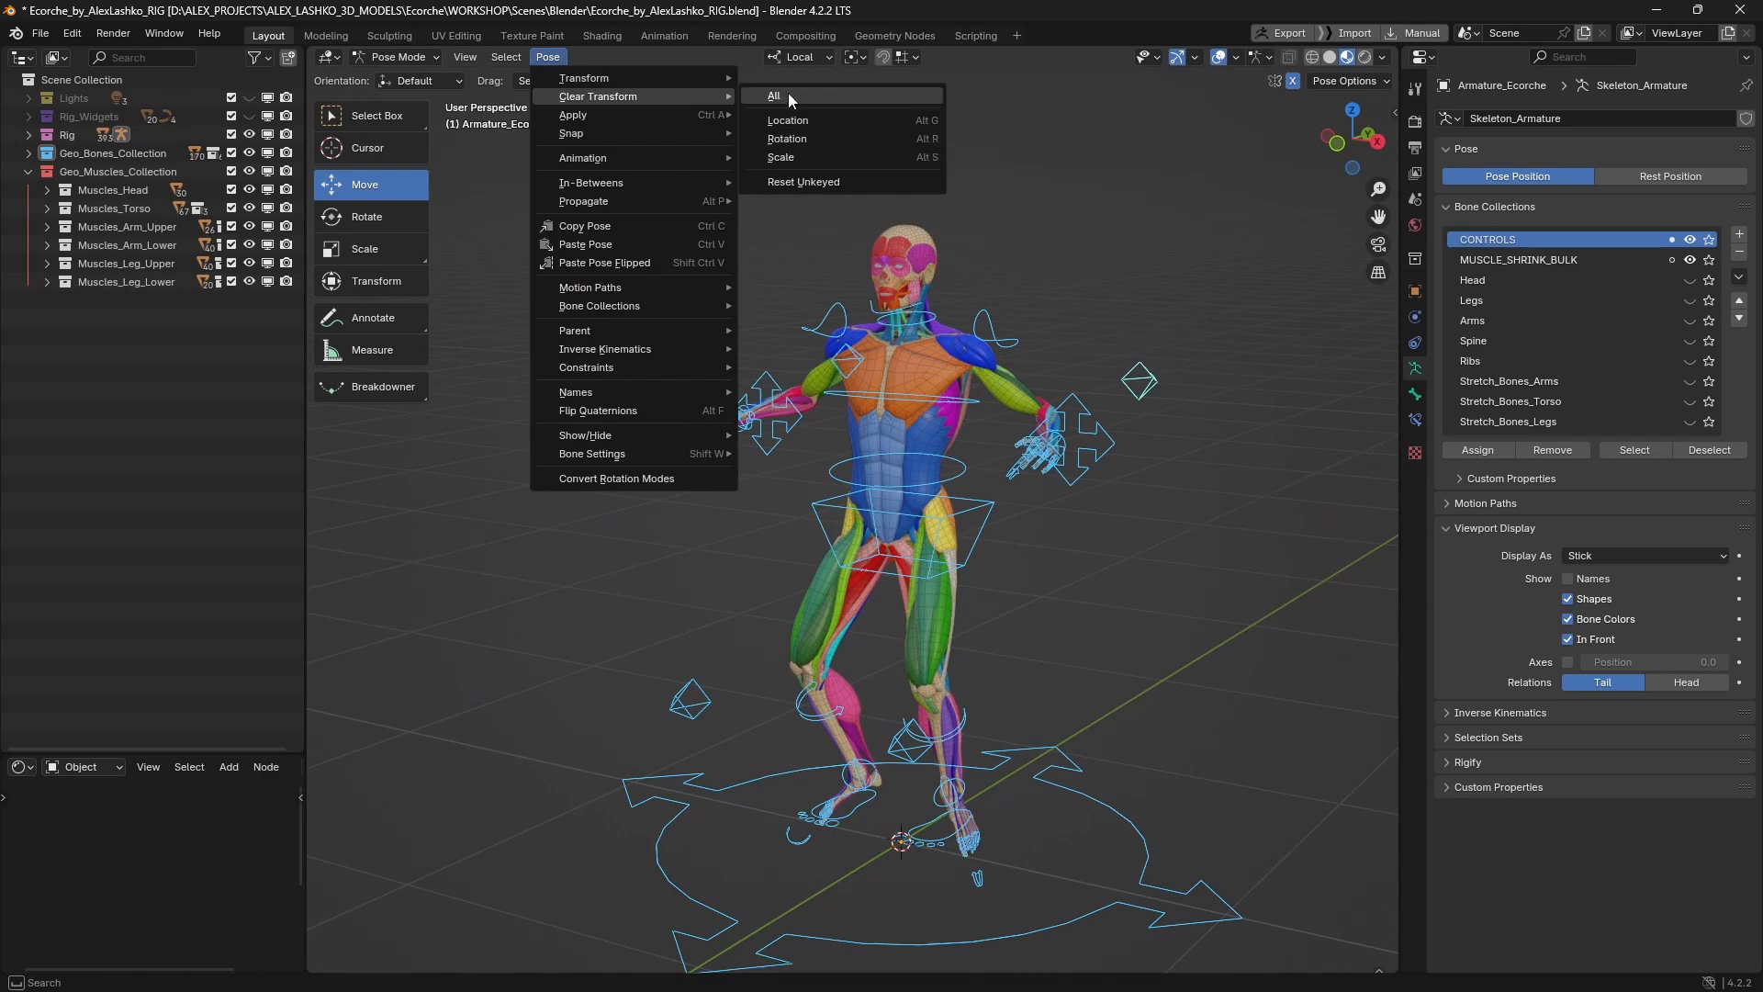
left_click(773, 96)
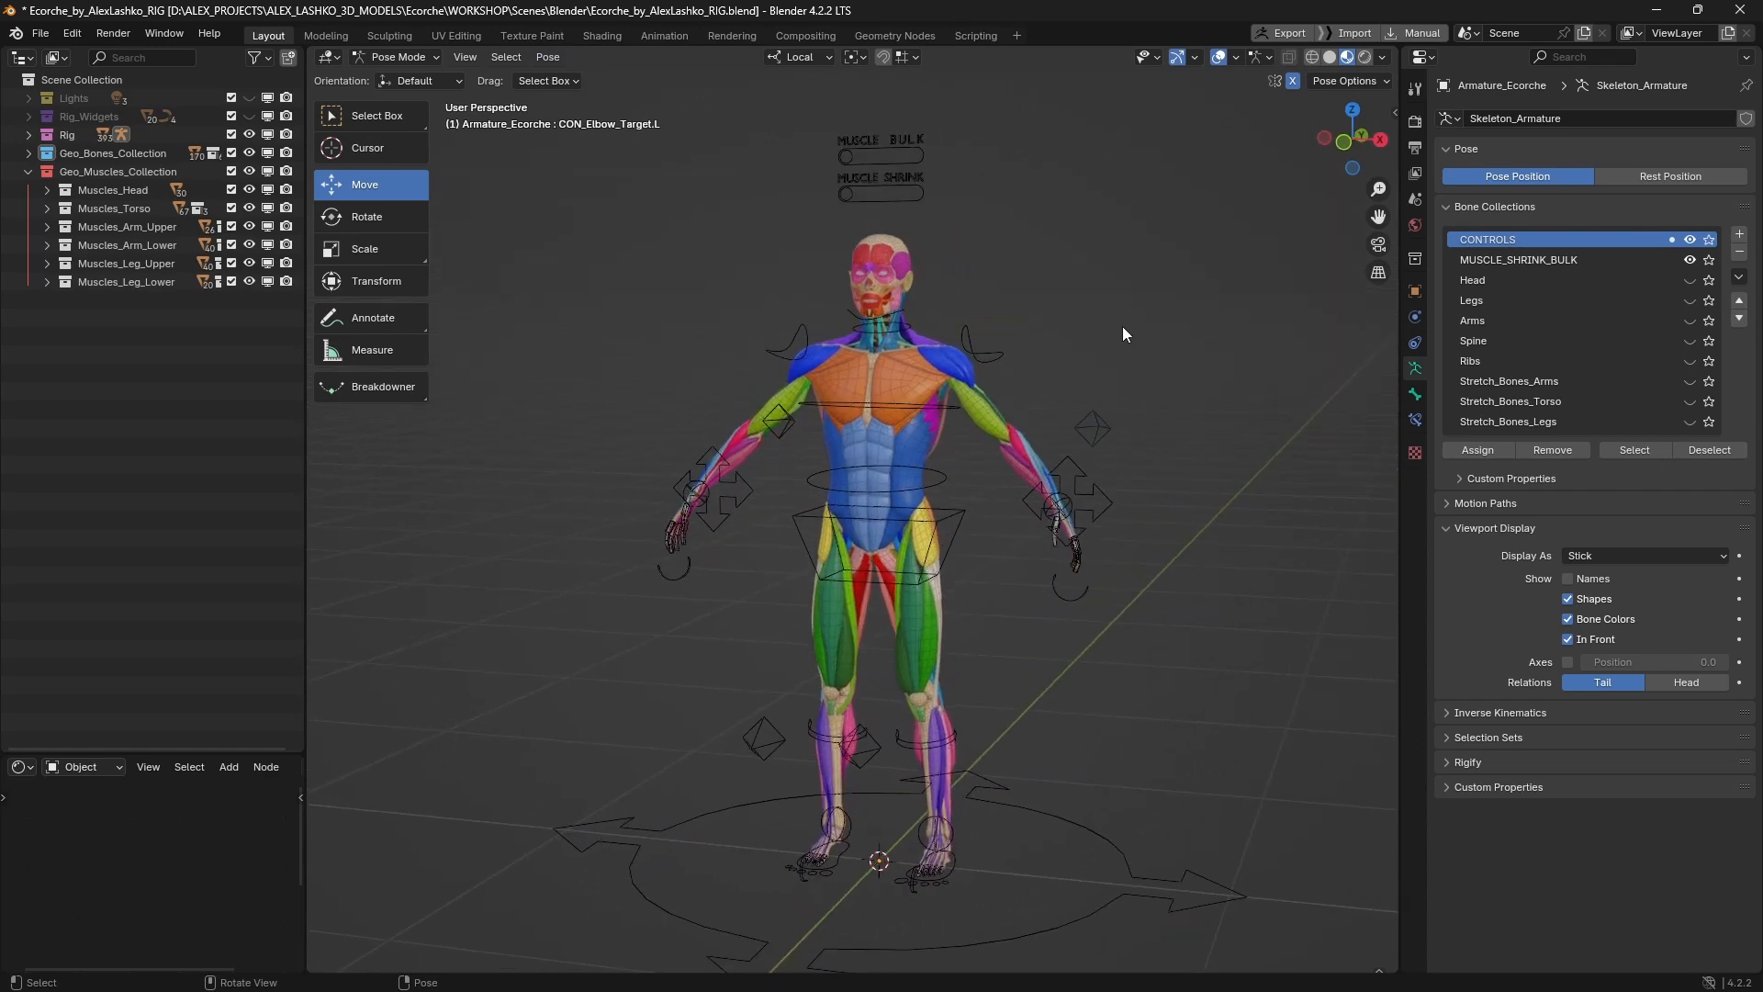
mouse_move(1216, 290)
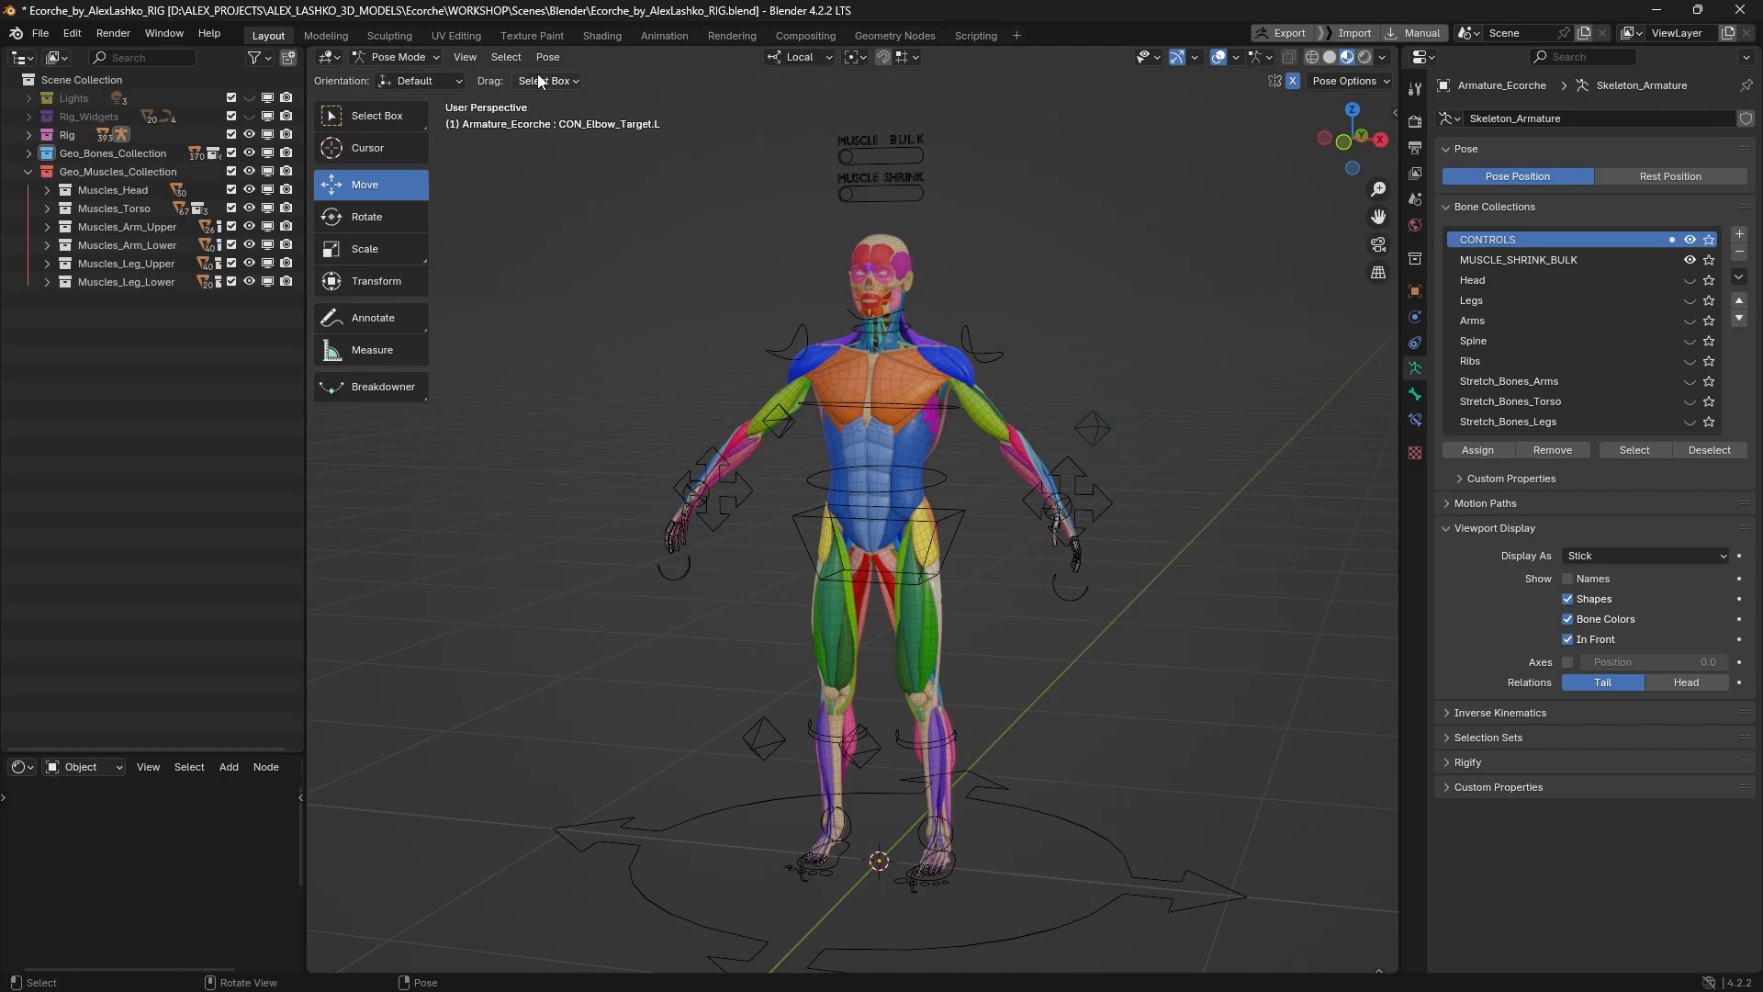
In Object Mode, lower the muscle material's Alpha to about 0.567 for transparency
left_click(401, 57)
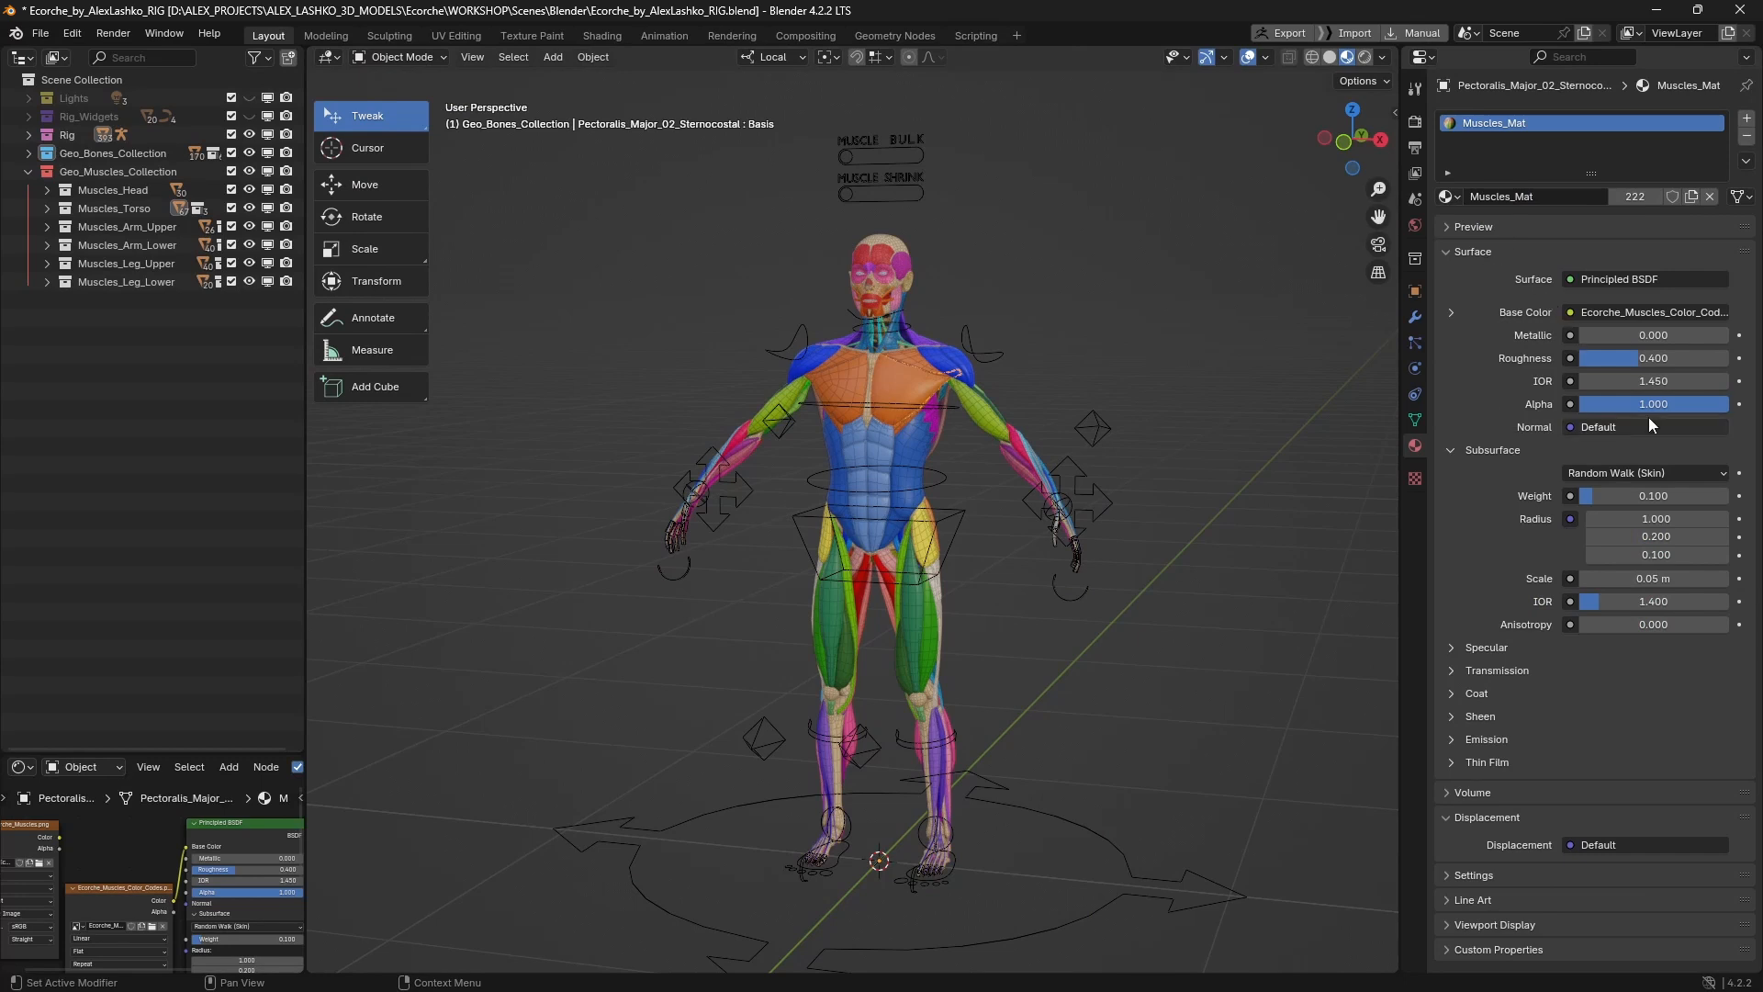
left_click_drag(1685, 404, 1625, 404)
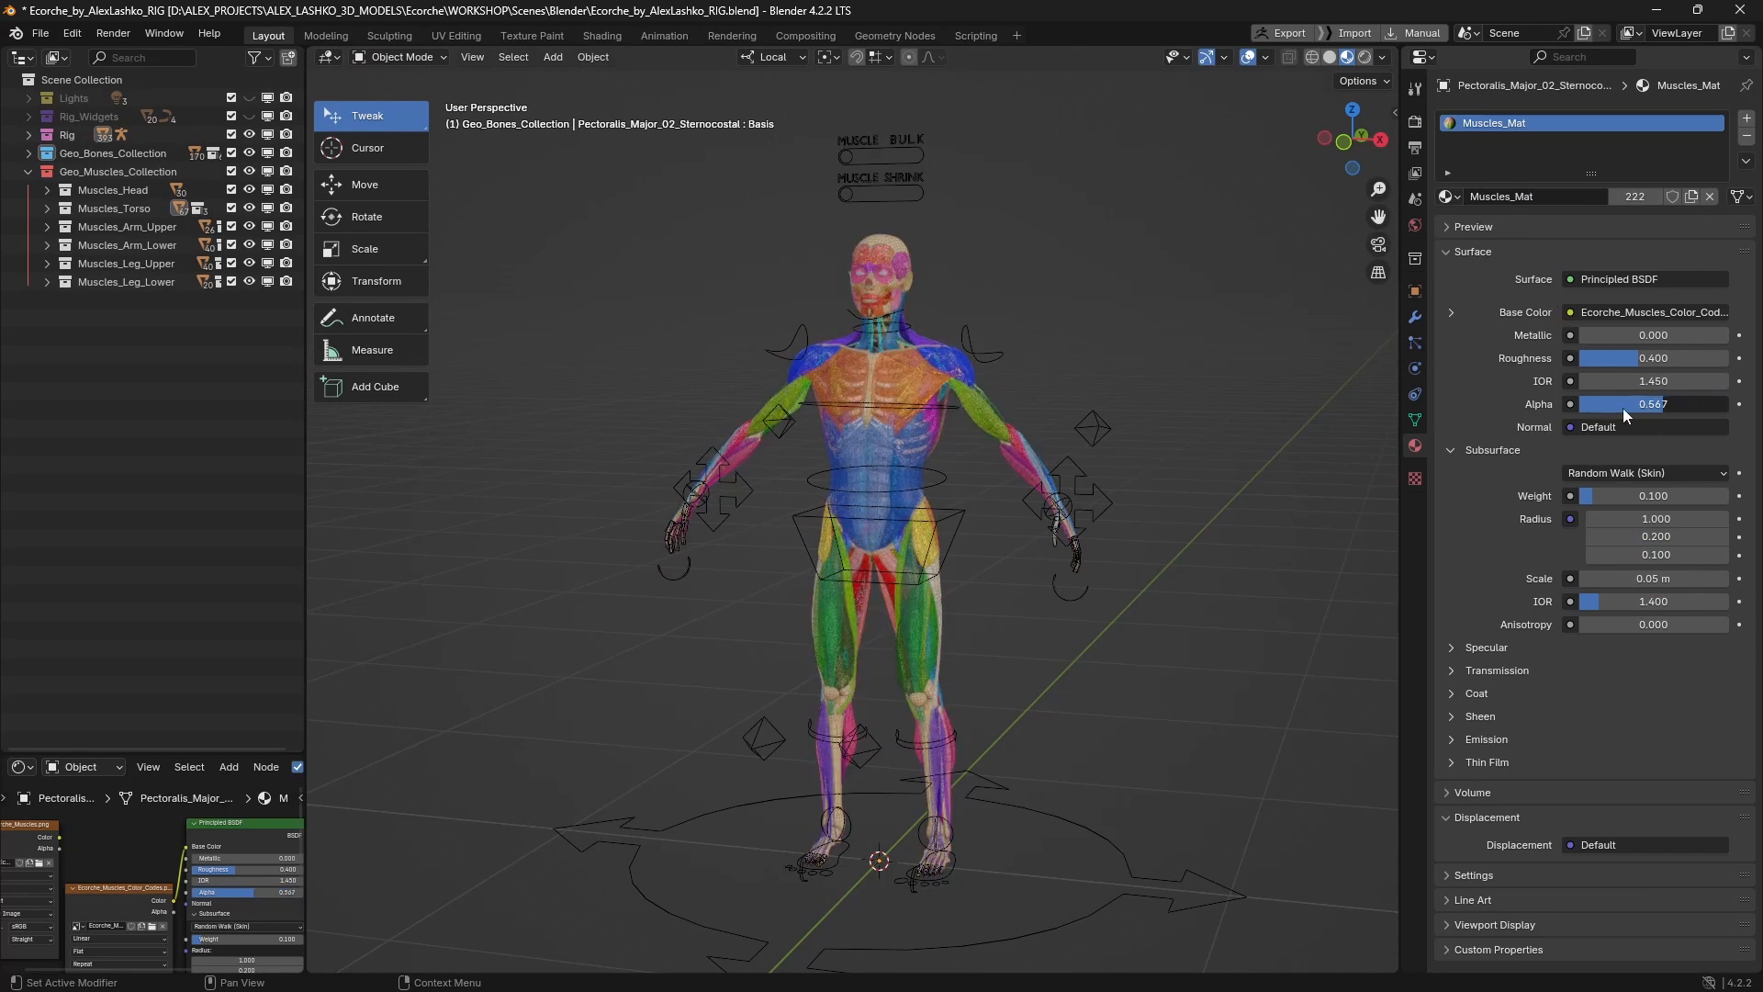